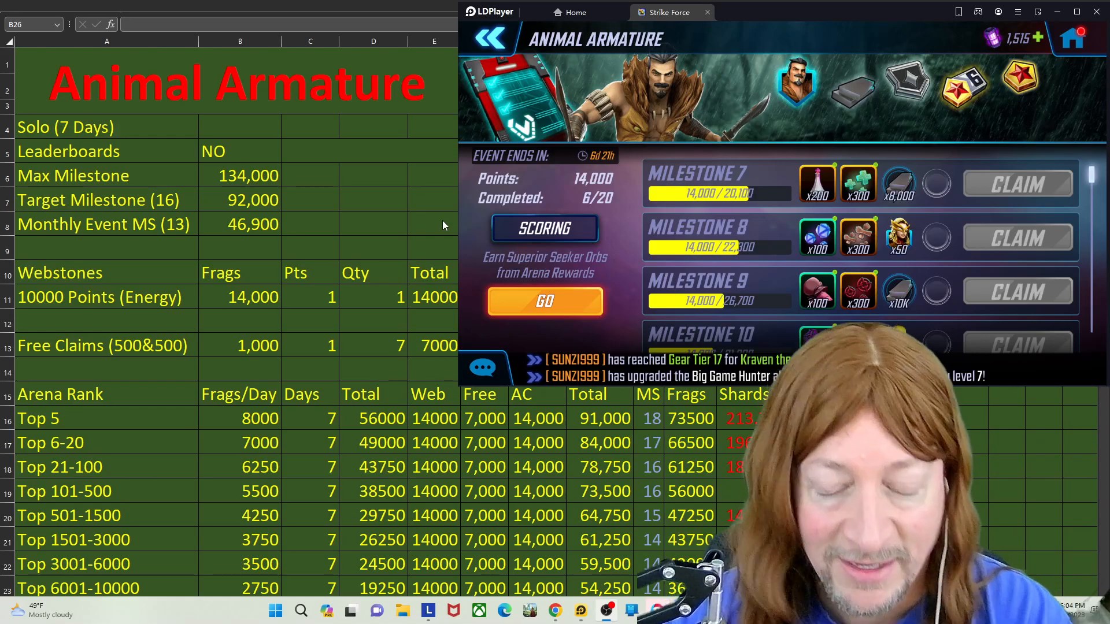
mouse_move(507, 204)
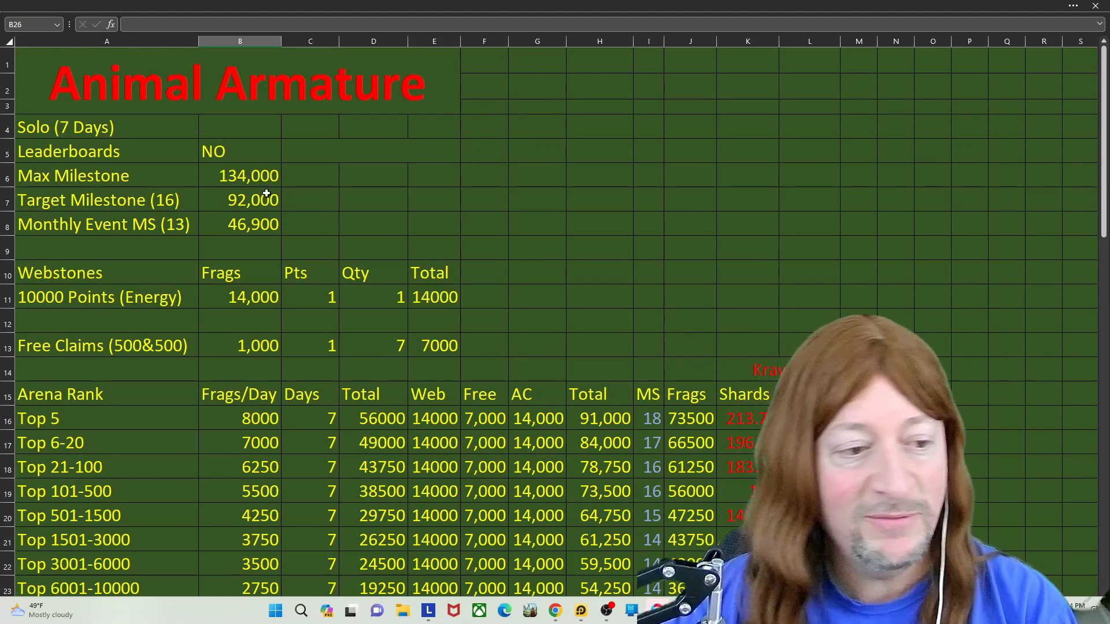
mouse_move(291, 416)
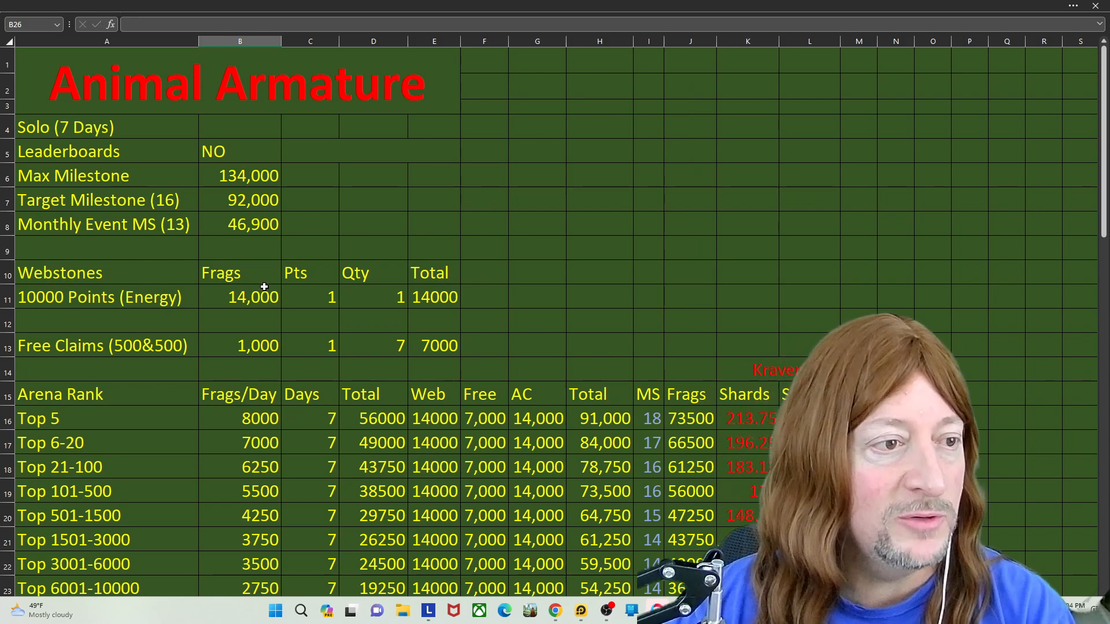
Scroll to the Arena Rank table and inspect the Top 5 frags per day and 10000 Points (Energy) cells
scroll("down", 3)
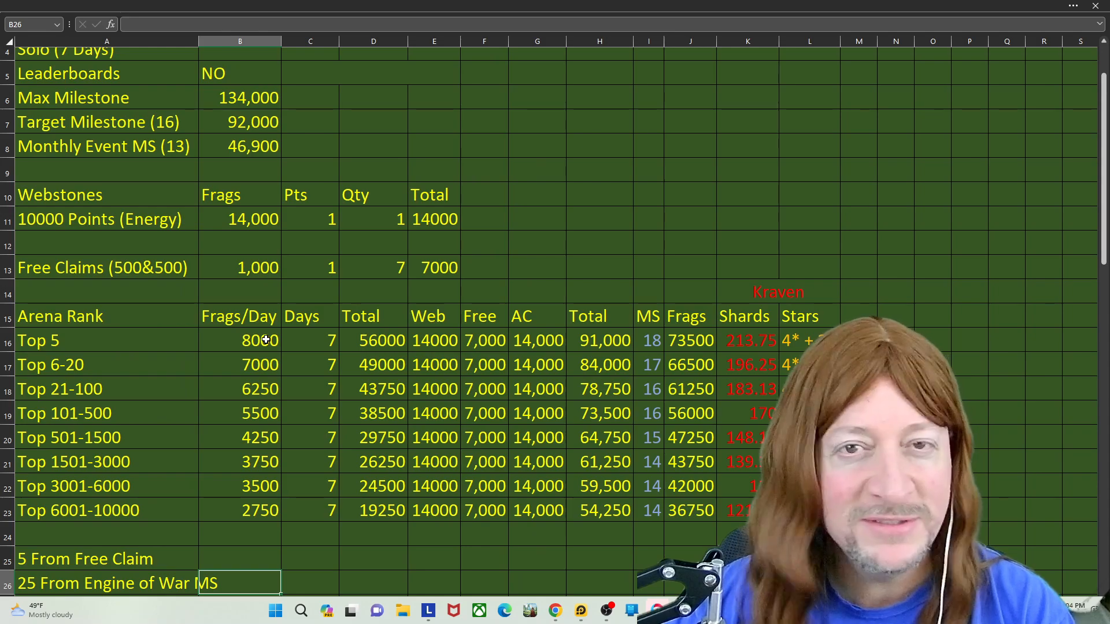
left_click(239, 339)
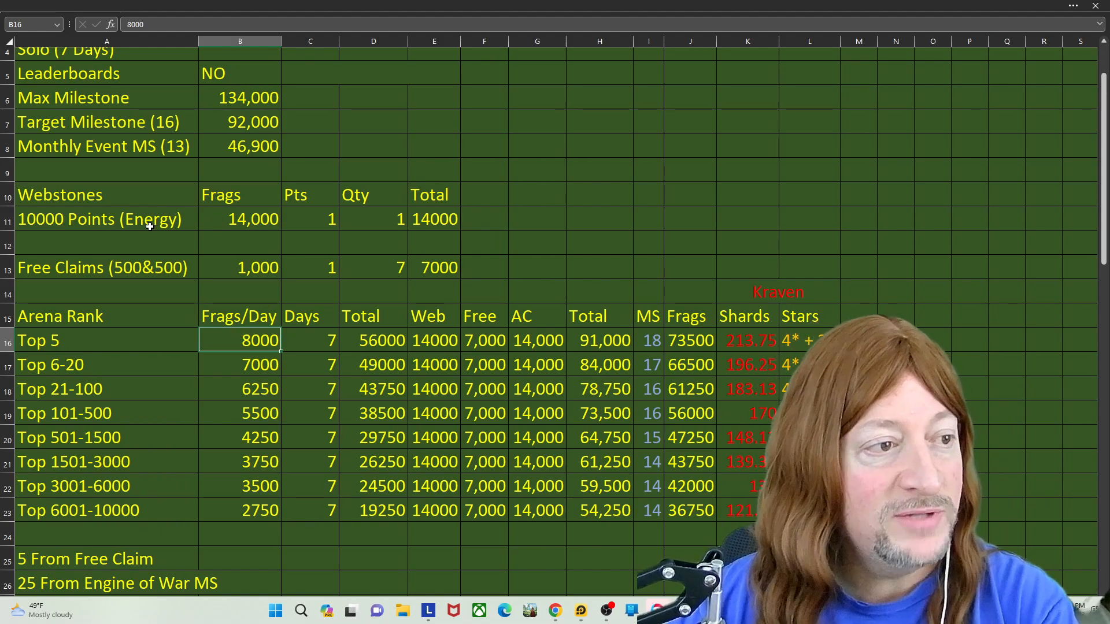
left_click(100, 218)
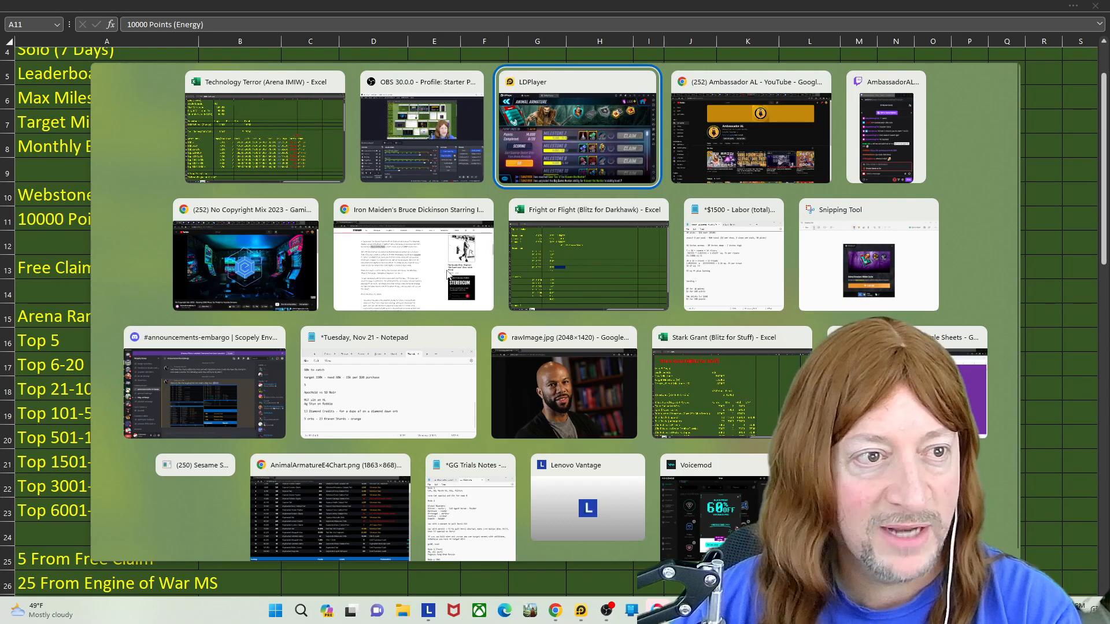
View the Big Armor Hunter milestones scoring rules for Campaign and Incursion Energy, then dismiss them
left_click(752, 126)
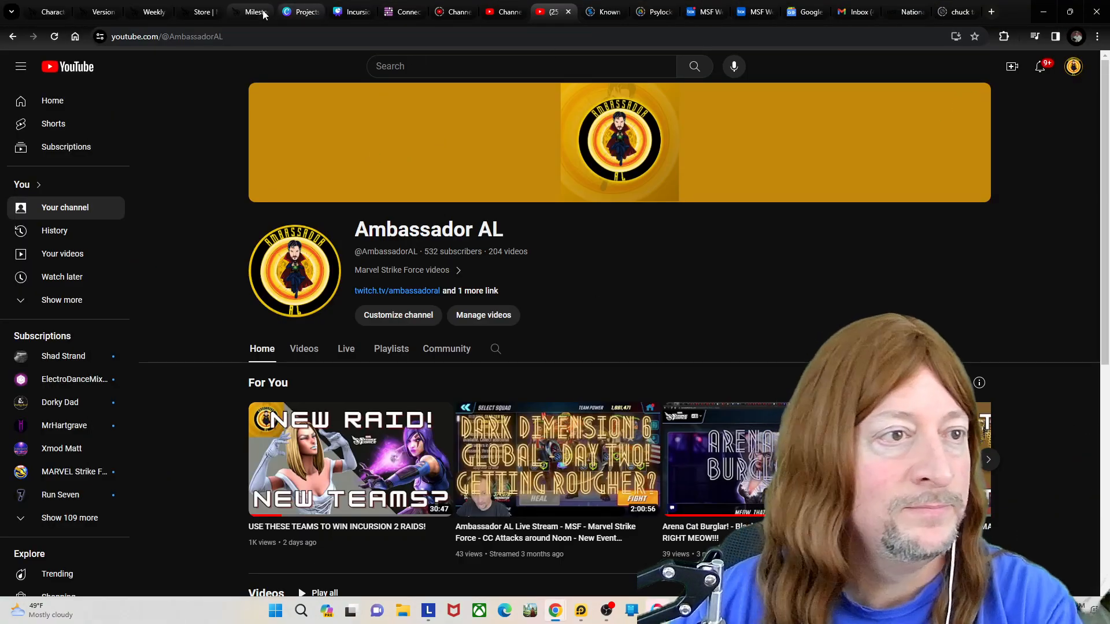
left_click(247, 12)
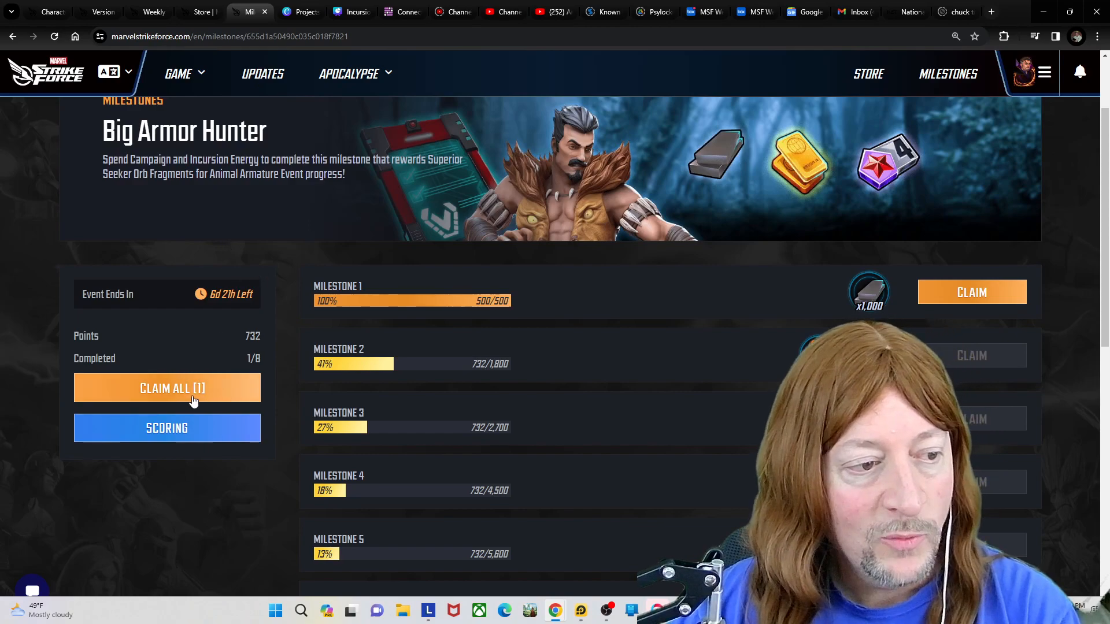
left_click(166, 428)
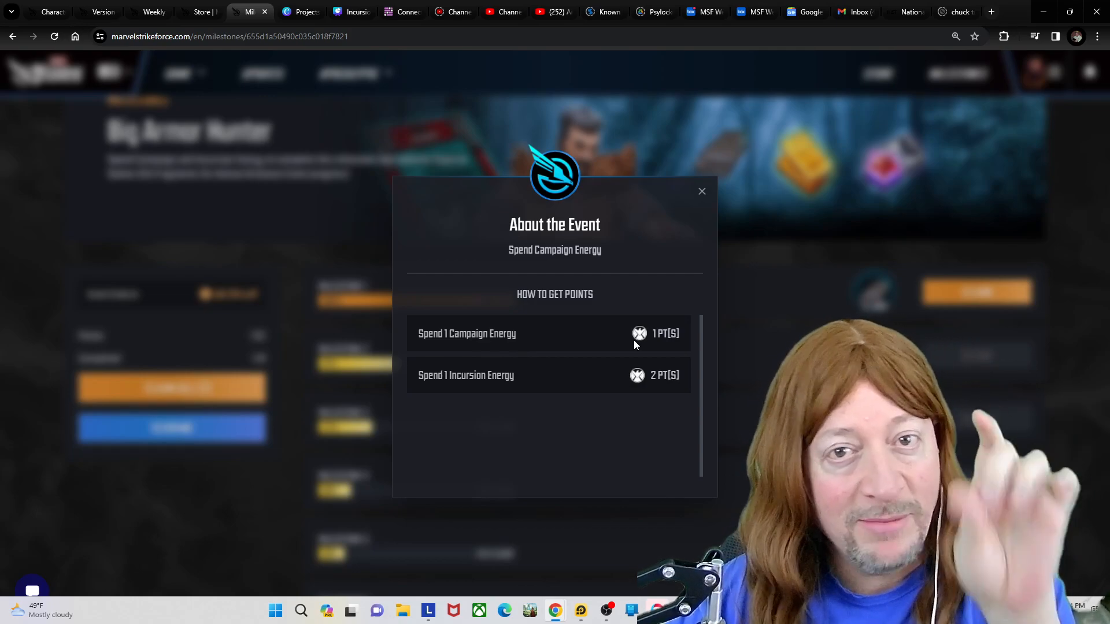
mouse_move(574, 399)
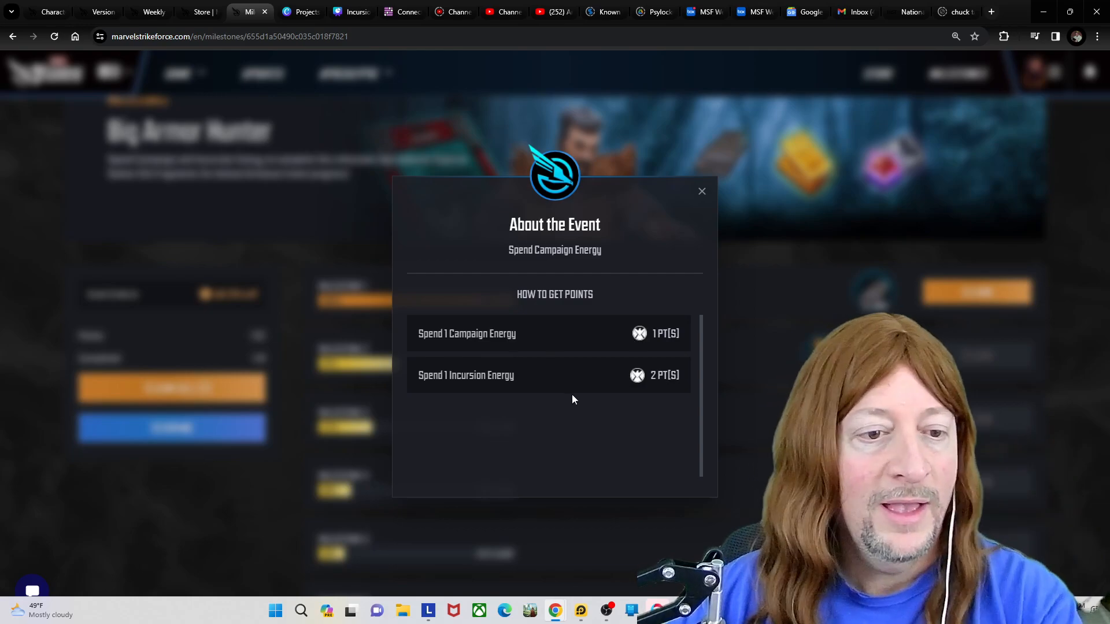
mouse_move(703, 206)
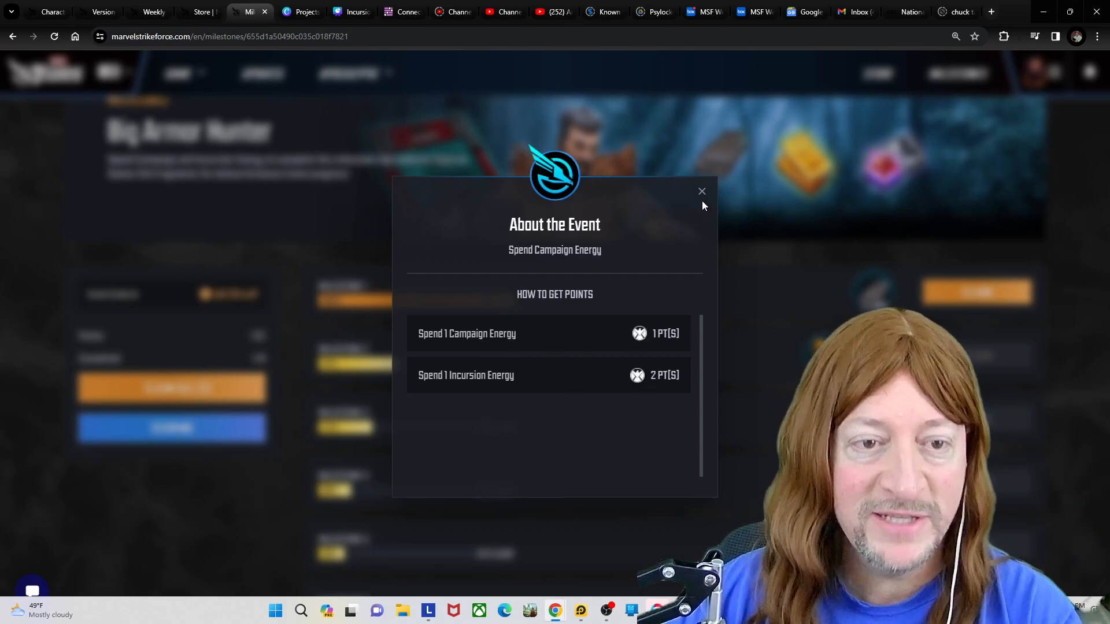
left_click(701, 191)
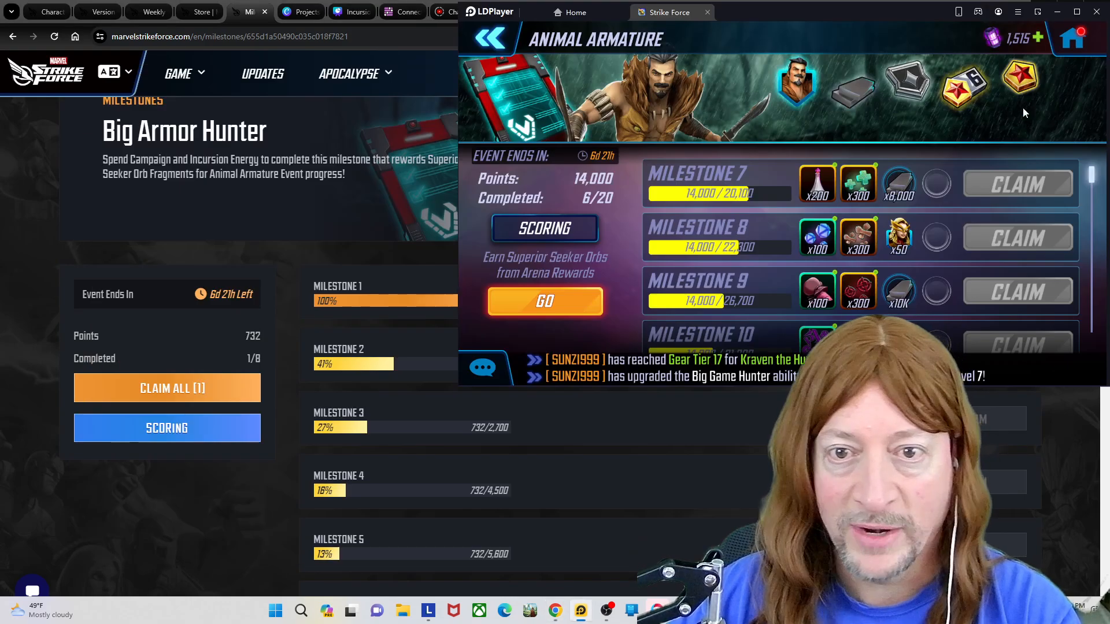
Go to the campaigns and bring up a mission's auto-simulate rewards at 12 energy per run
left_click(488, 38)
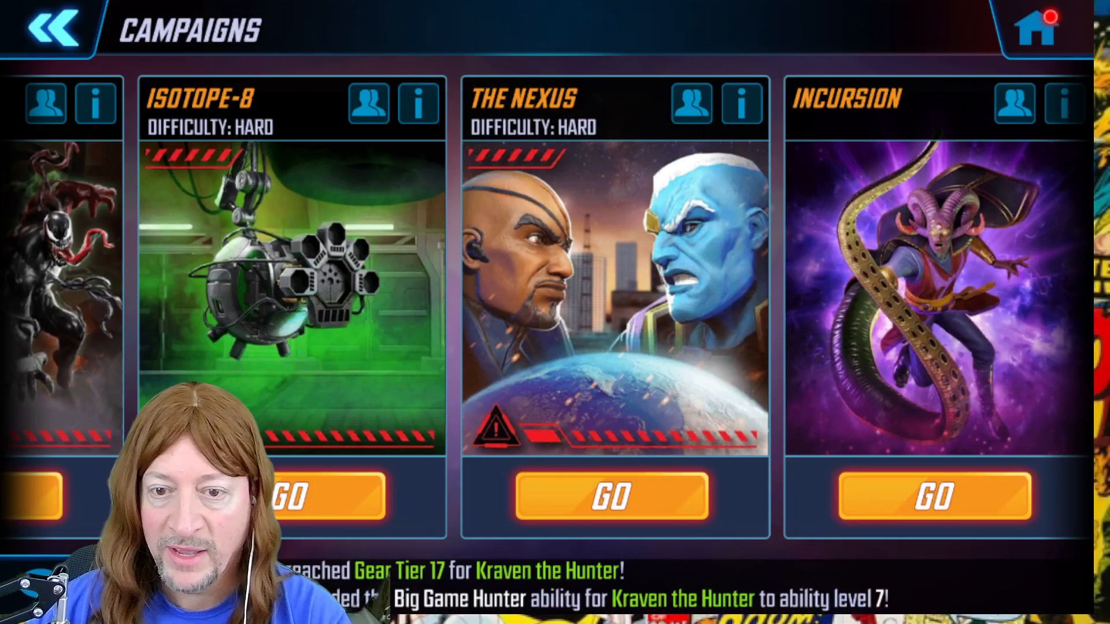
left_click(934, 496)
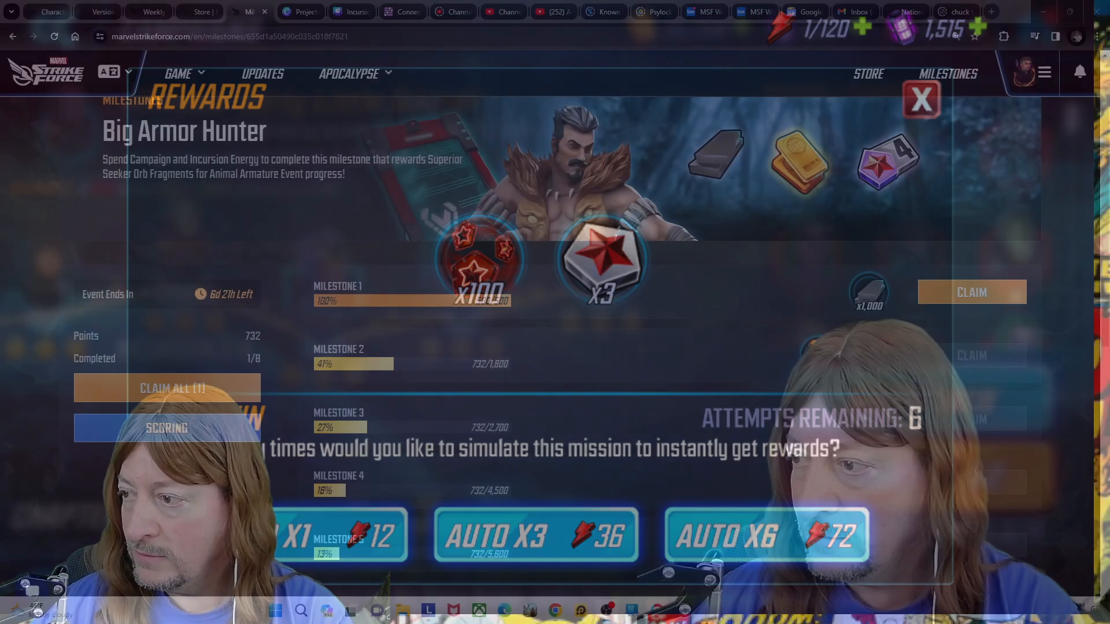
Scroll through the milestone reward tiers and recheck the event scoring details
left_click(921, 99)
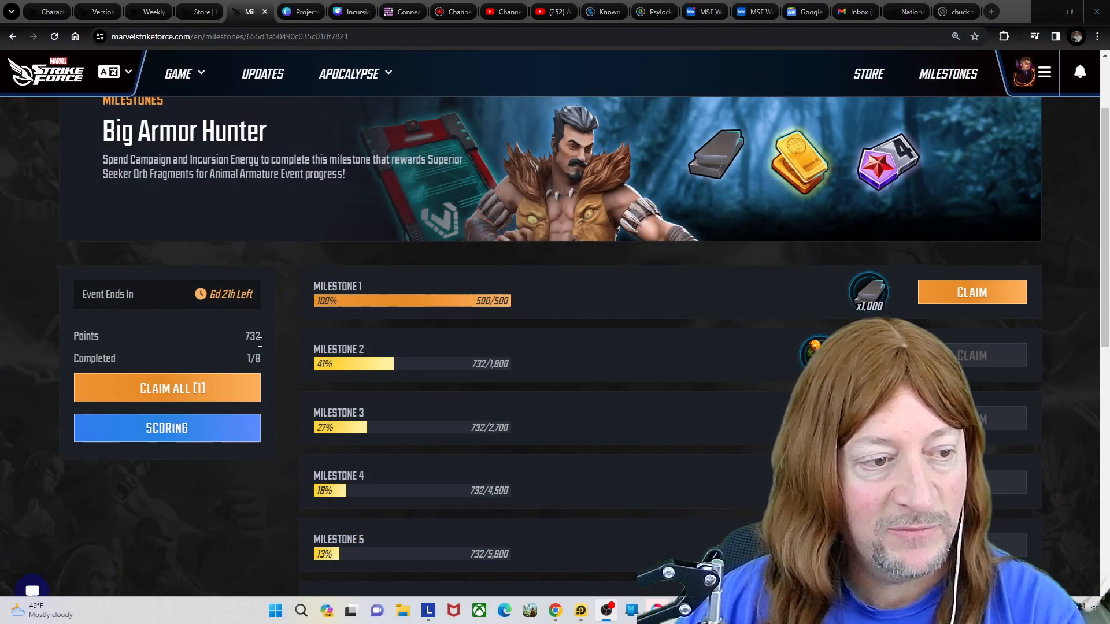
scroll("down", 3)
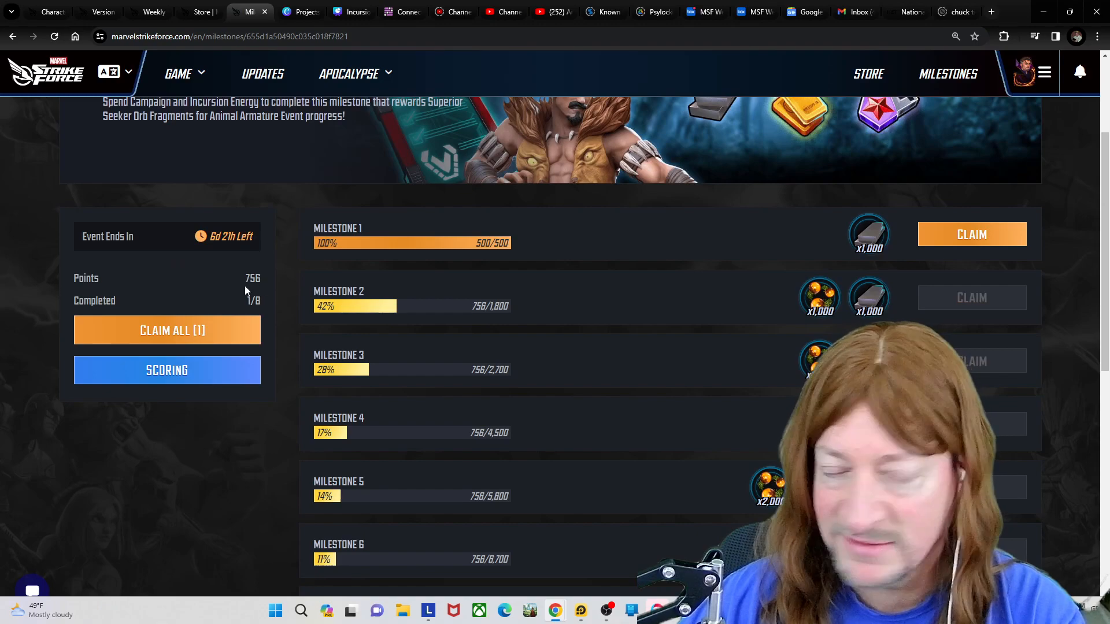
mouse_move(255, 287)
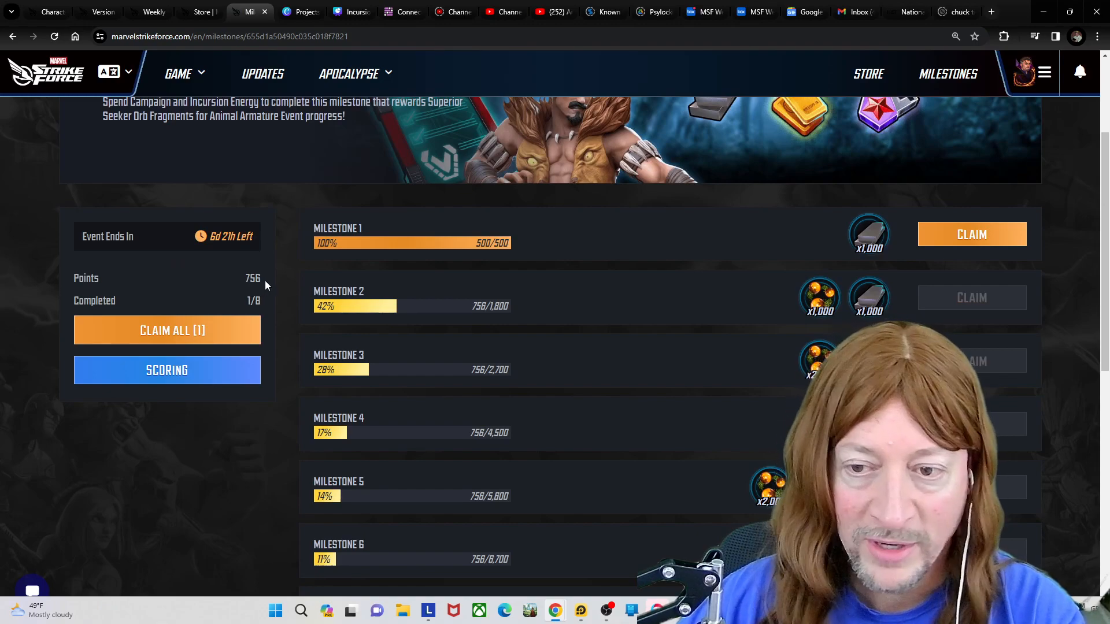
scroll("down", 3)
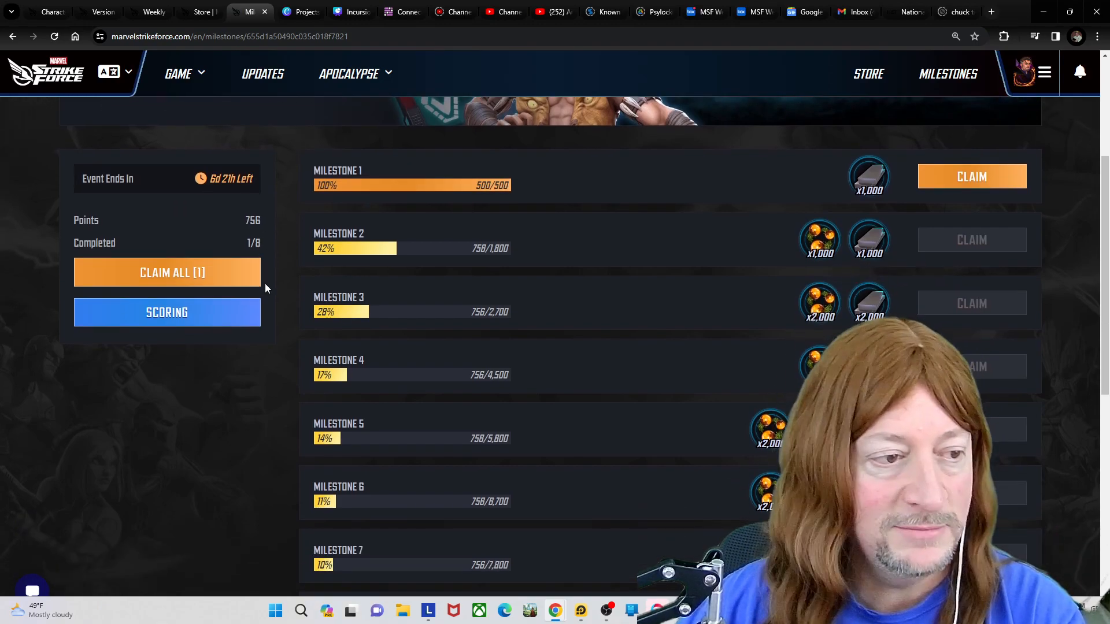
scroll("up", 3)
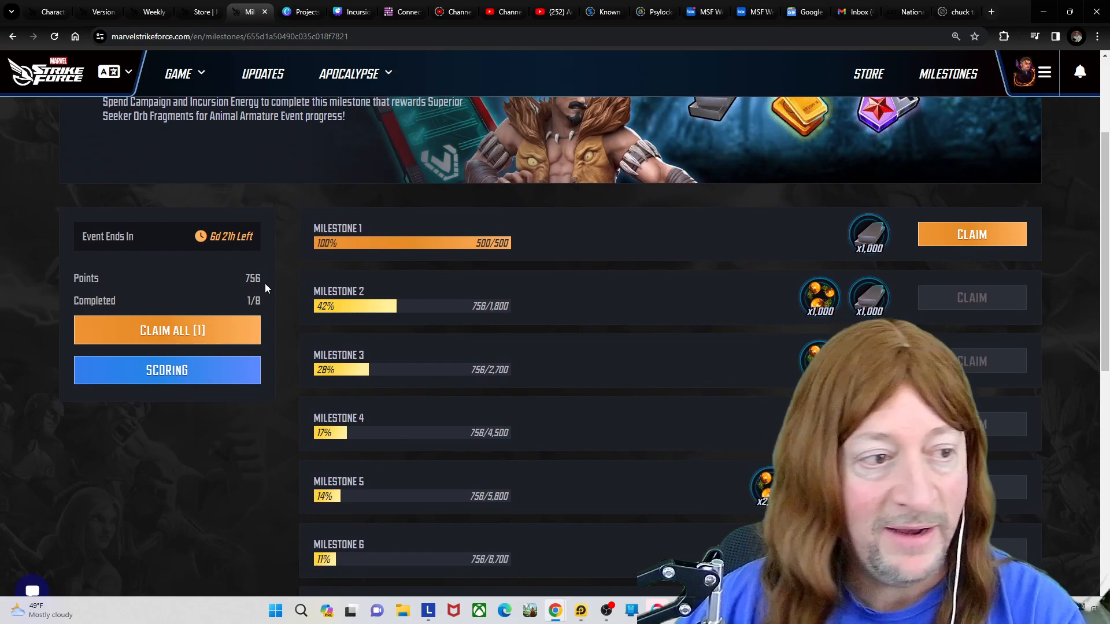
left_click(166, 370)
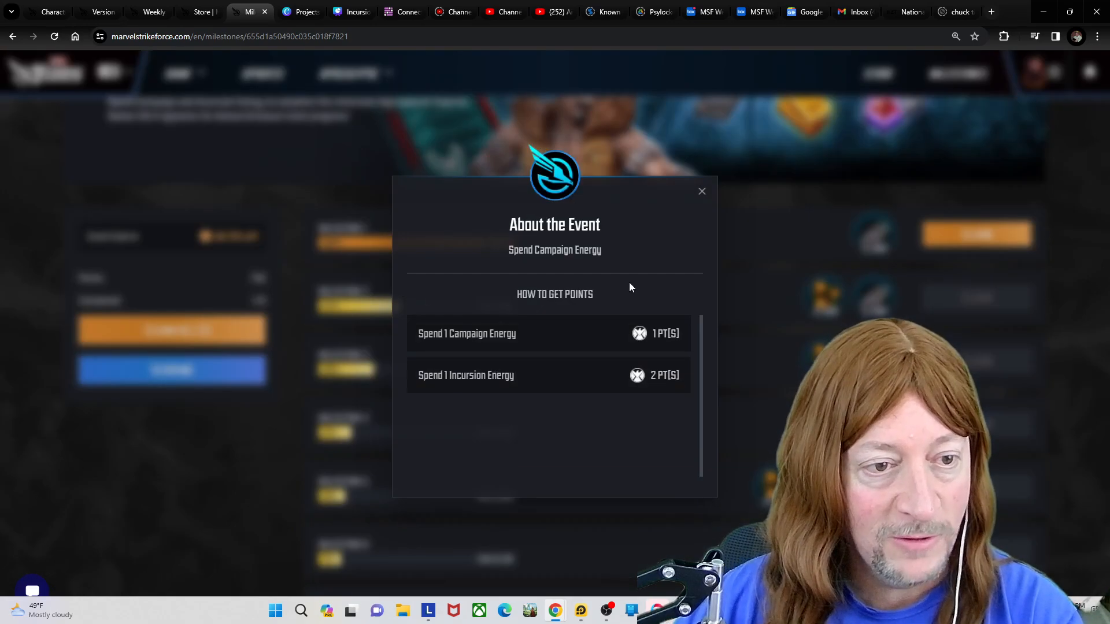
left_click(701, 191)
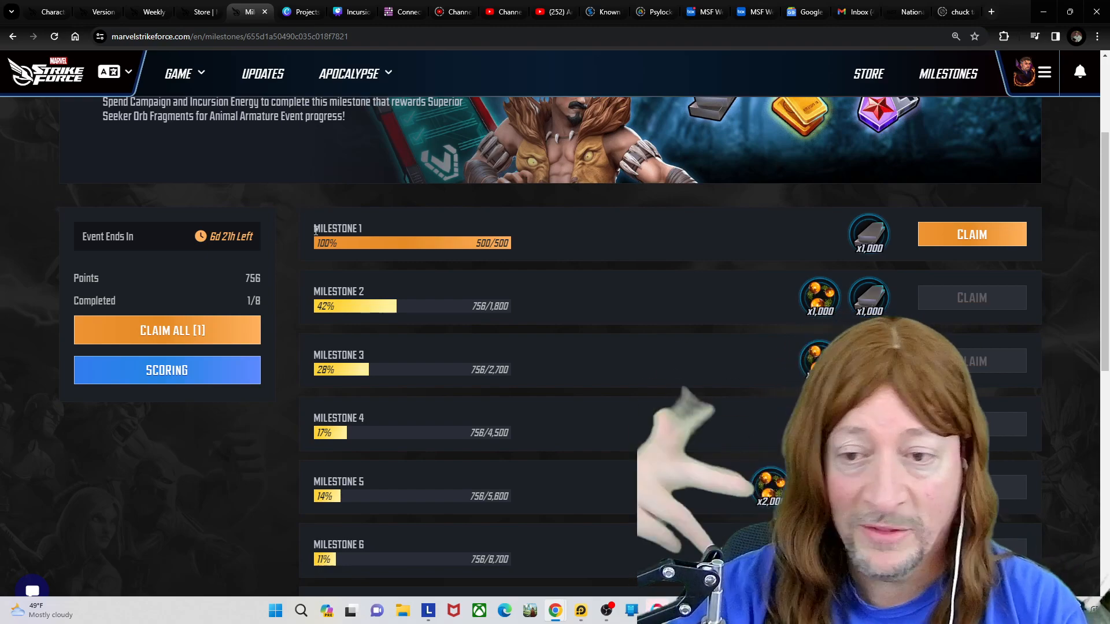
Check the Silver Flash Bits reward description and browse the remaining milestone tiers
scroll("down", 3)
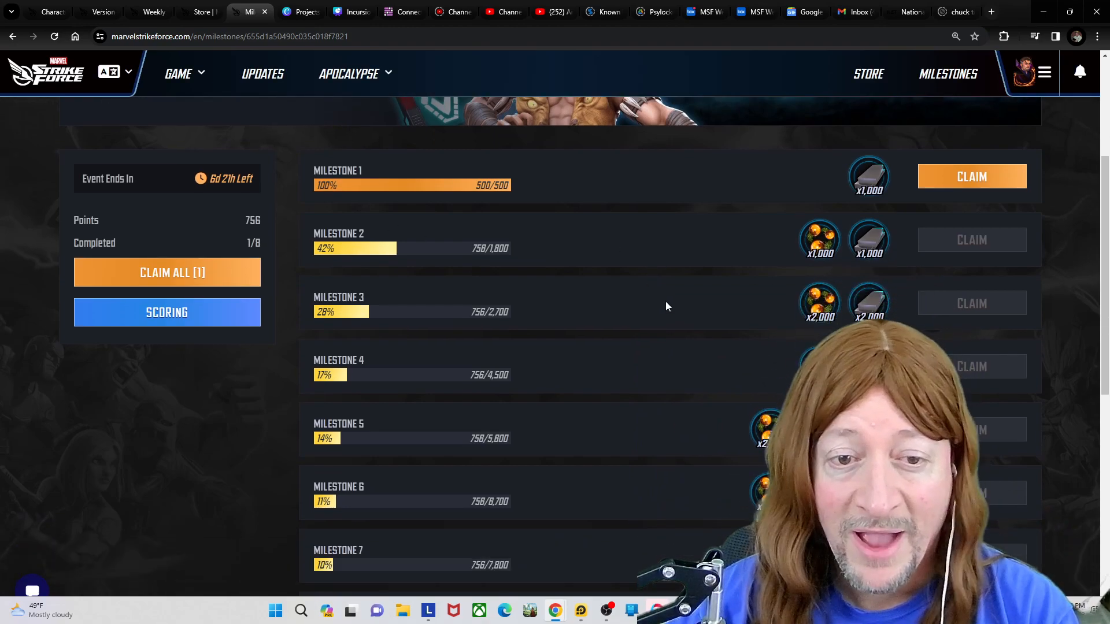
left_click(868, 176)
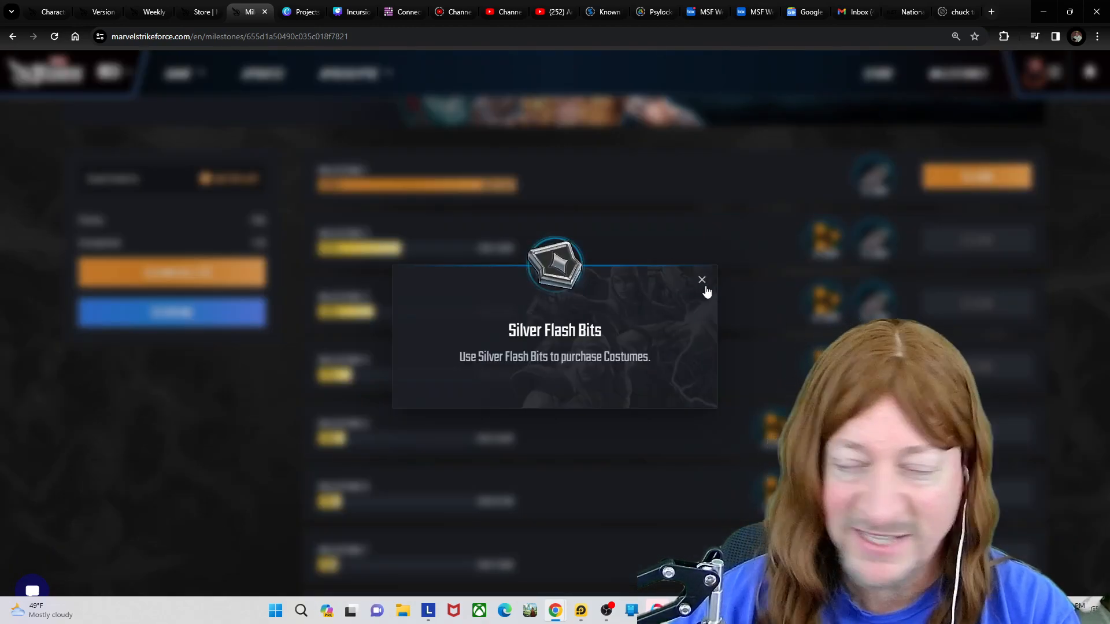
mouse_move(702, 285)
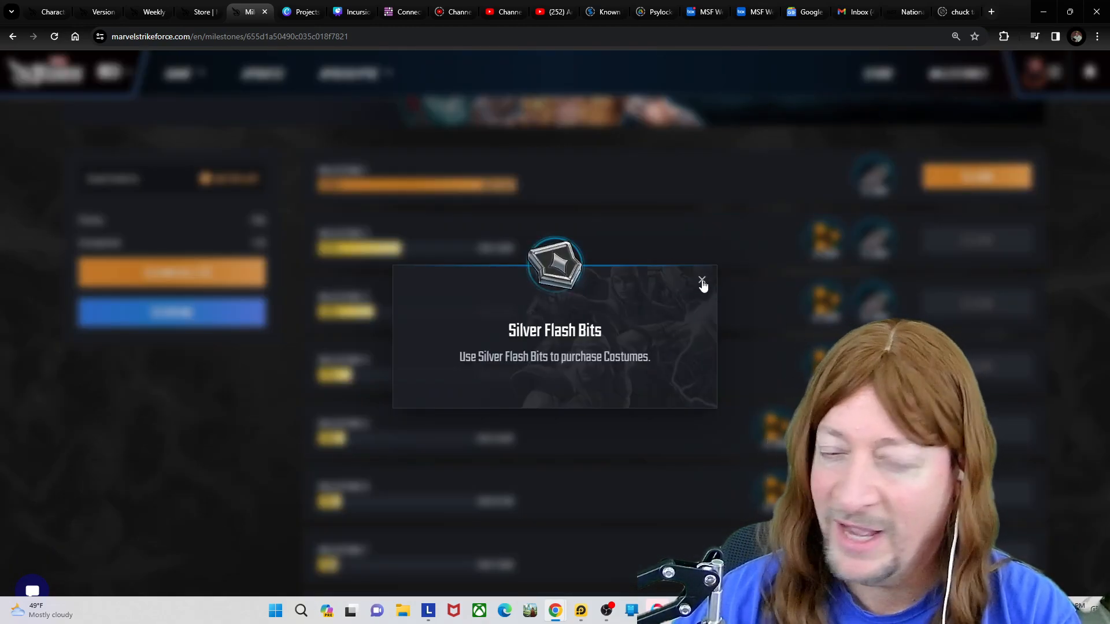
left_click(701, 281)
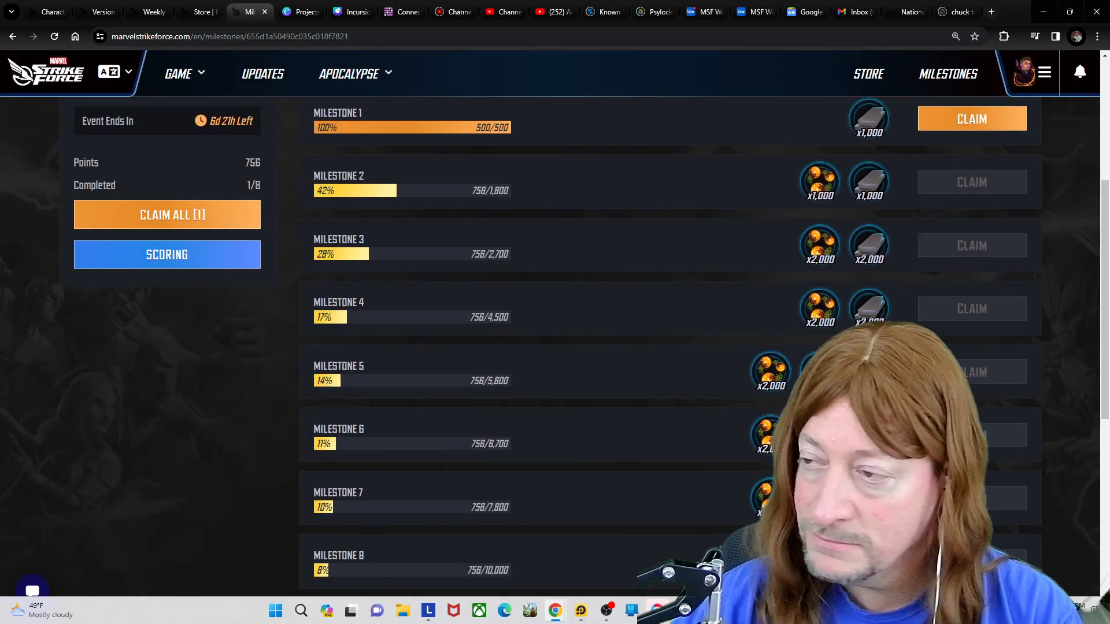
scroll("down", 3)
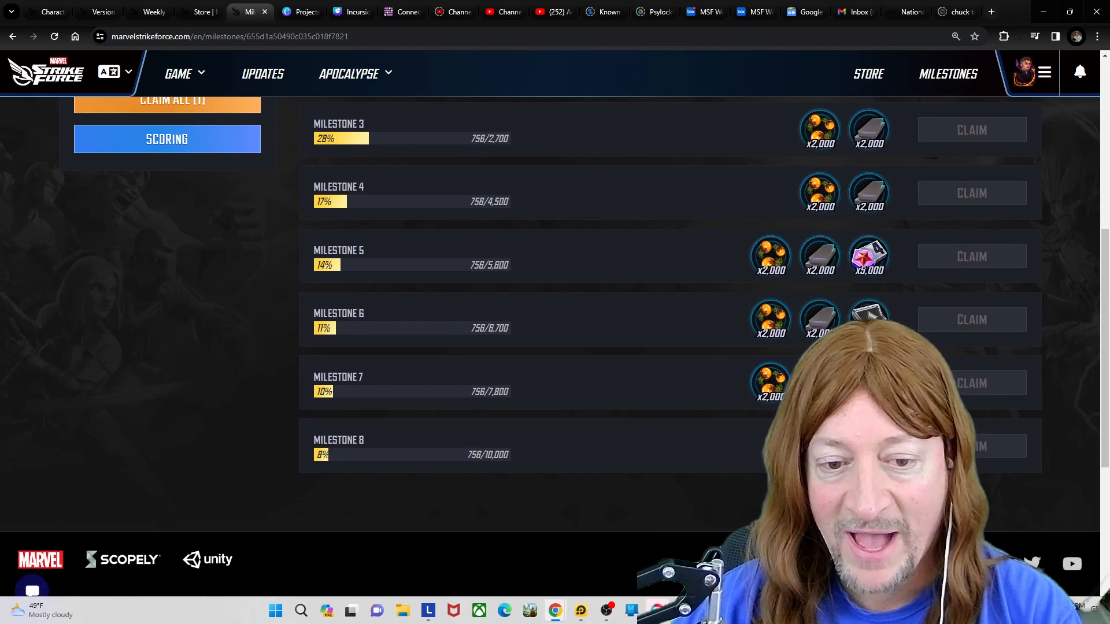
mouse_move(739, 299)
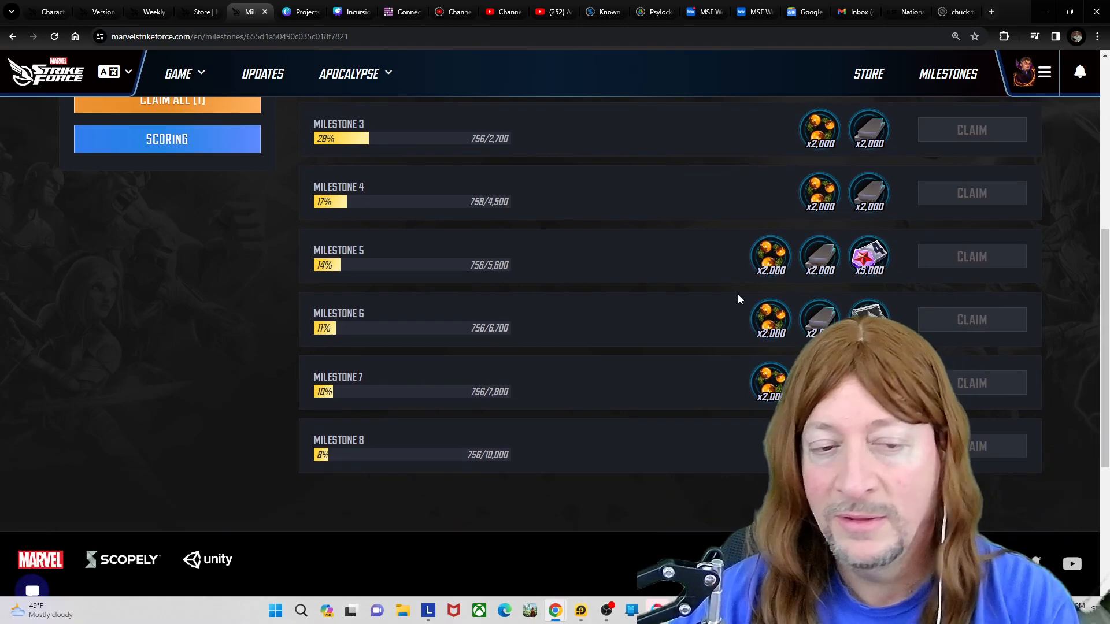
scroll("up", 3)
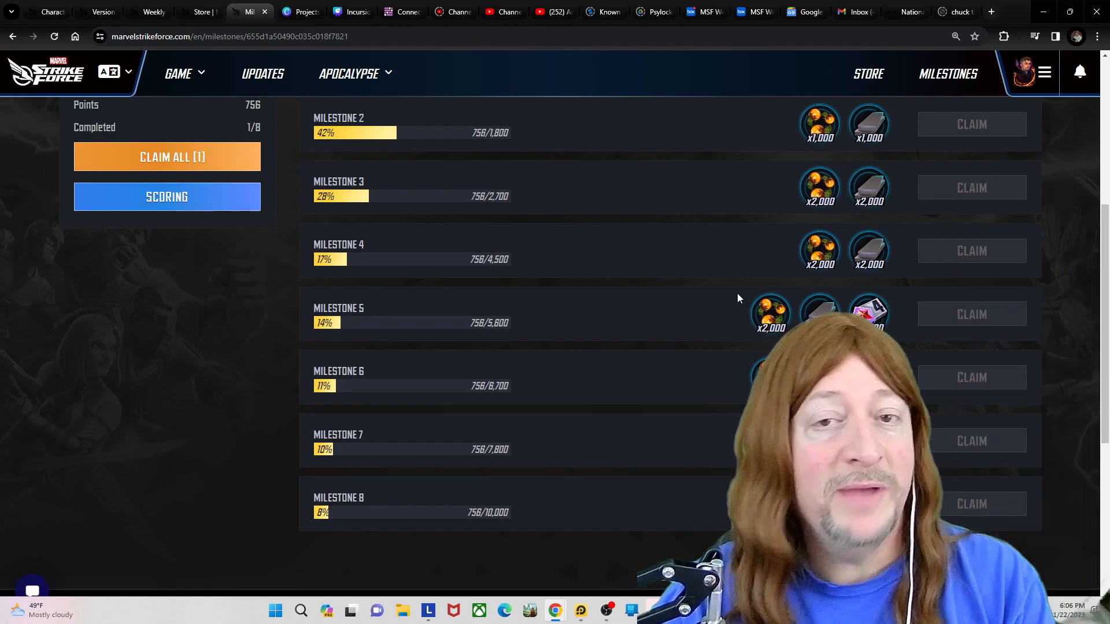
scroll("down", 3)
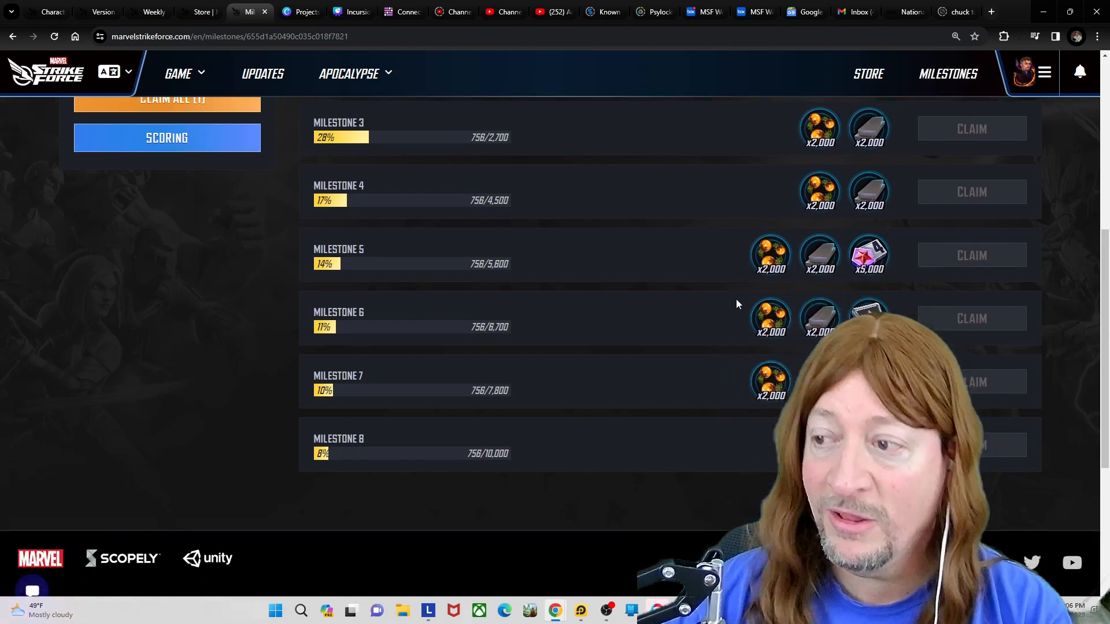
scroll("up", 3)
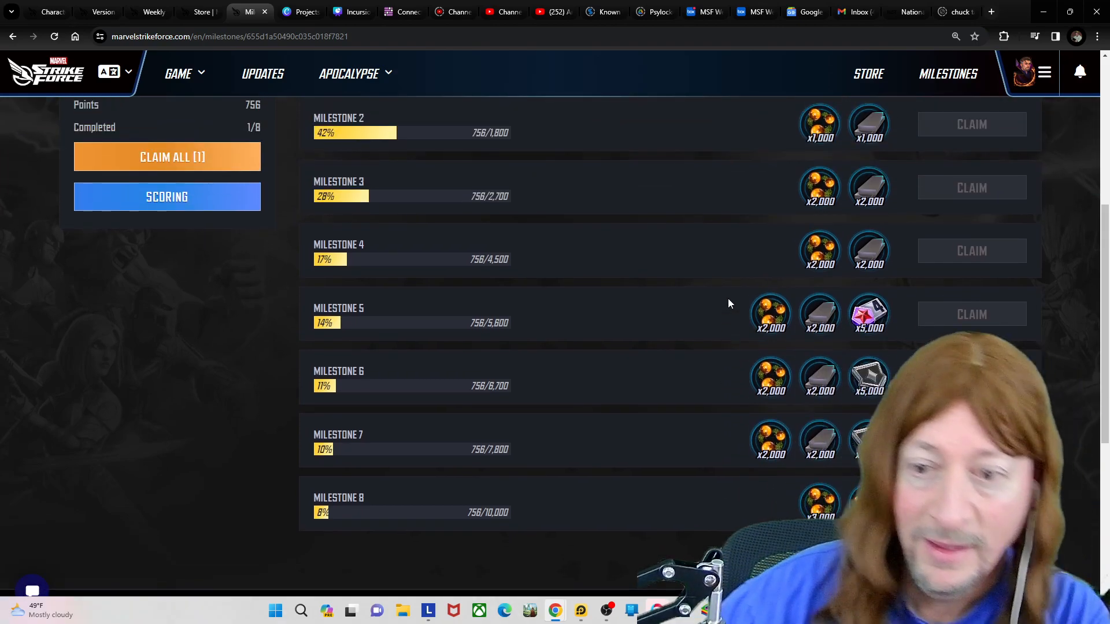
Return to the orb fragments spreadsheet and inspect the Energy webstone fragments and free claims cells
key("alt+tab")
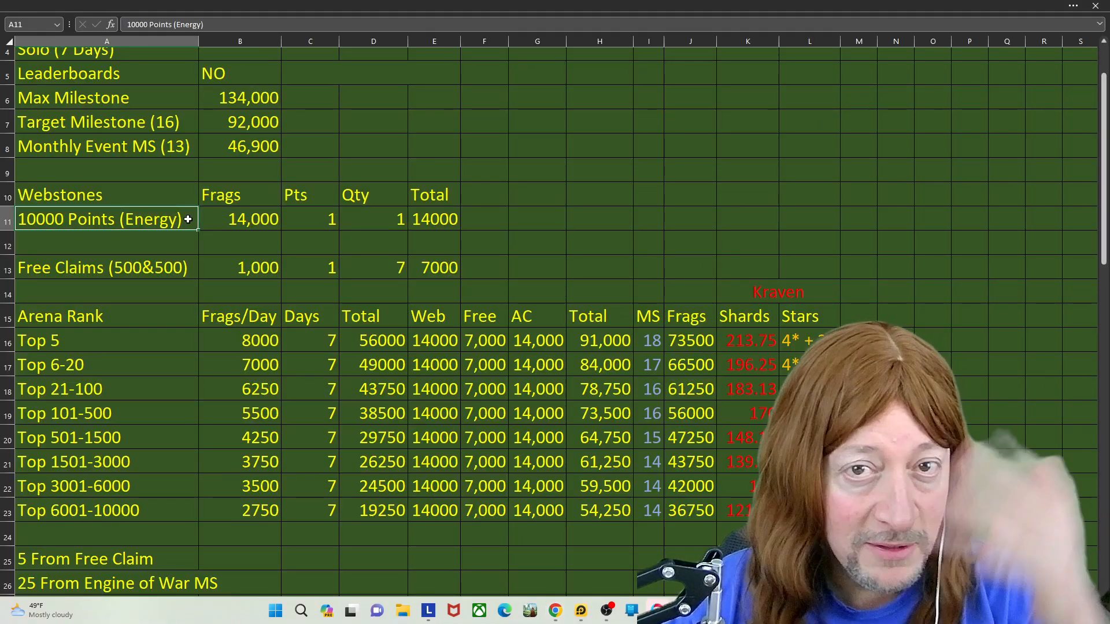
left_click(239, 219)
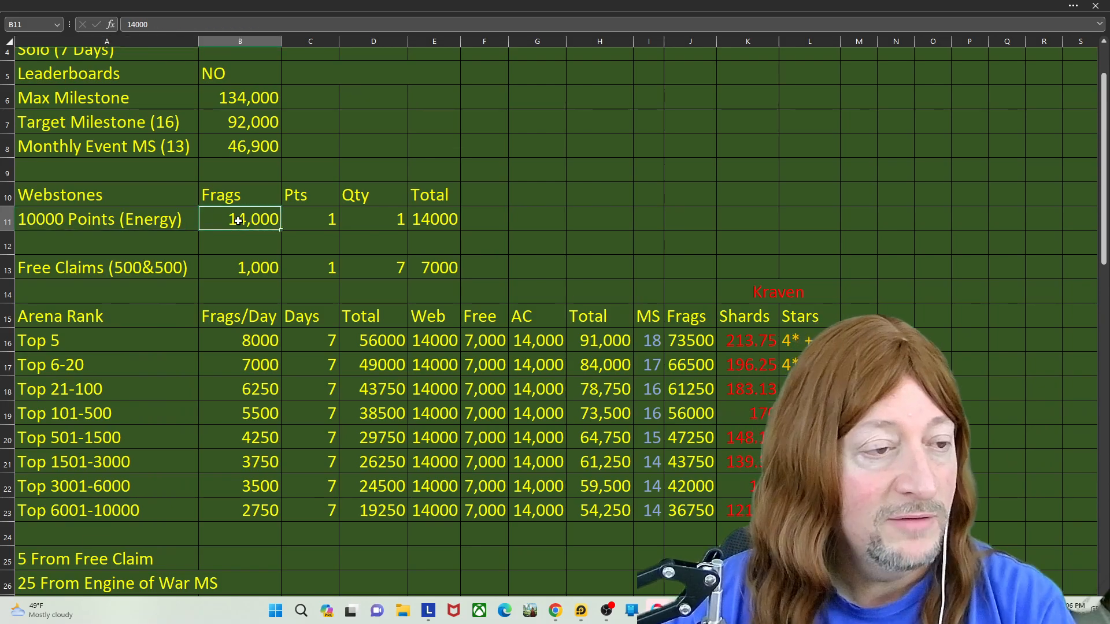
left_click(103, 267)
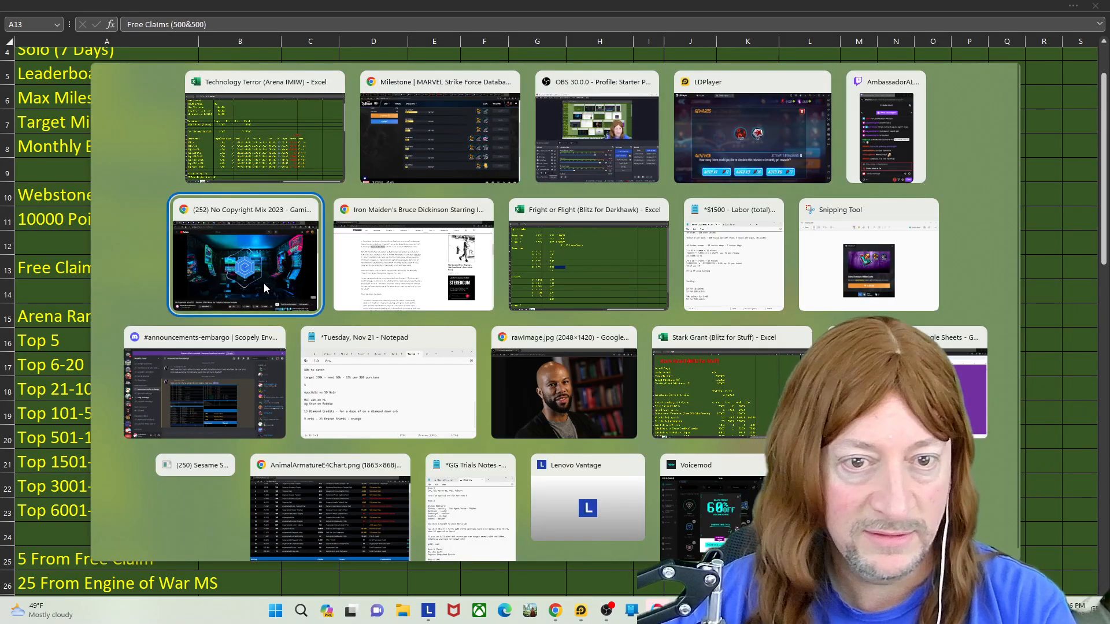
View the captured $4.99 Hidden Cache offer screenshot and close it back to the spreadsheet
left_click(866, 255)
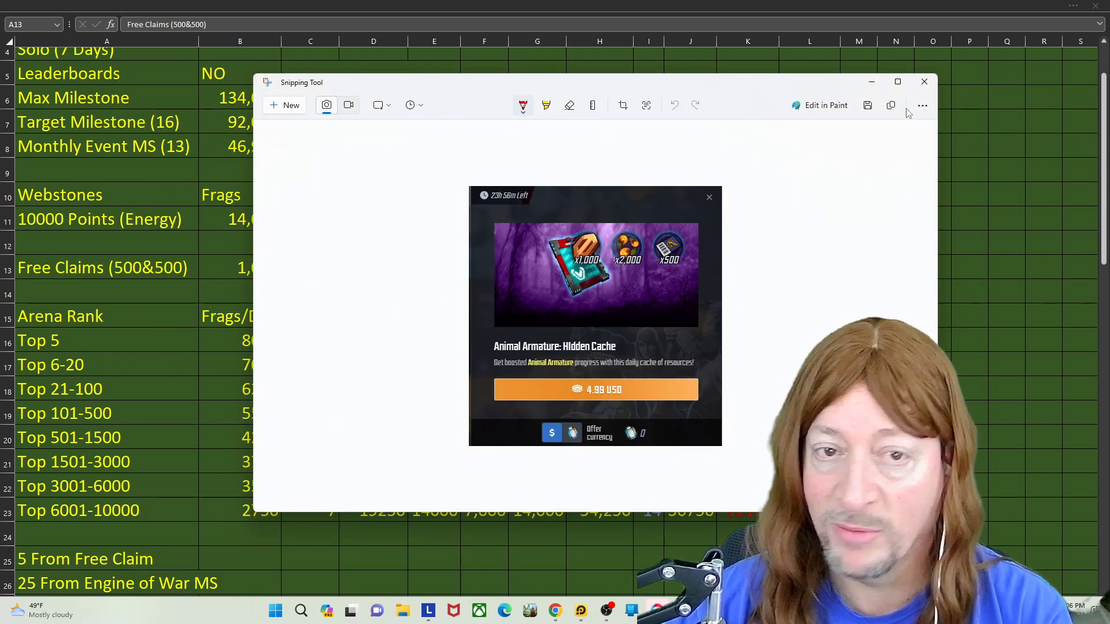
left_click(923, 81)
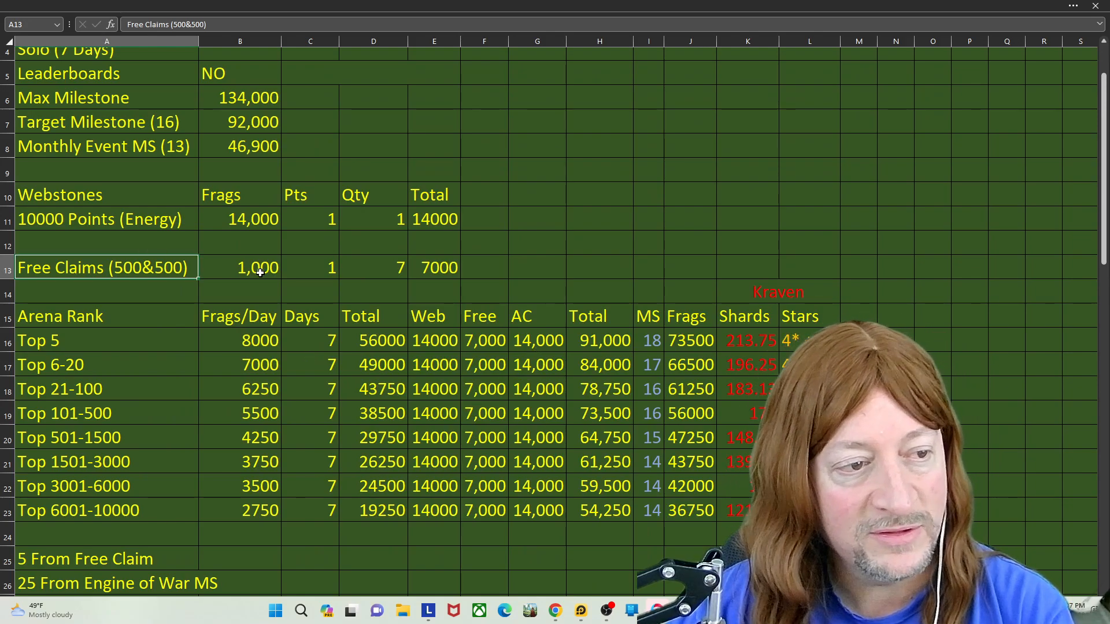
left_click(239, 267)
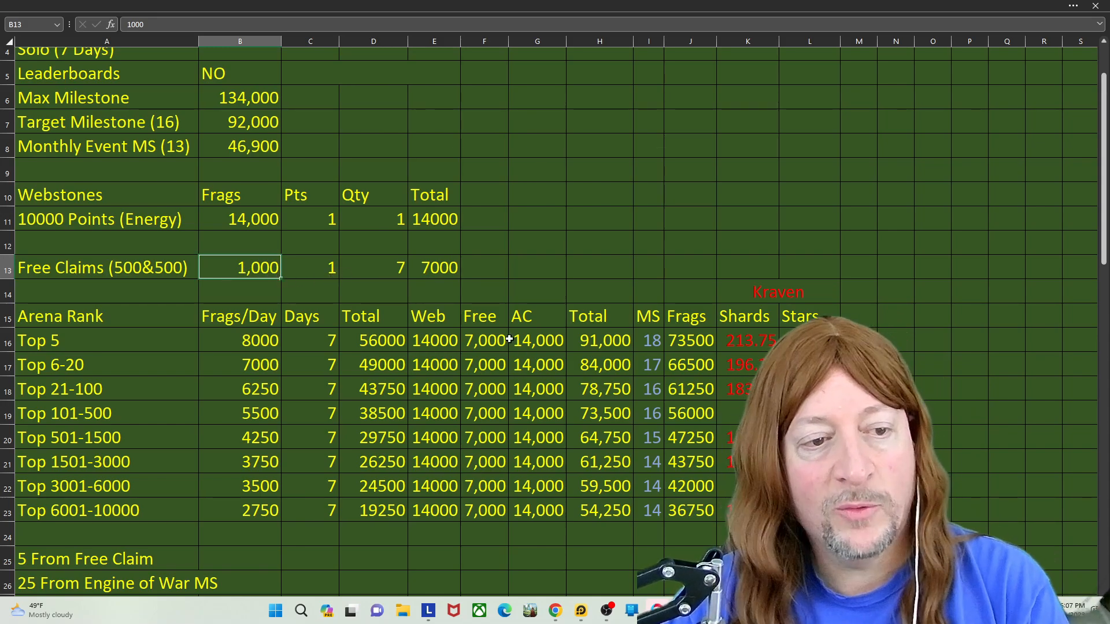
left_click(485, 340)
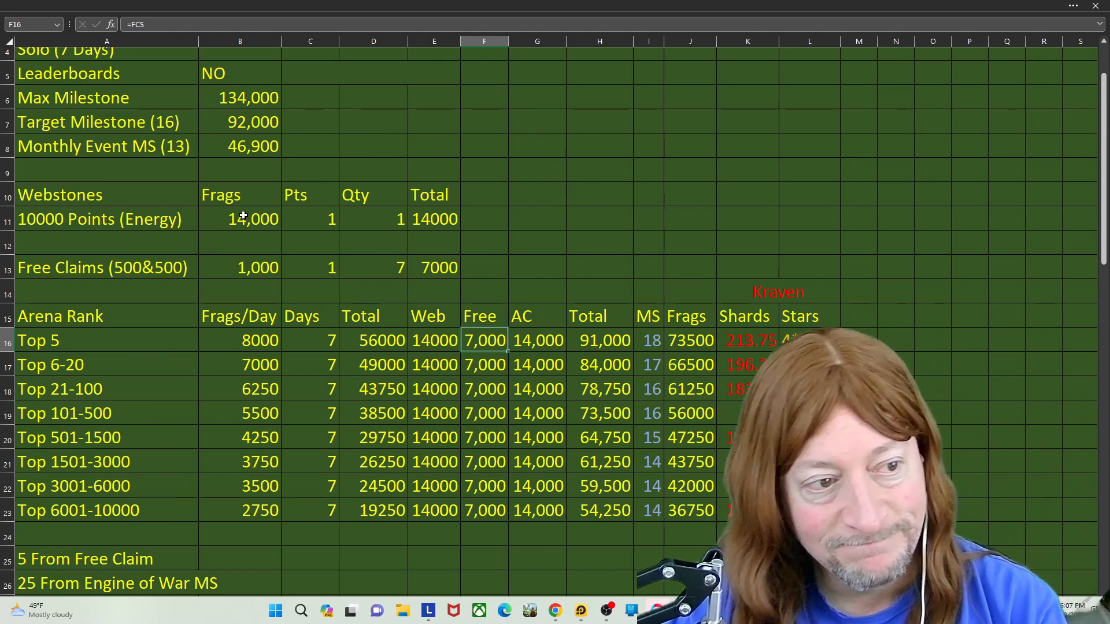
left_click(240, 219)
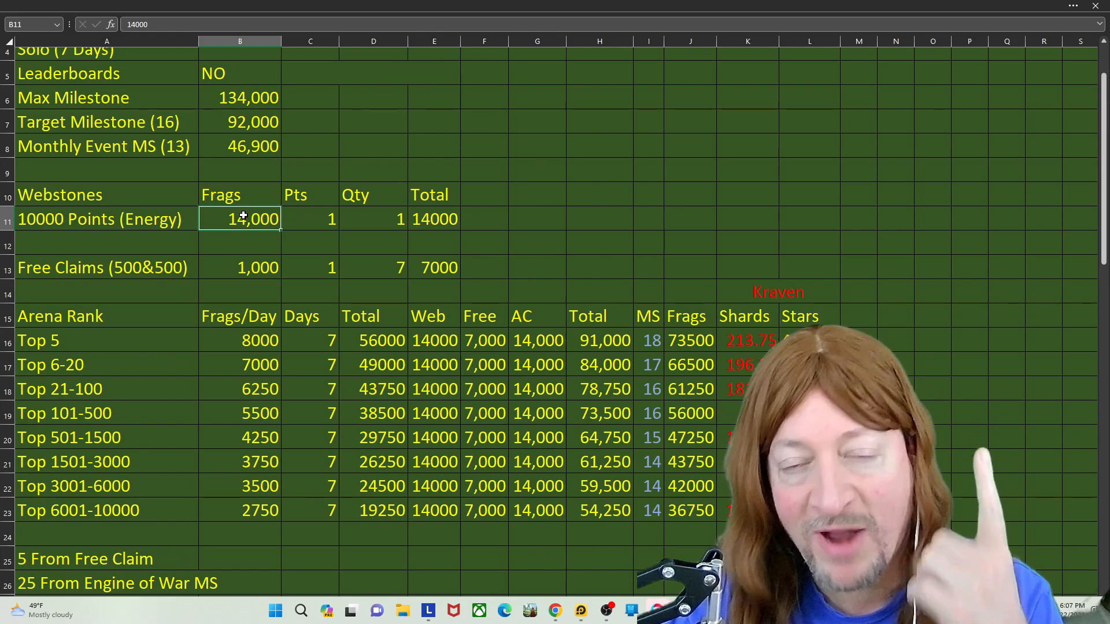
scroll("down", 3)
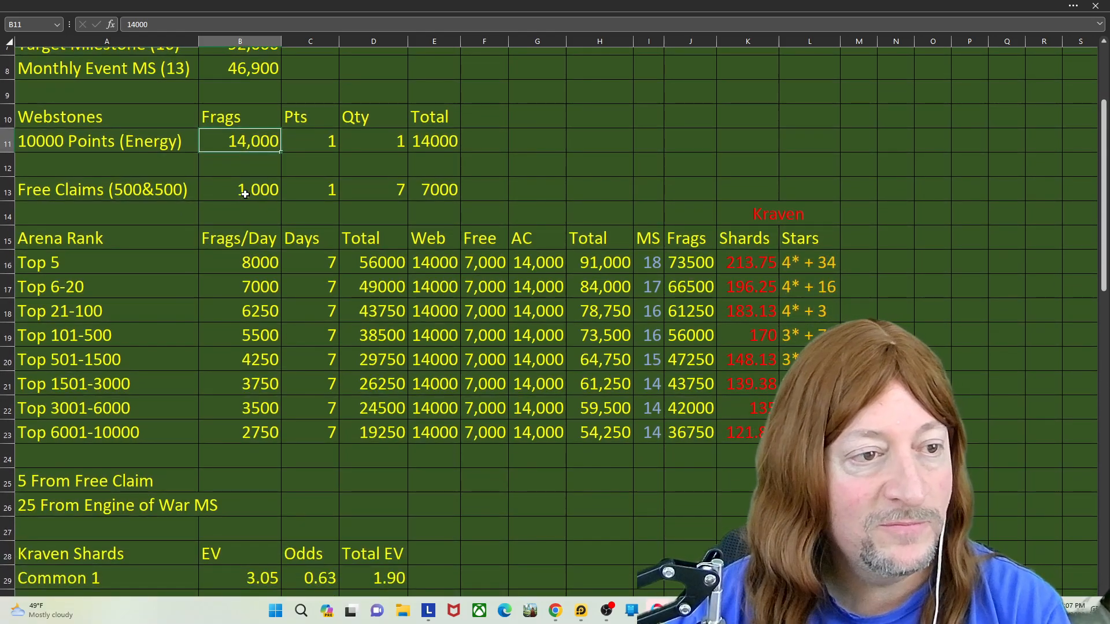
left_click(433, 188)
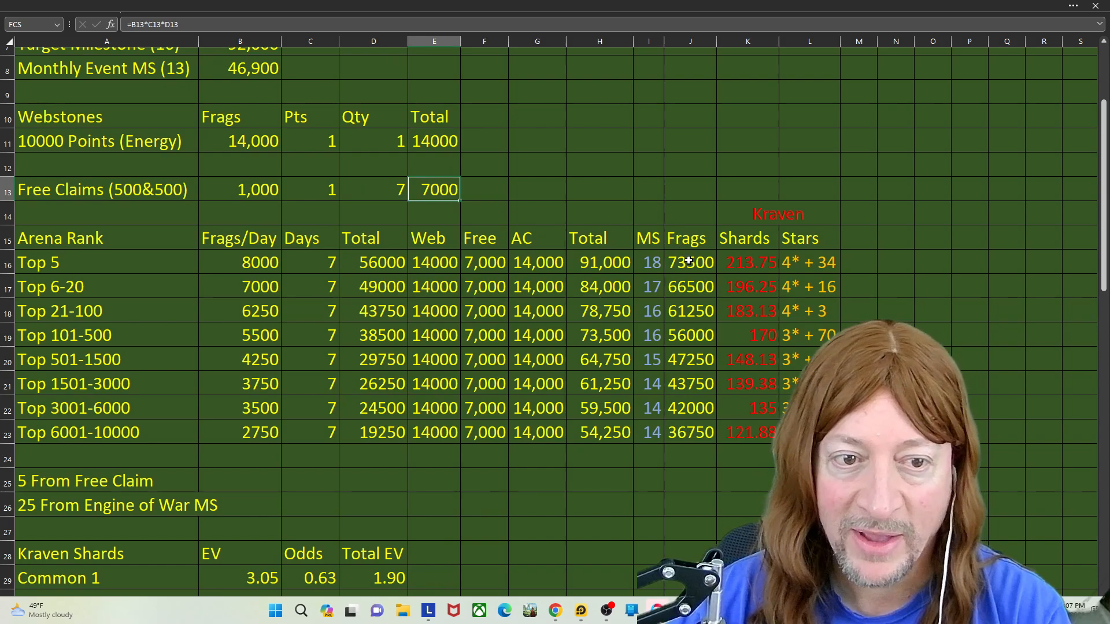
left_click(690, 262)
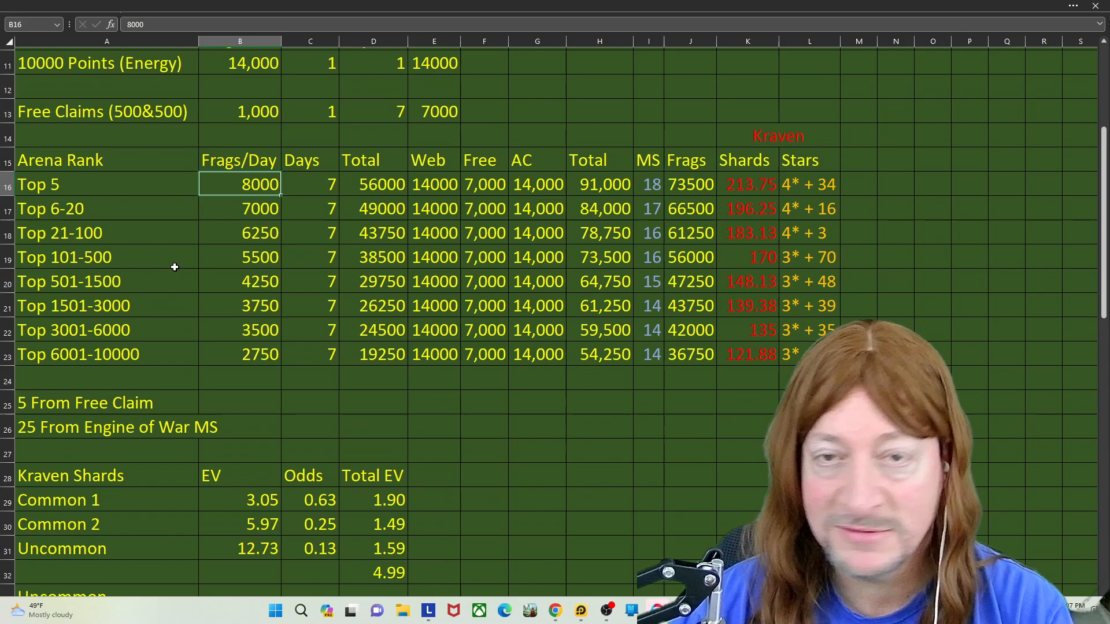
mouse_move(90, 187)
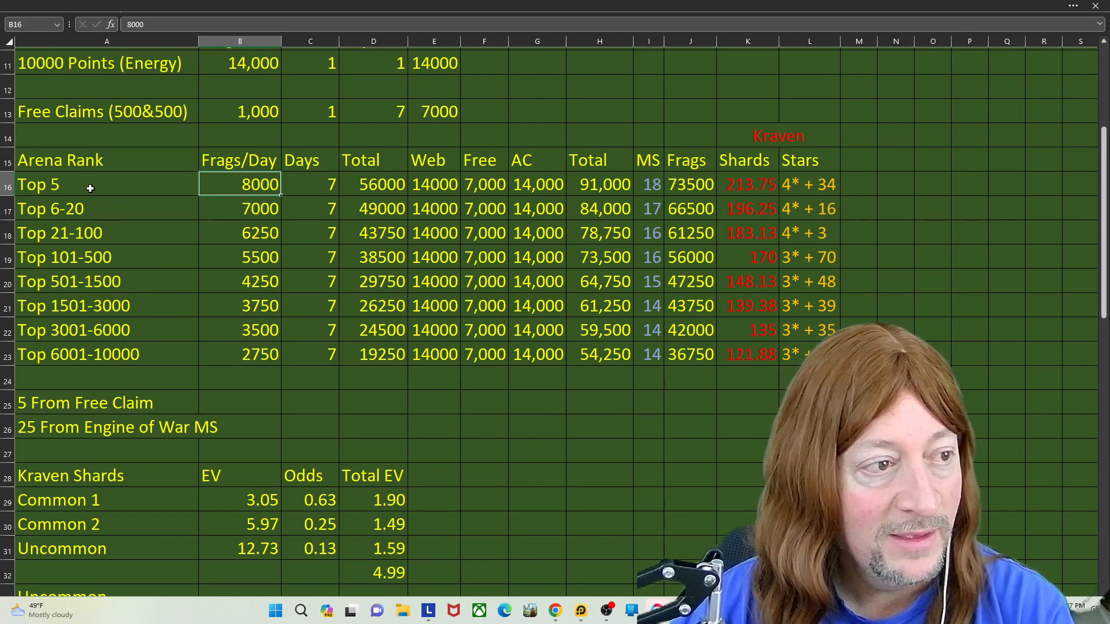
left_click(78, 354)
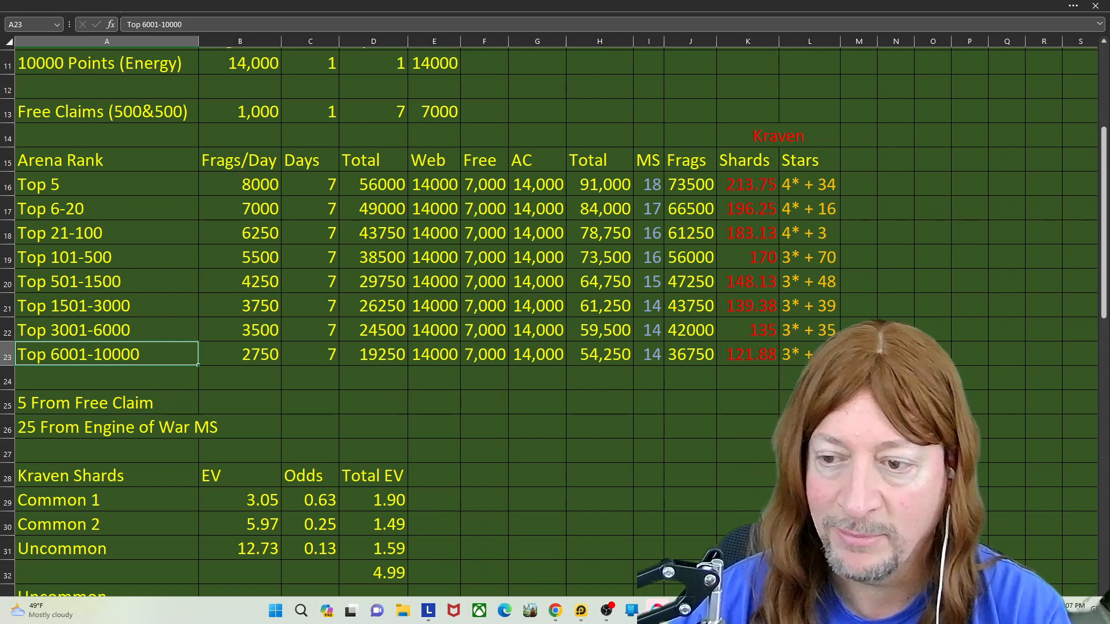
mouse_move(336, 402)
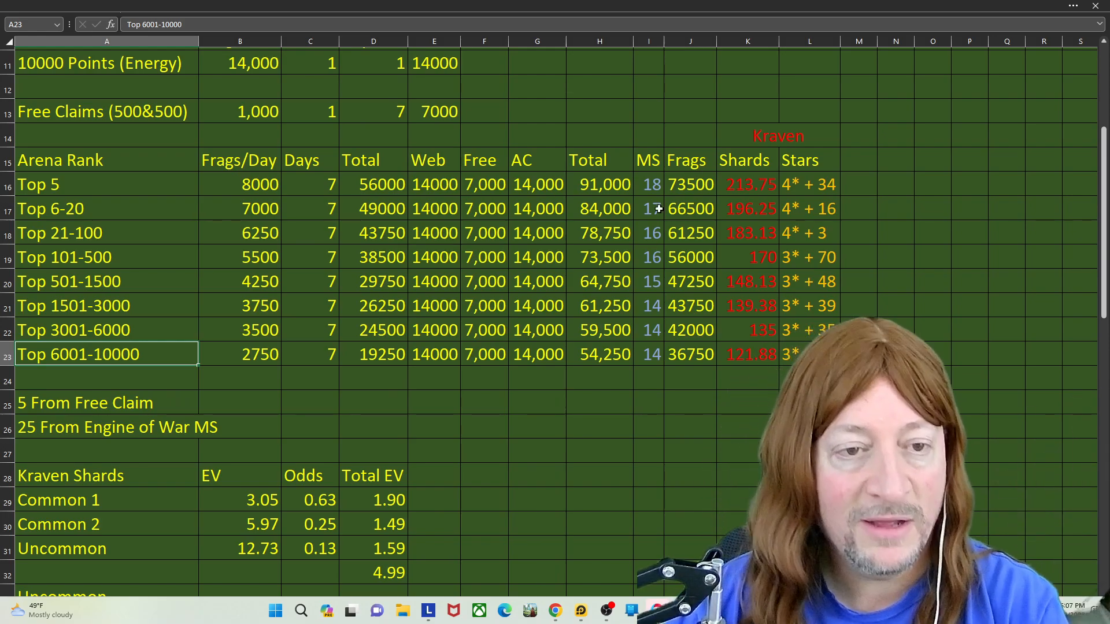
left_click(648, 184)
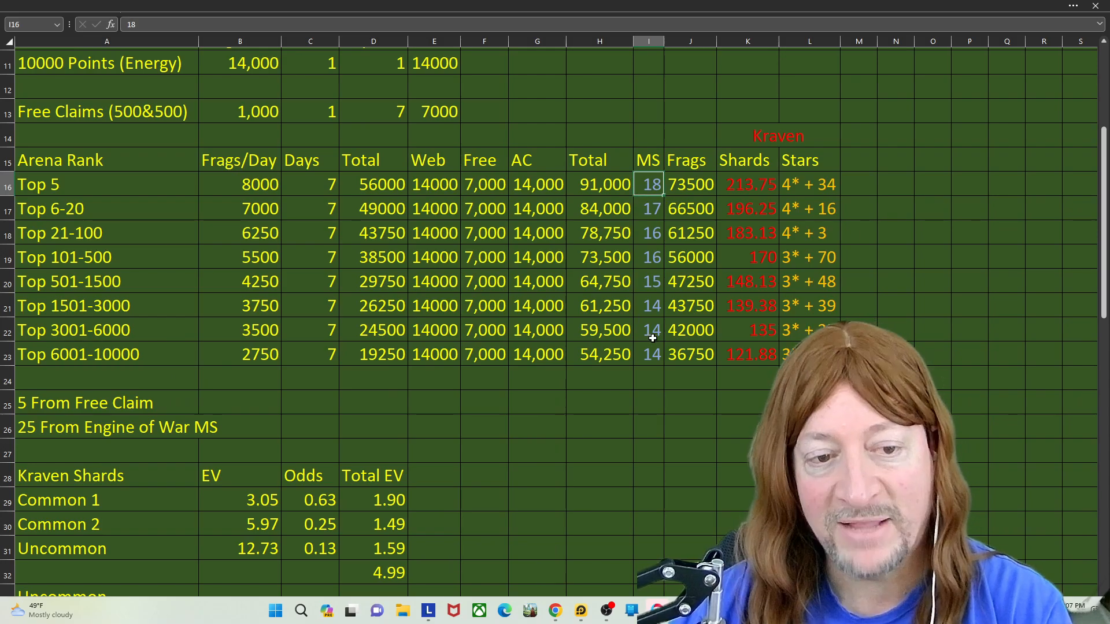
left_click(690, 354)
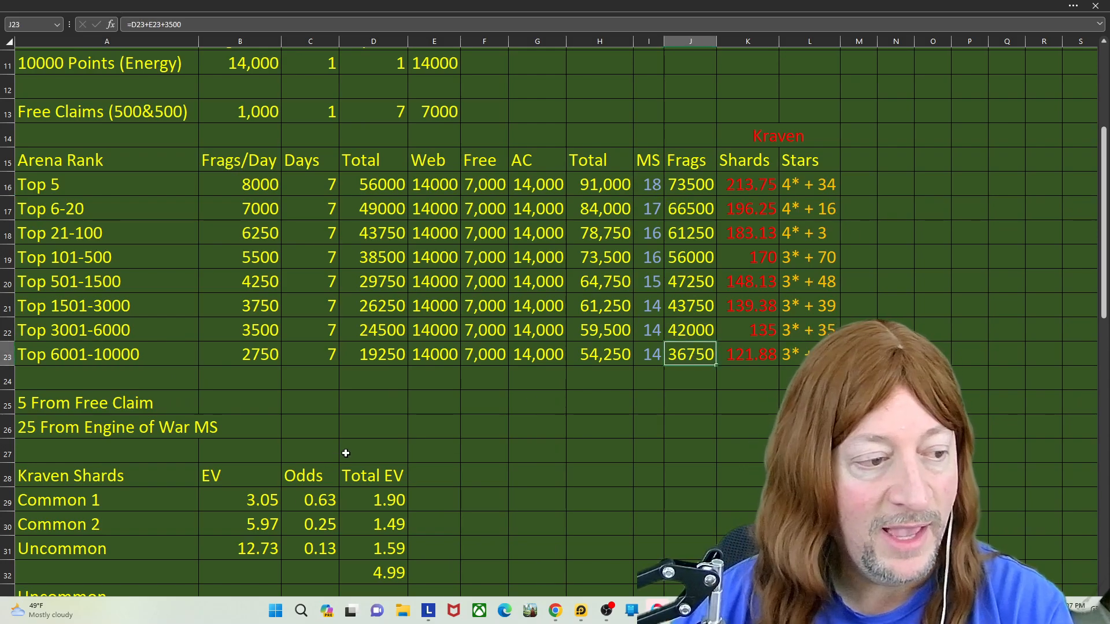
mouse_move(366, 393)
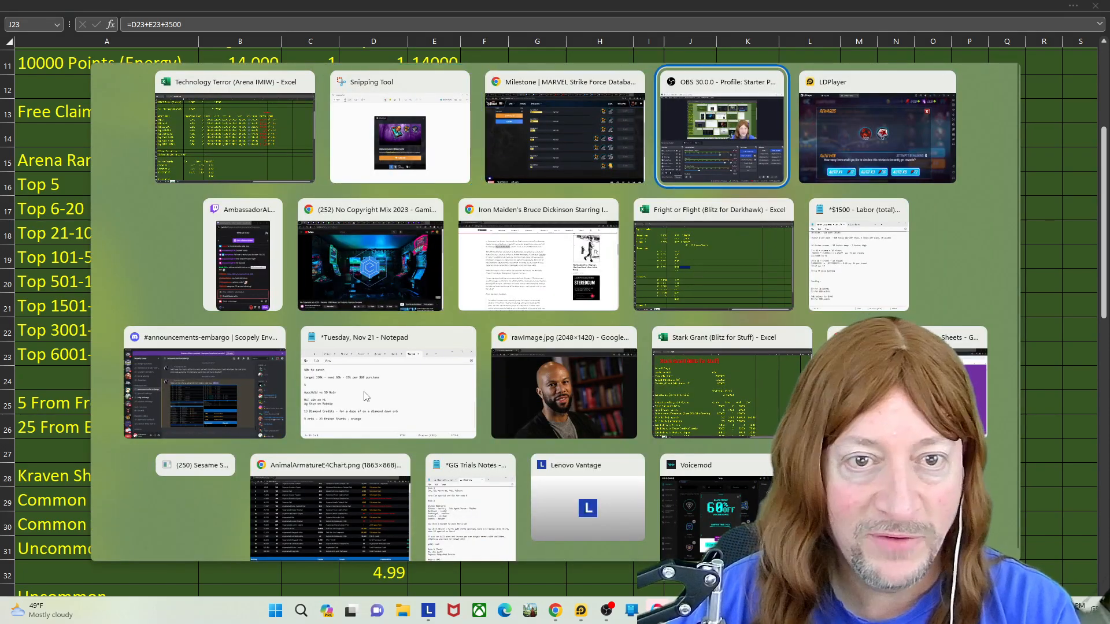
Go to the in-game orb store and review the Superior Seeker Orb's fragment odds list
left_click(875, 127)
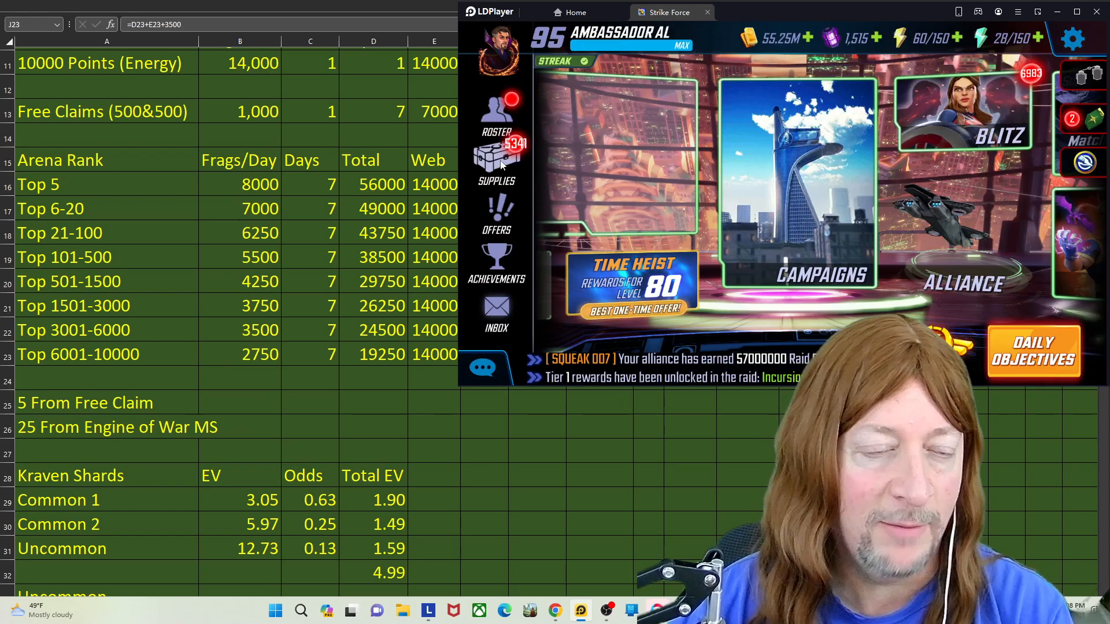
left_click(496, 163)
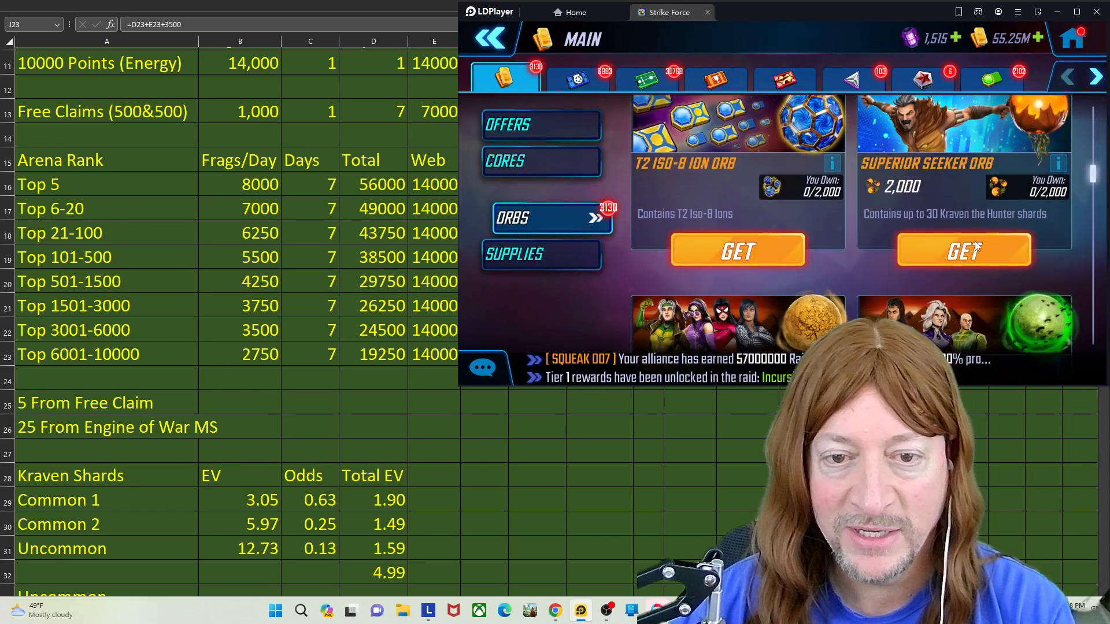
left_click(1063, 180)
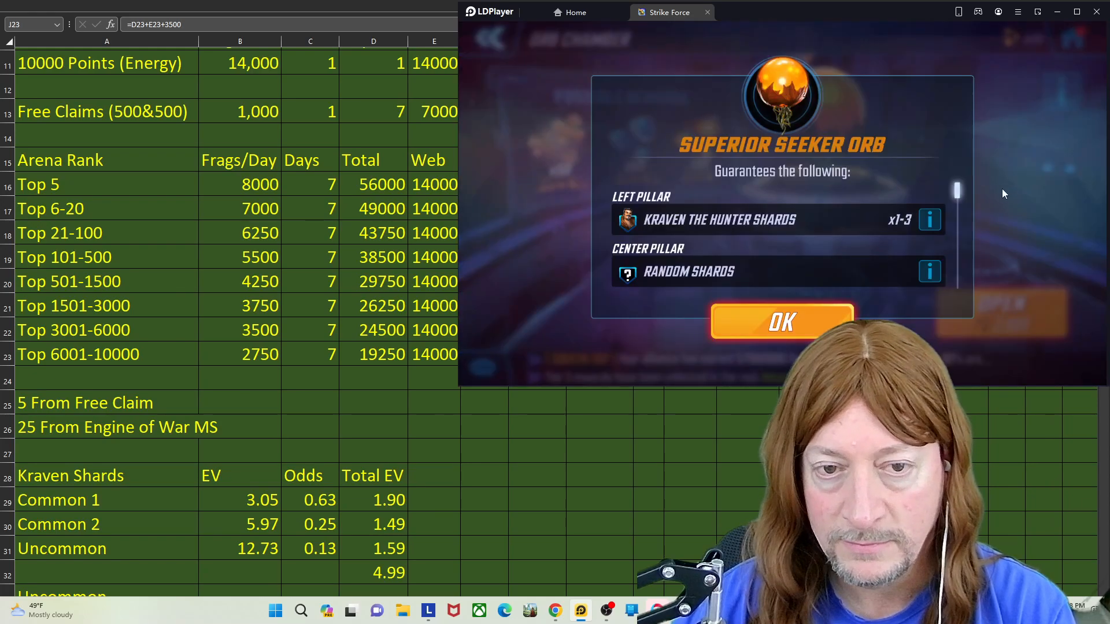
mouse_move(837, 219)
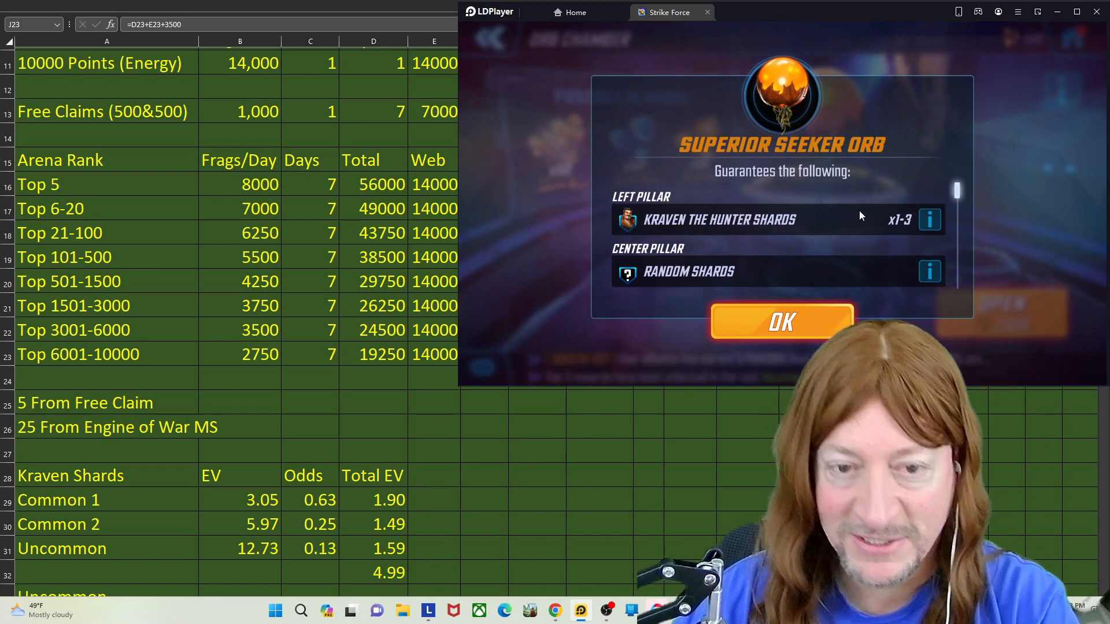
scroll("down", 3)
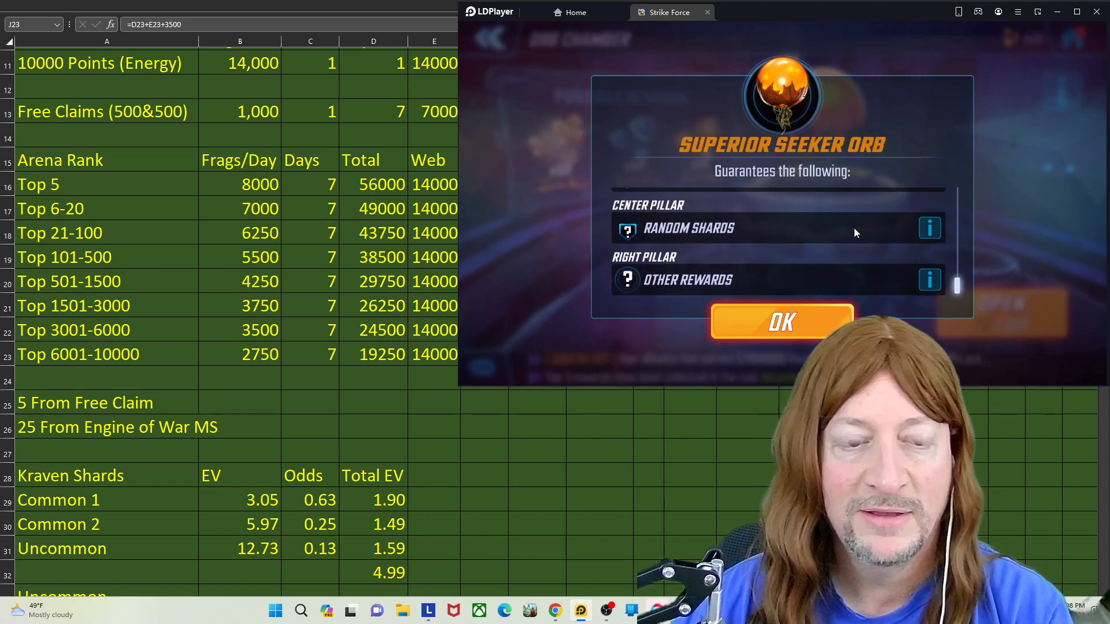
left_click(930, 227)
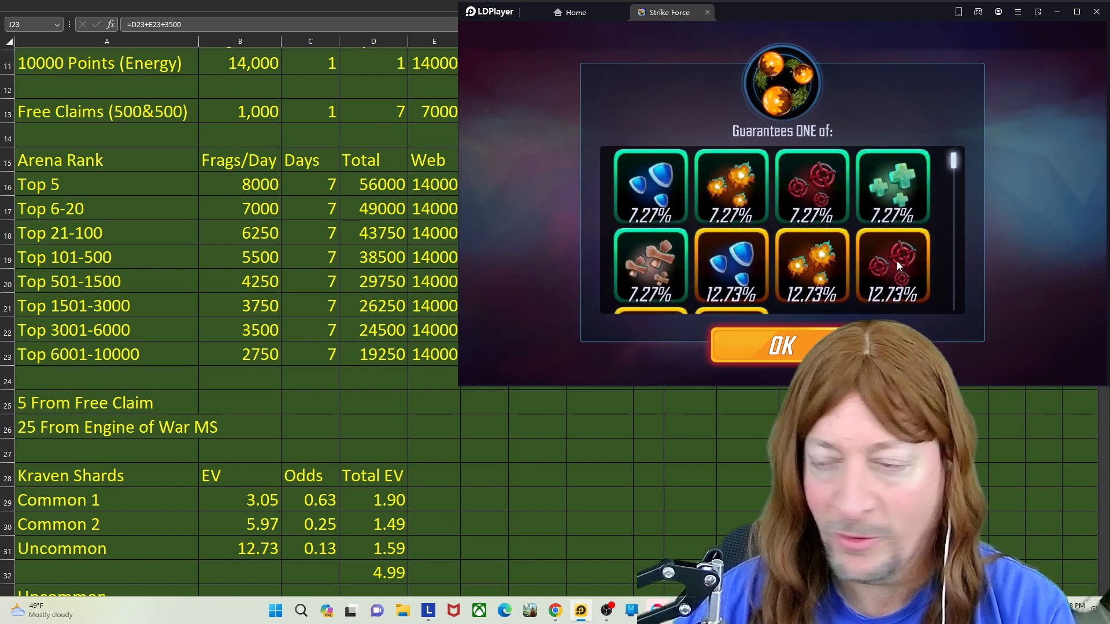
mouse_move(799, 331)
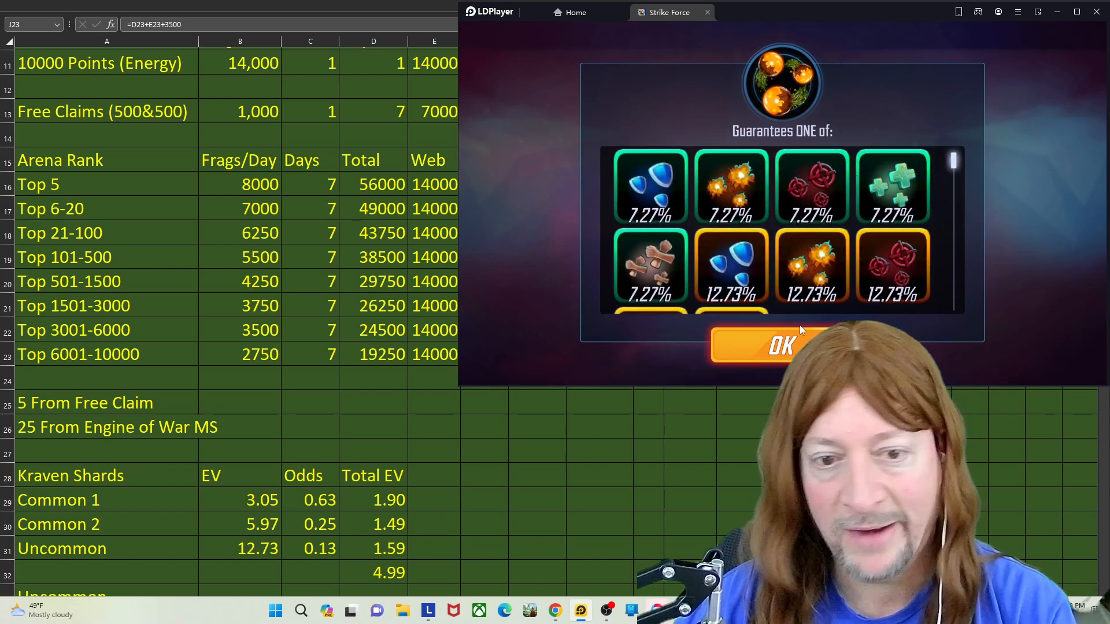
left_click(778, 345)
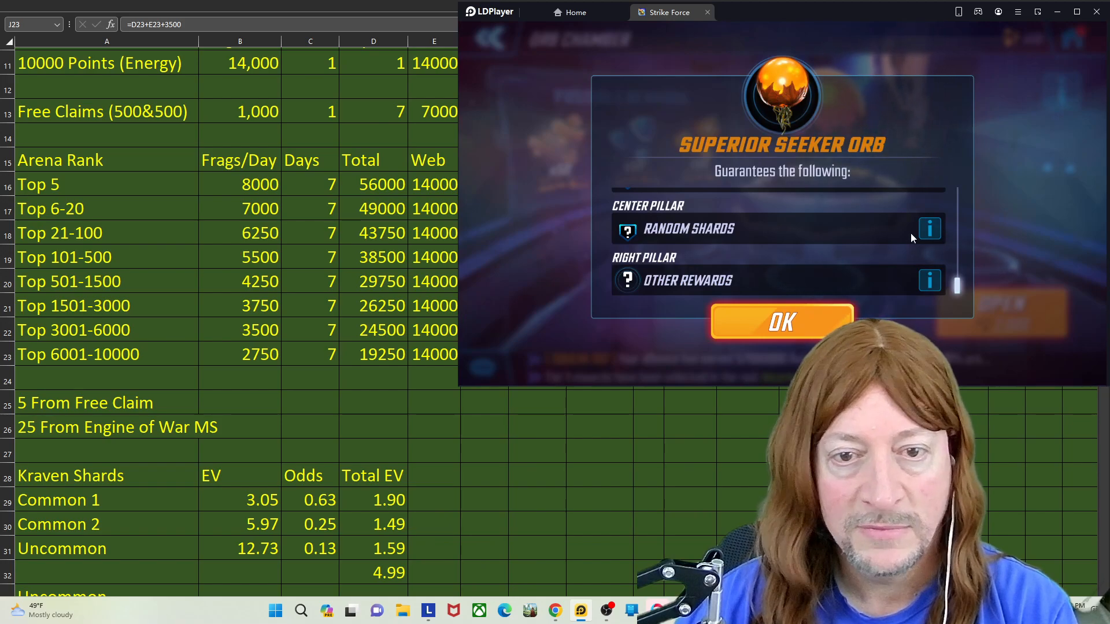
Review the random shards pillar odds, including Kraven the Hunter shards x1-3, and return to the Orb Chamber
left_click(929, 229)
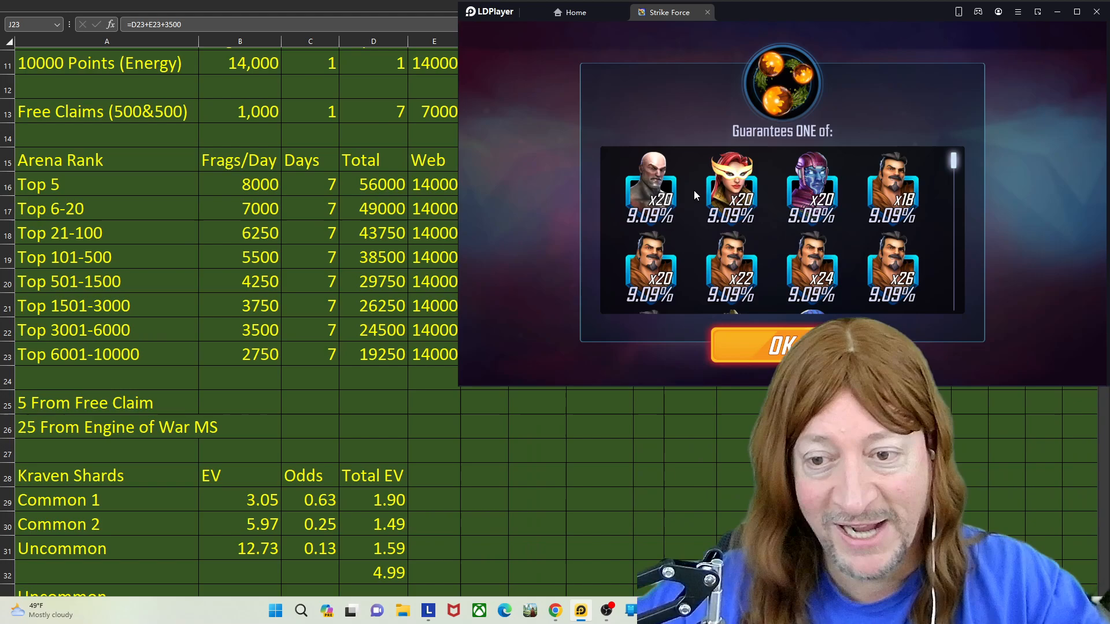
mouse_move(694, 228)
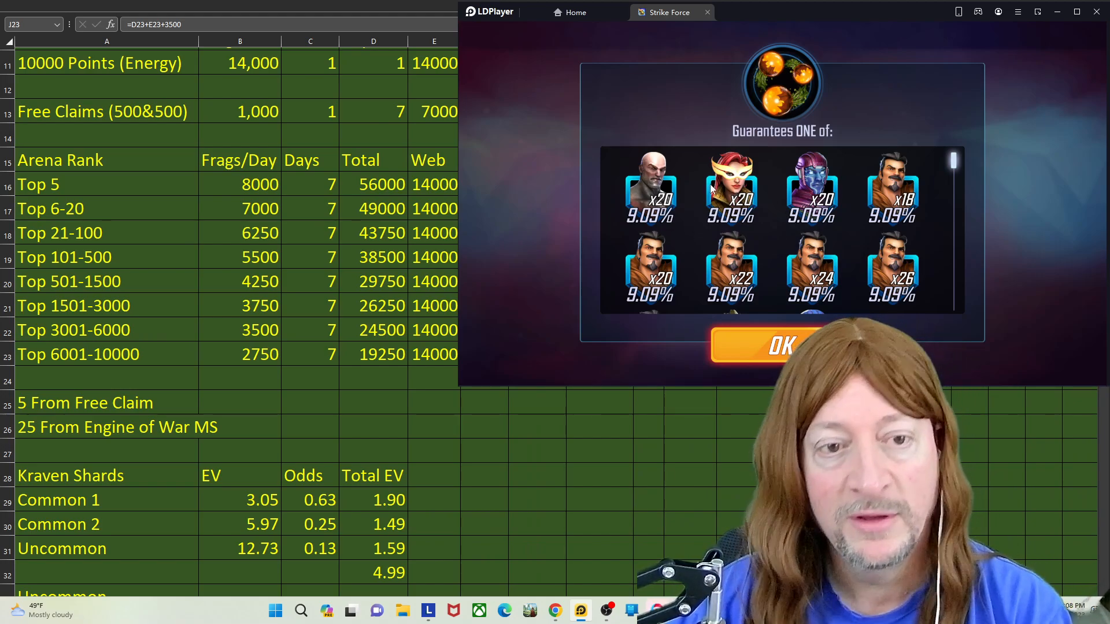
scroll("down", 3)
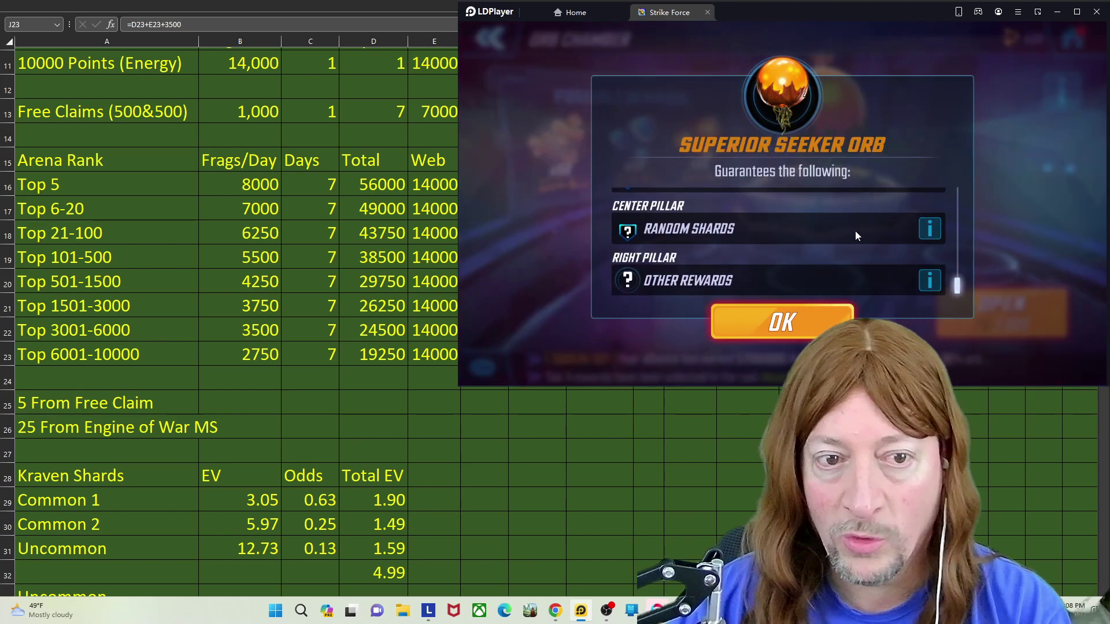
scroll("up", 3)
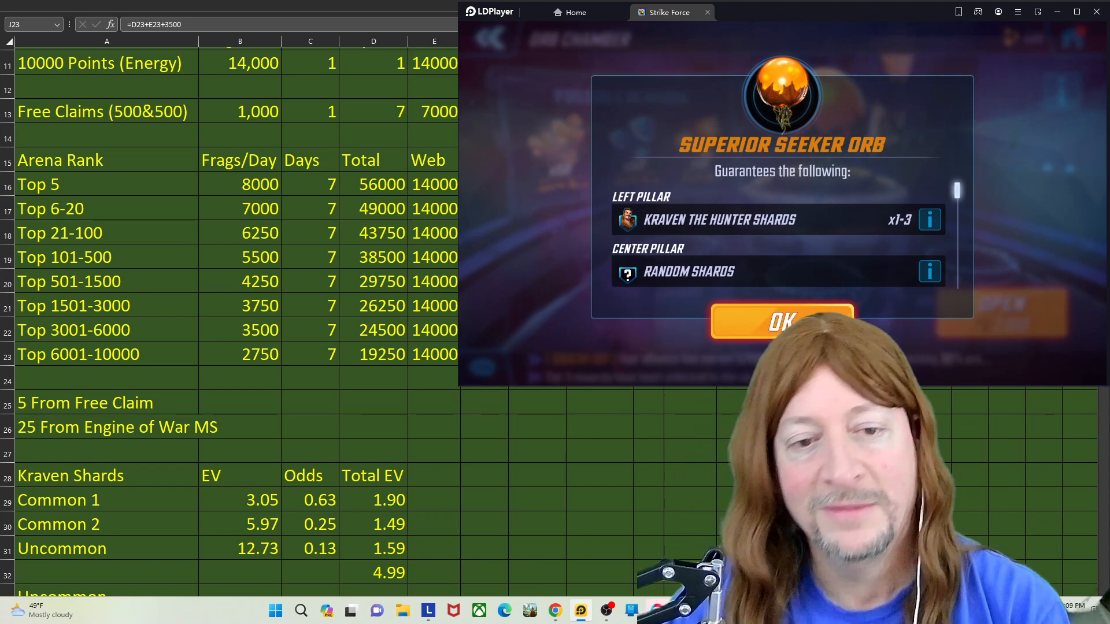
left_click(781, 320)
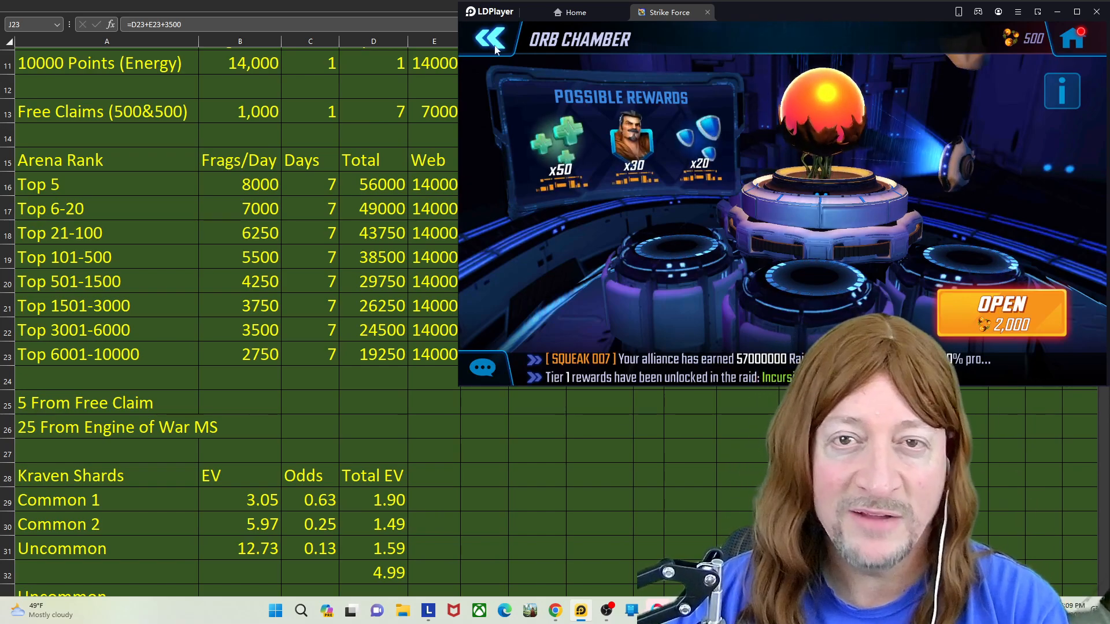
Leave the Orb Chamber and go through Milestone Selection to the Engine of War event
left_click(488, 39)
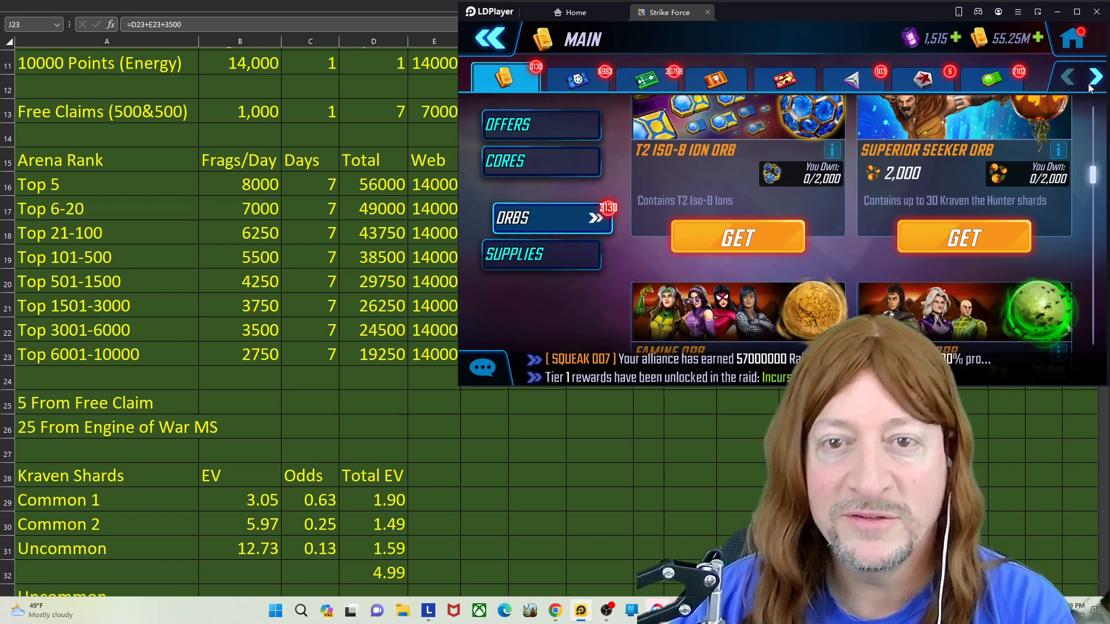
left_click(488, 38)
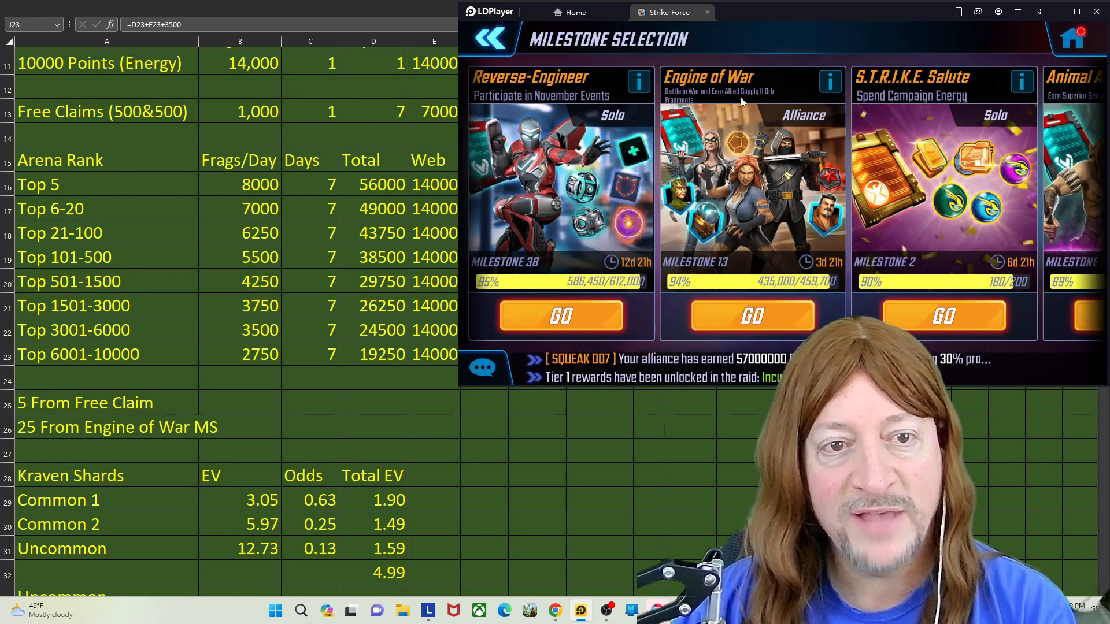
left_click(751, 316)
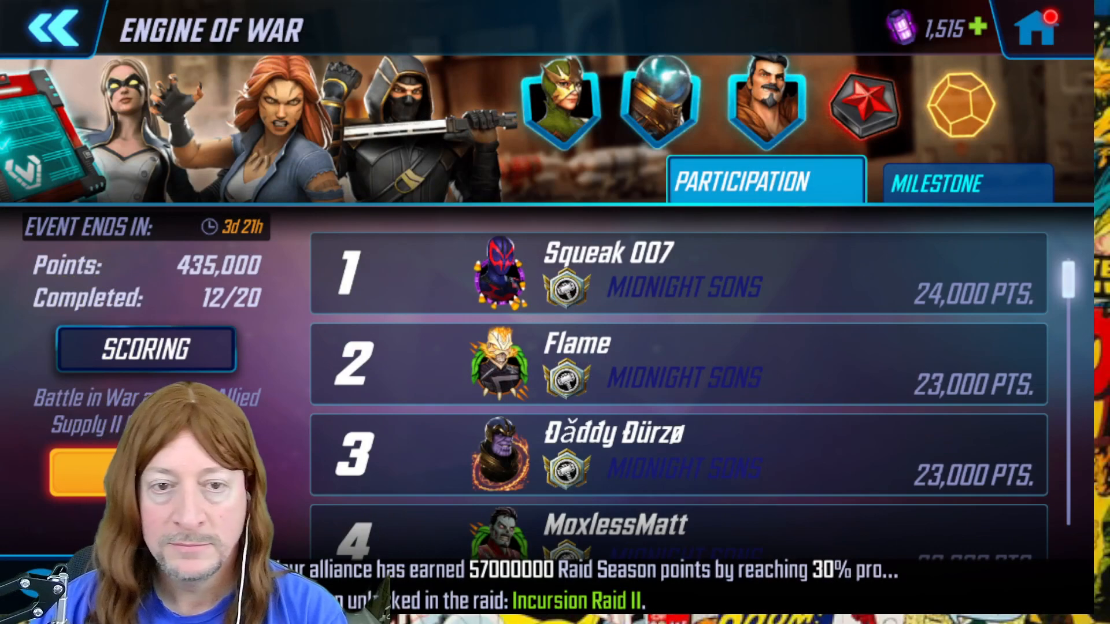
Scroll the Engine of War milestones to Milestone 17's 25 Kraven shards and review the 1,000-points-per-battle scoring rules
left_click(953, 180)
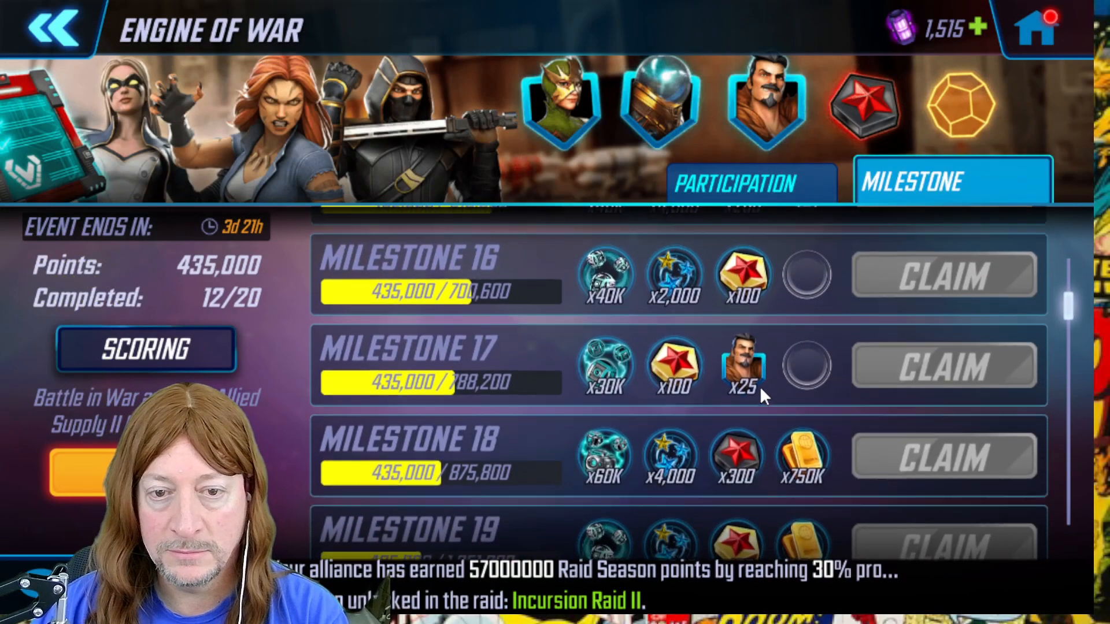
scroll("down", 3)
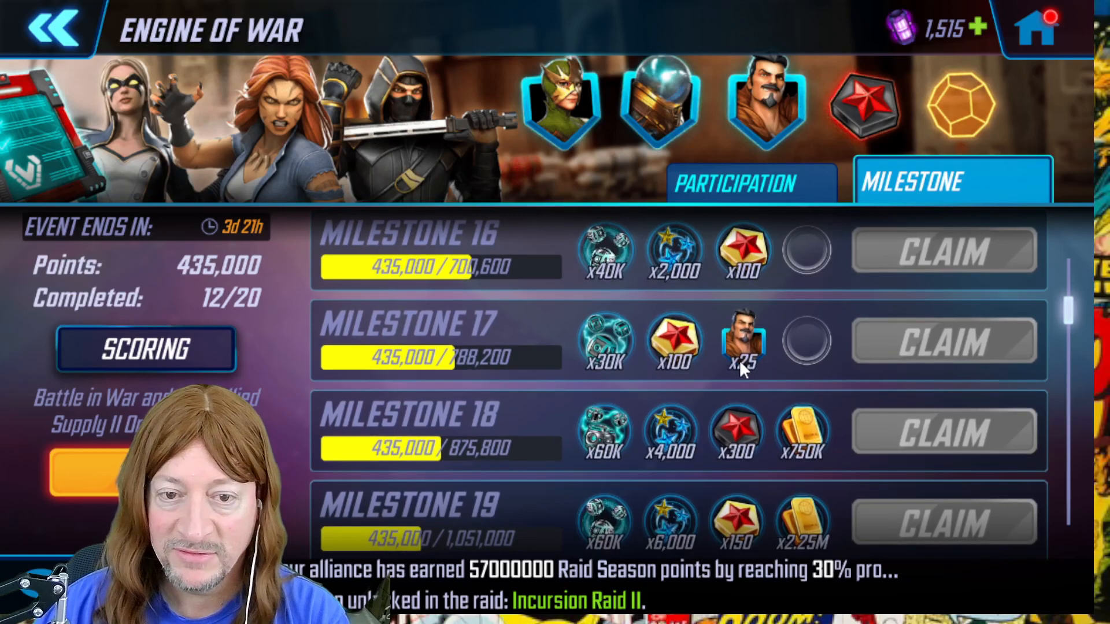
mouse_move(730, 380)
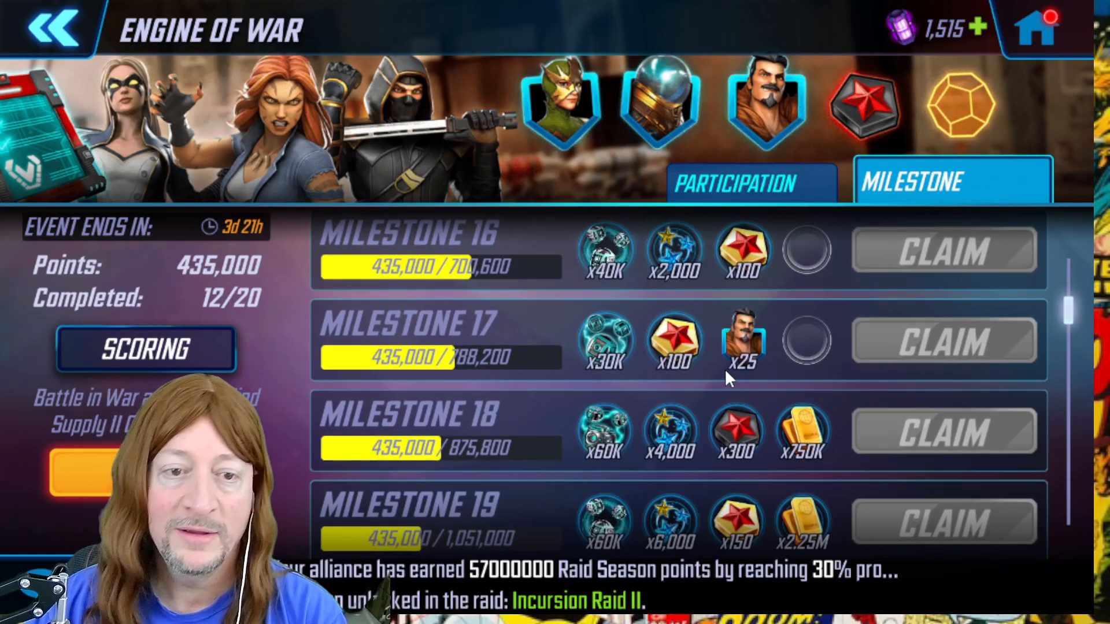
mouse_move(694, 403)
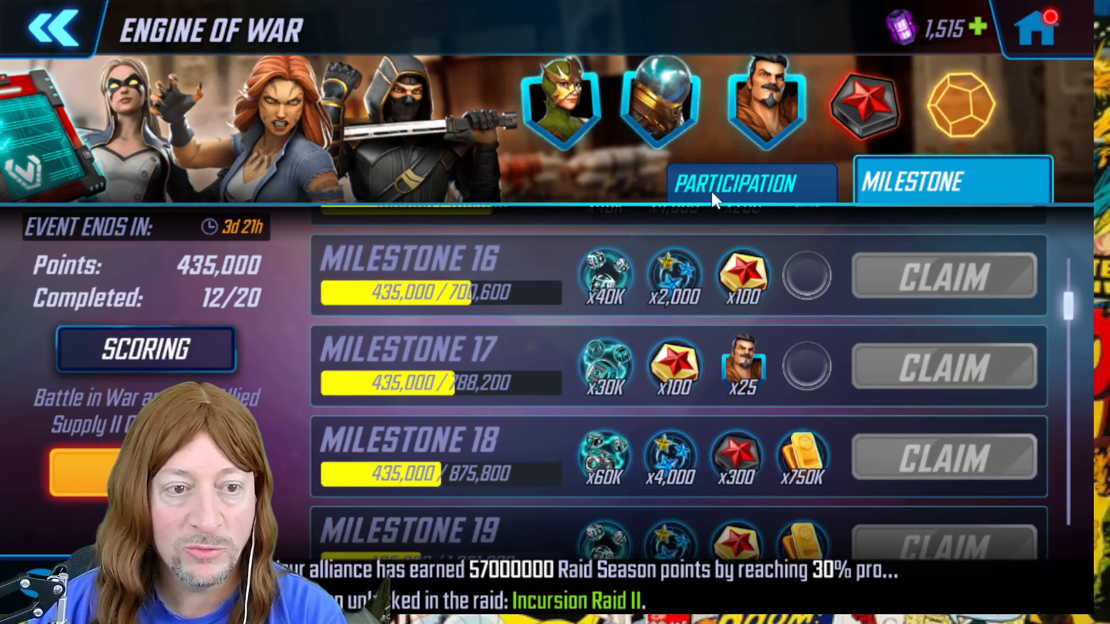
left_click(146, 348)
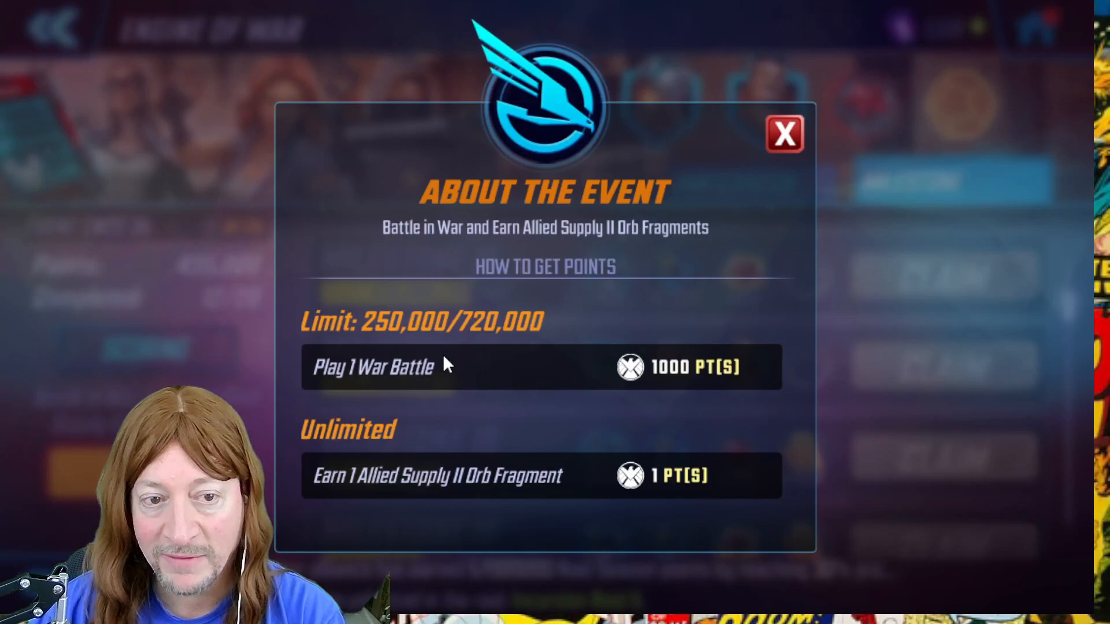
mouse_move(394, 380)
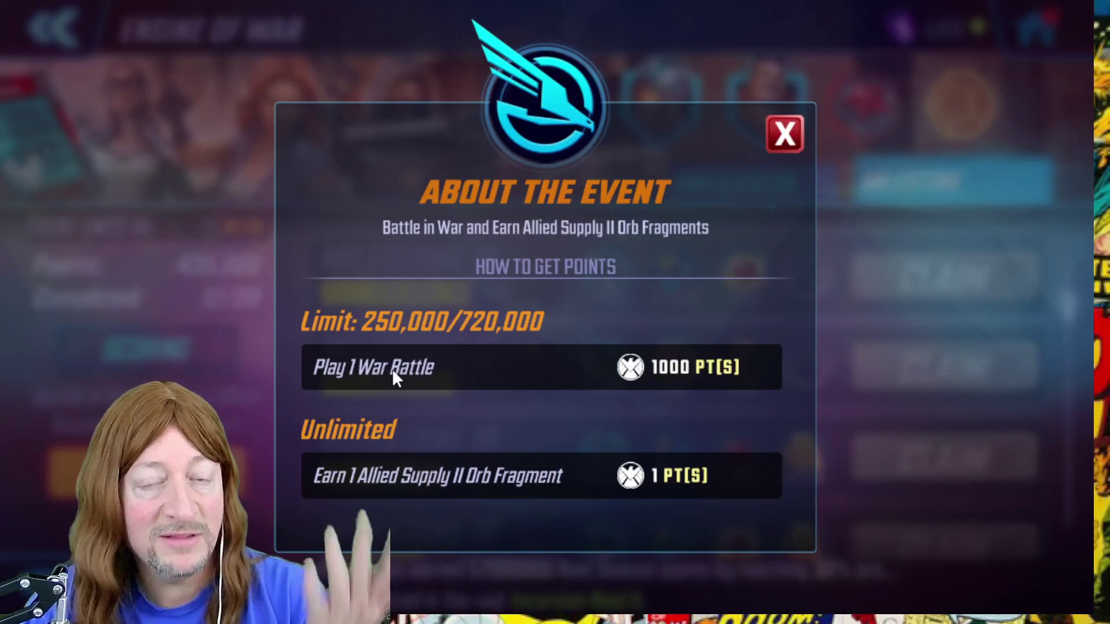
mouse_move(459, 368)
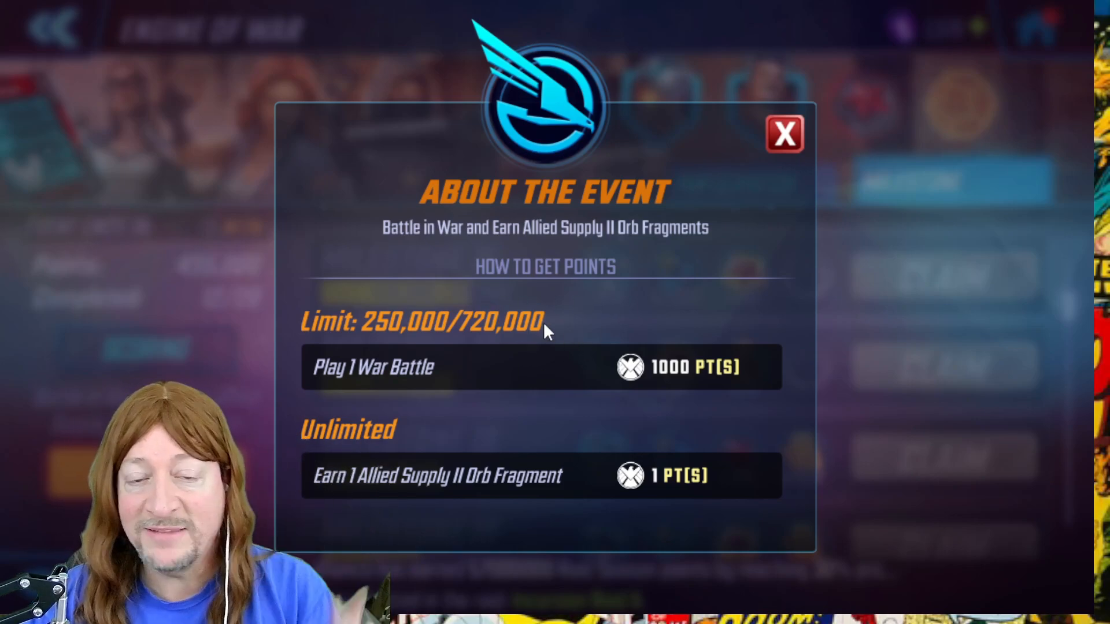
mouse_move(400, 339)
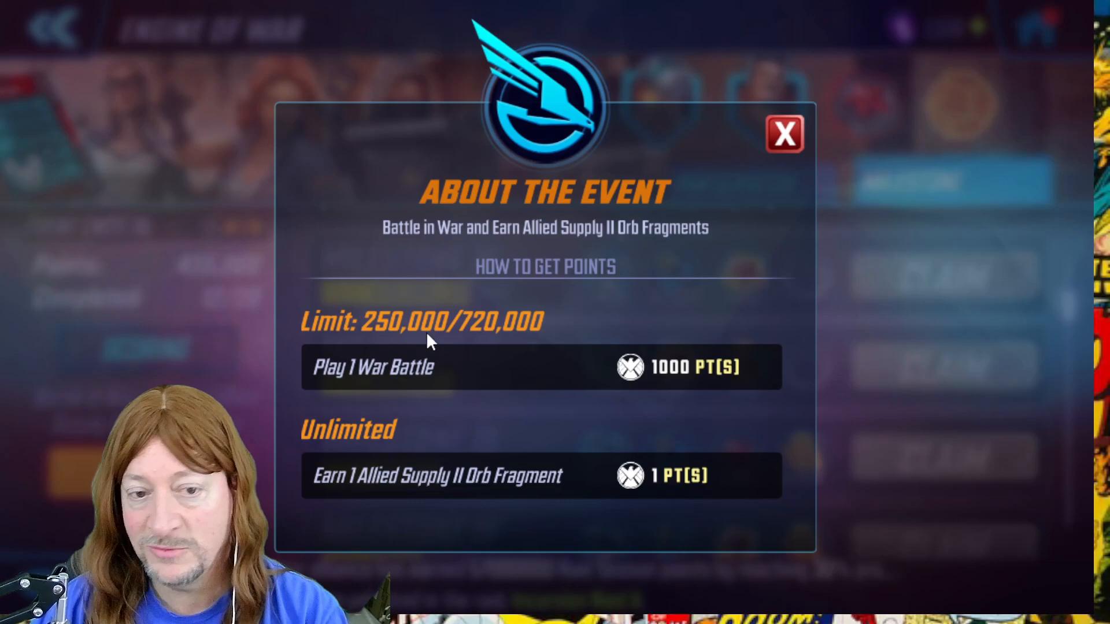
mouse_move(496, 366)
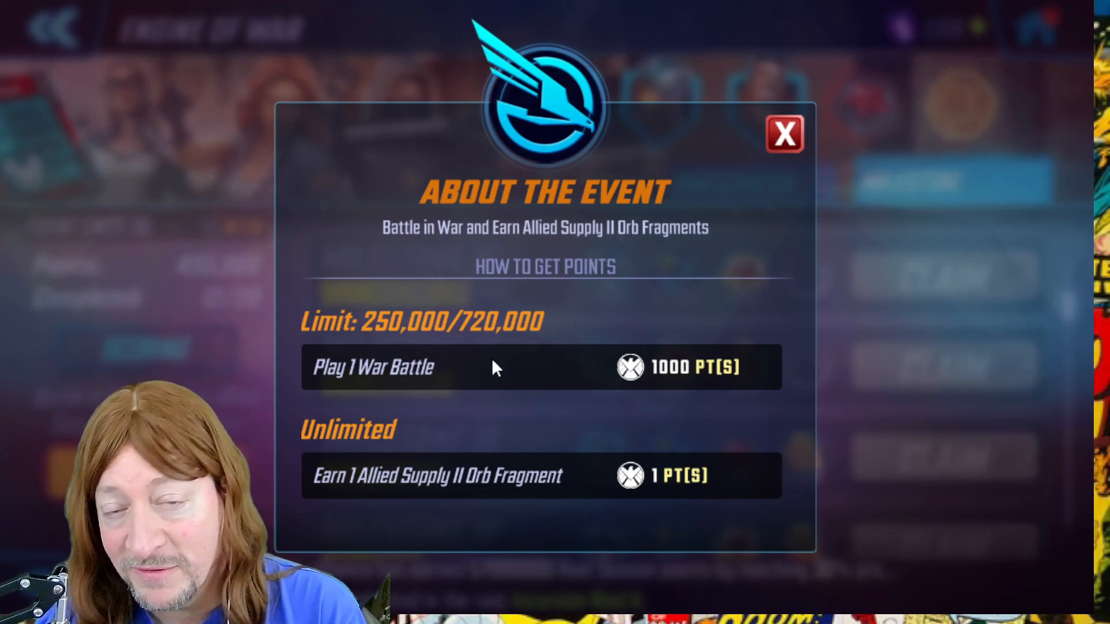
mouse_move(601, 343)
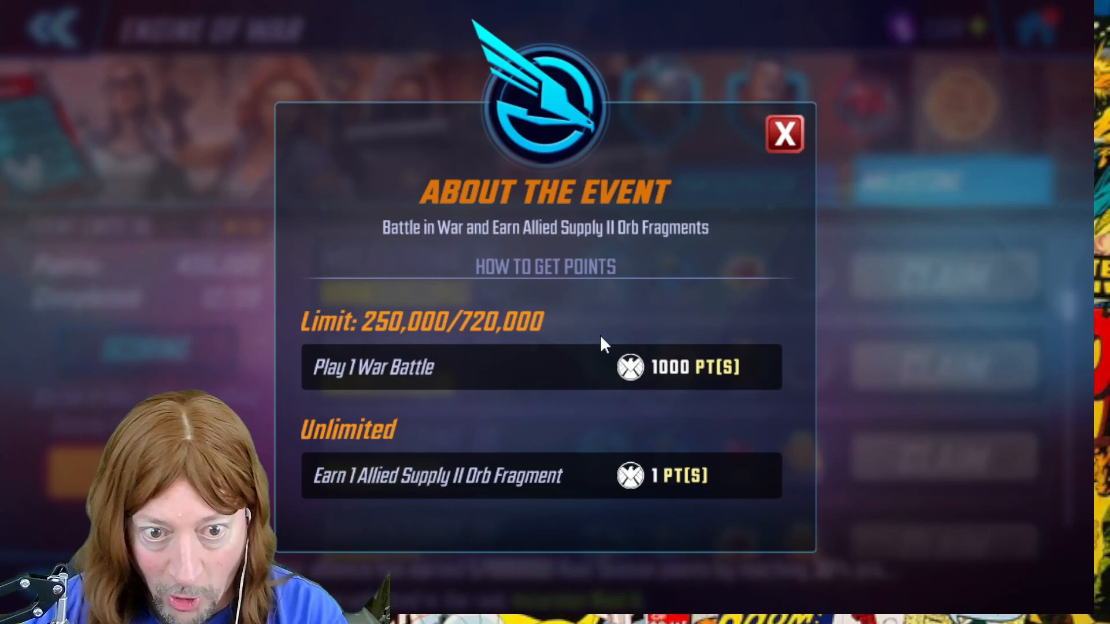
left_click(783, 134)
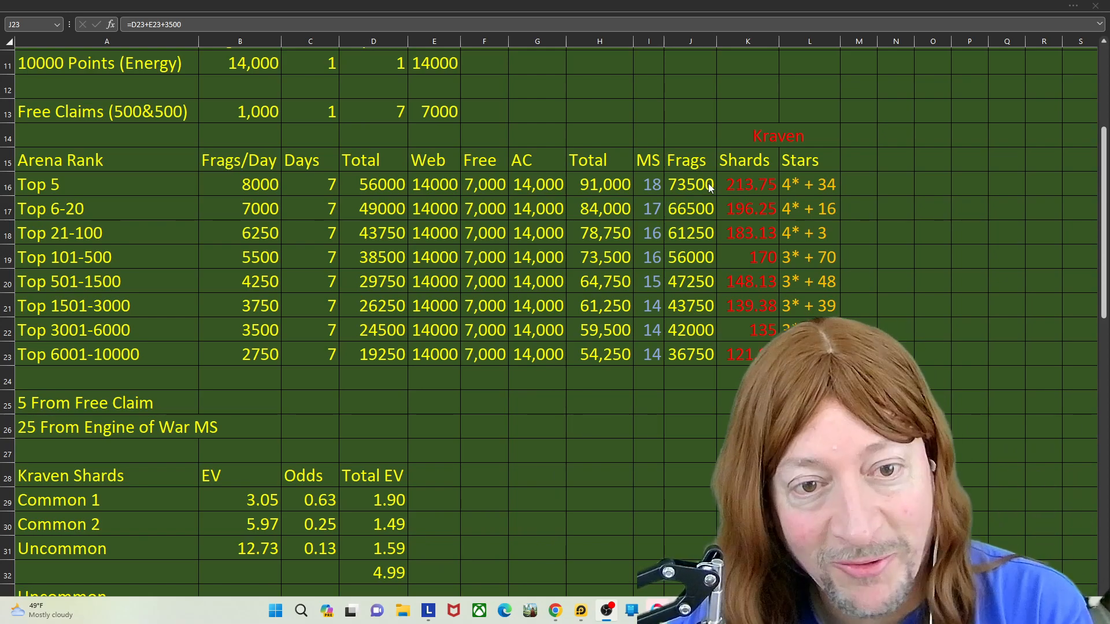
left_click(689, 354)
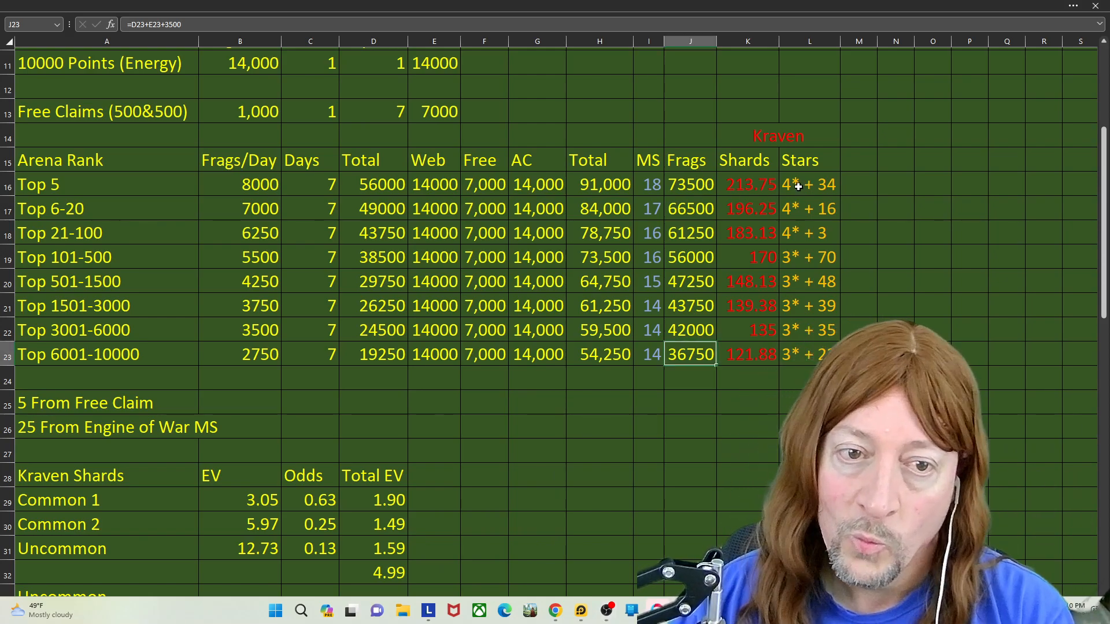
left_click(808, 184)
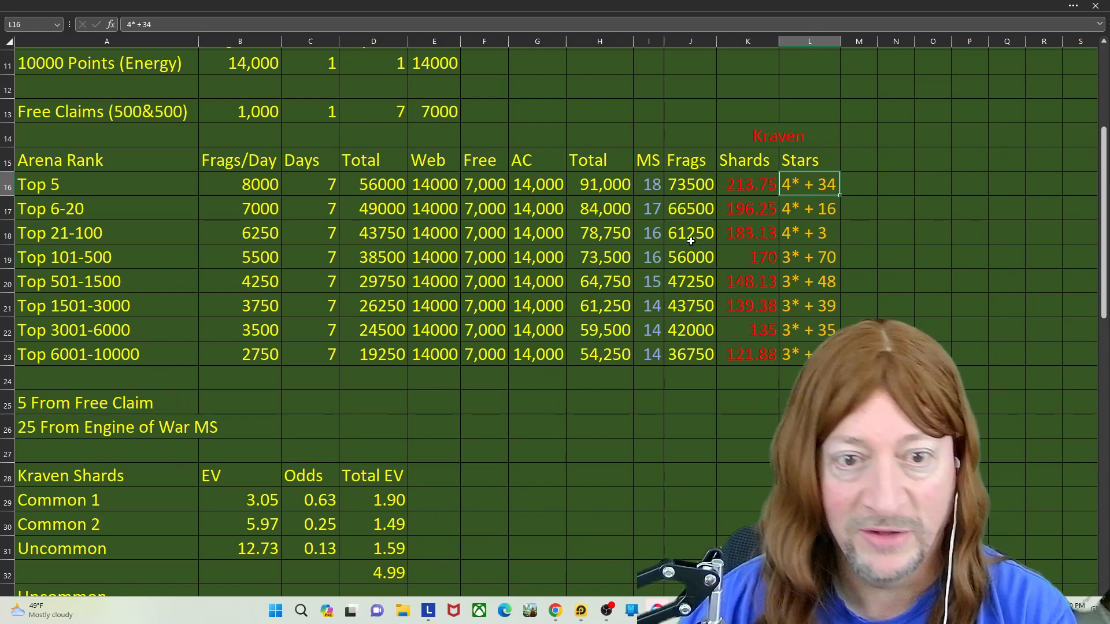
left_click(807, 232)
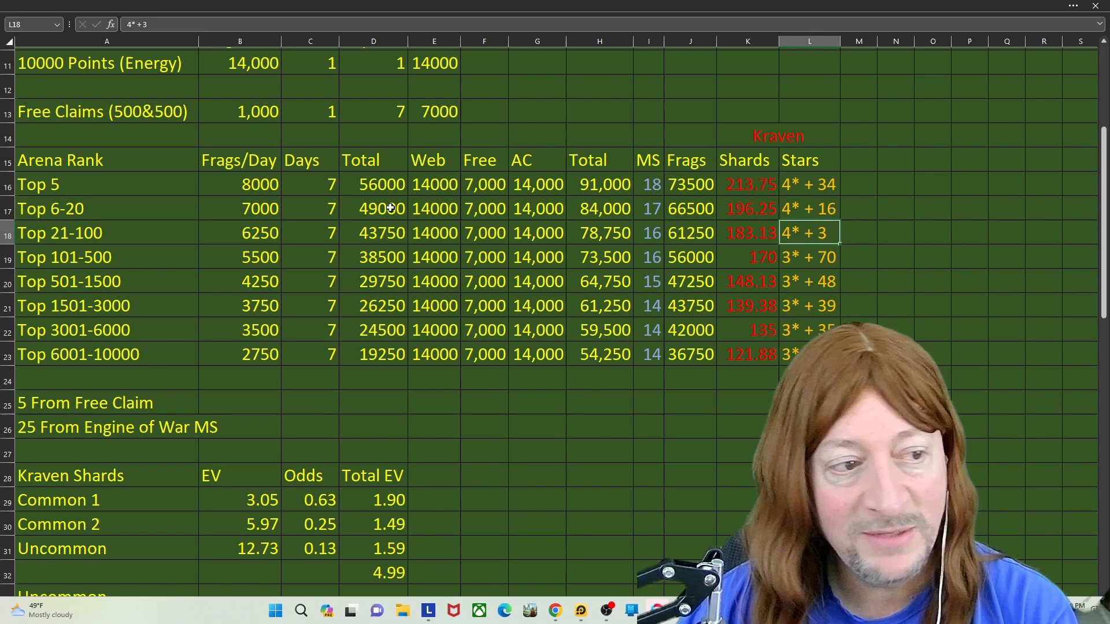
left_click(107, 233)
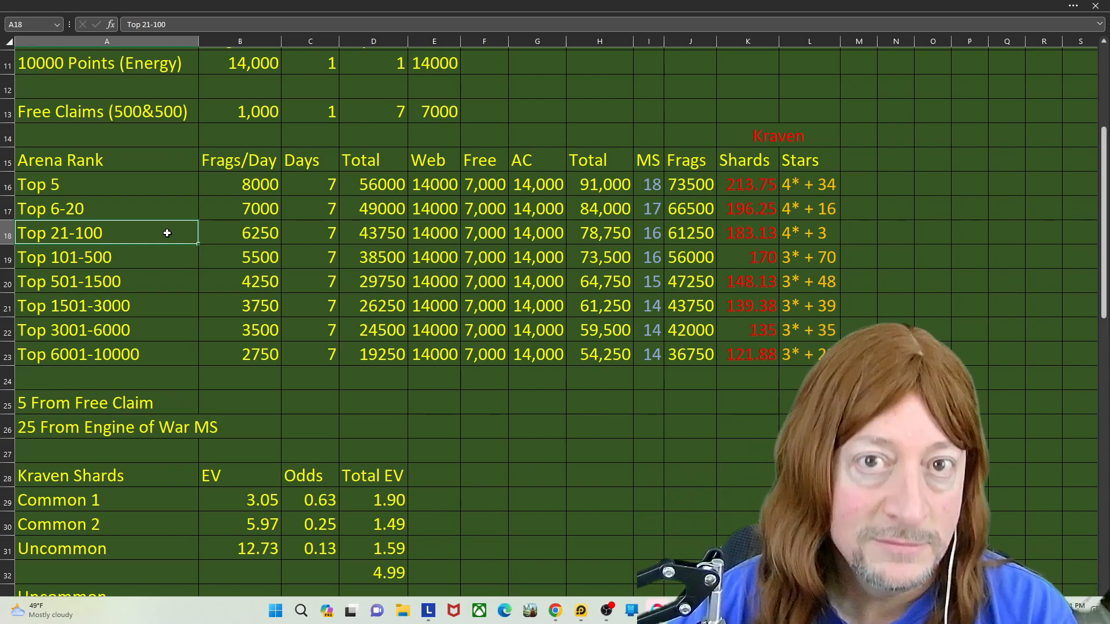
mouse_move(412, 147)
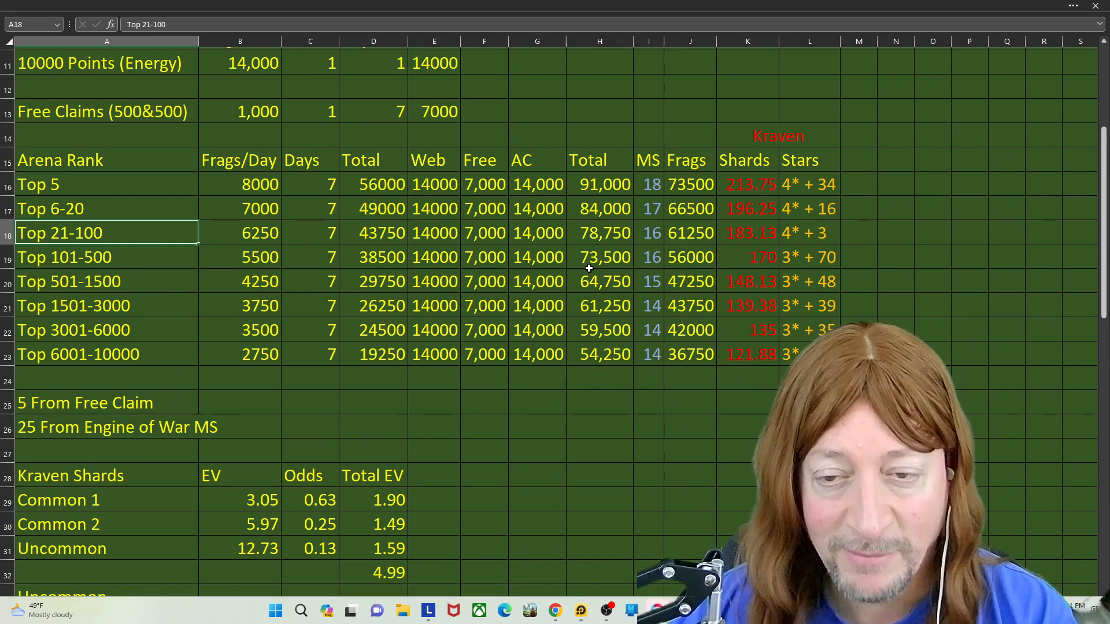
mouse_move(754, 176)
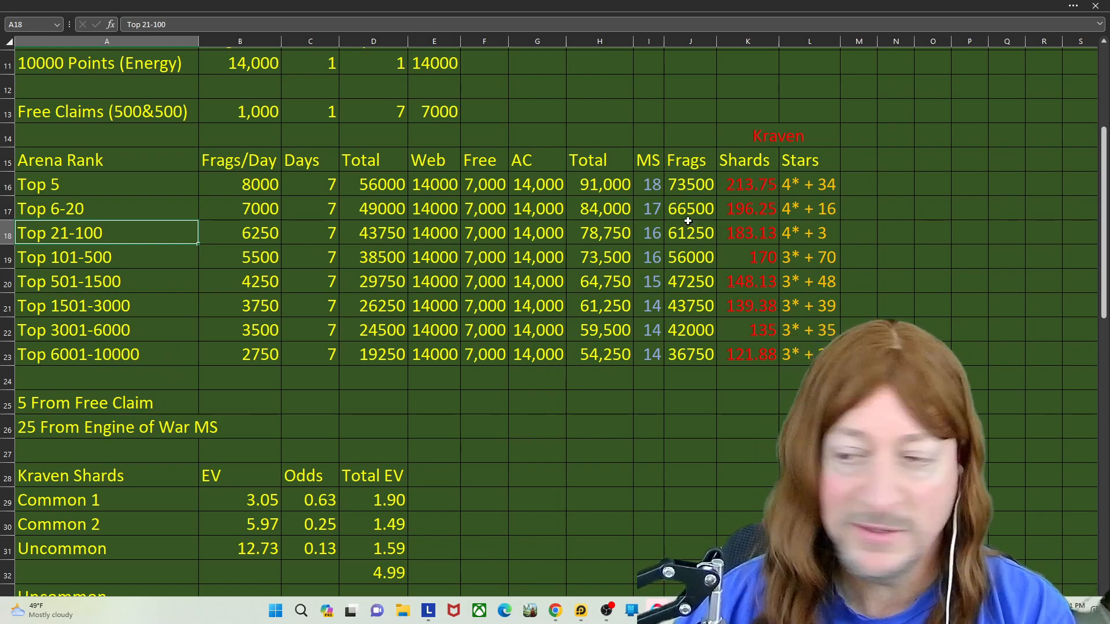
scroll("up", 3)
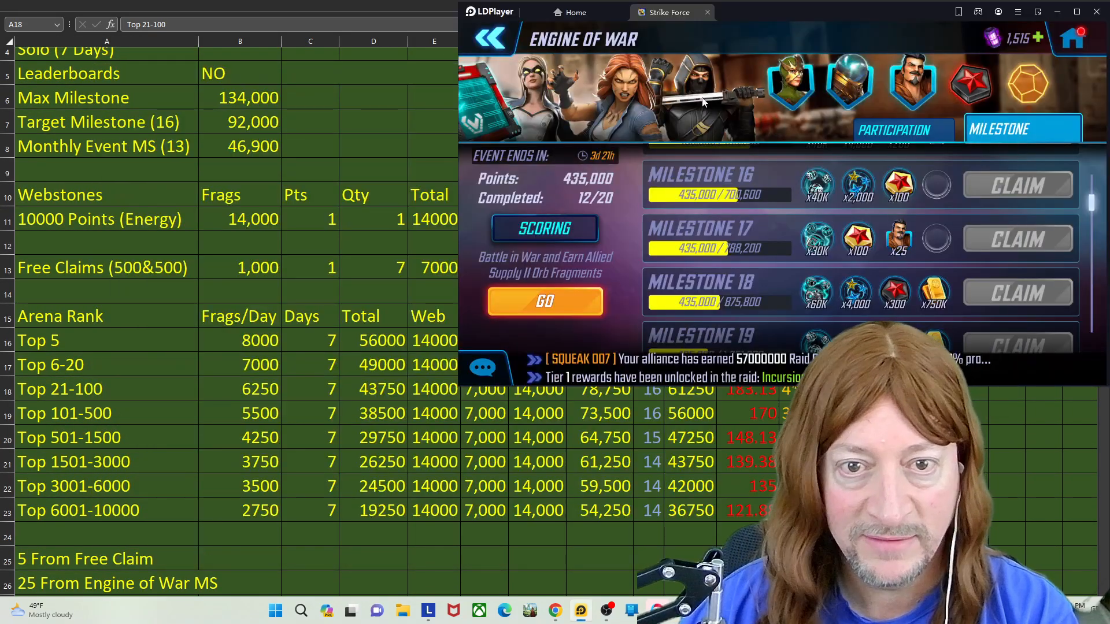
Switch to the Animal Armature milestone event and scroll through its reward list
left_click(487, 39)
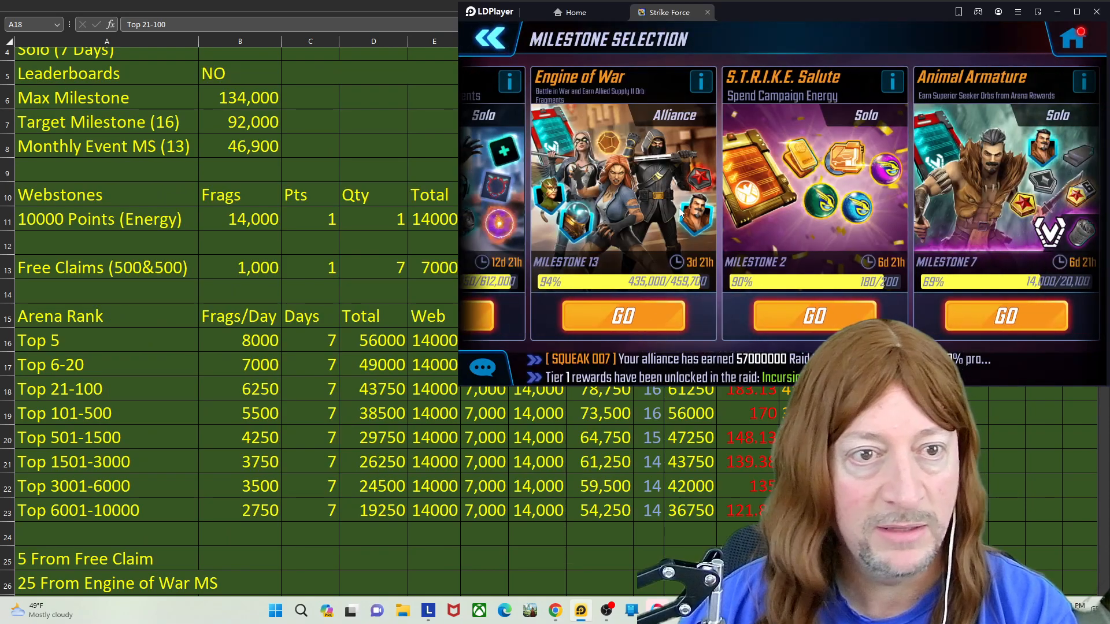
left_click(1004, 315)
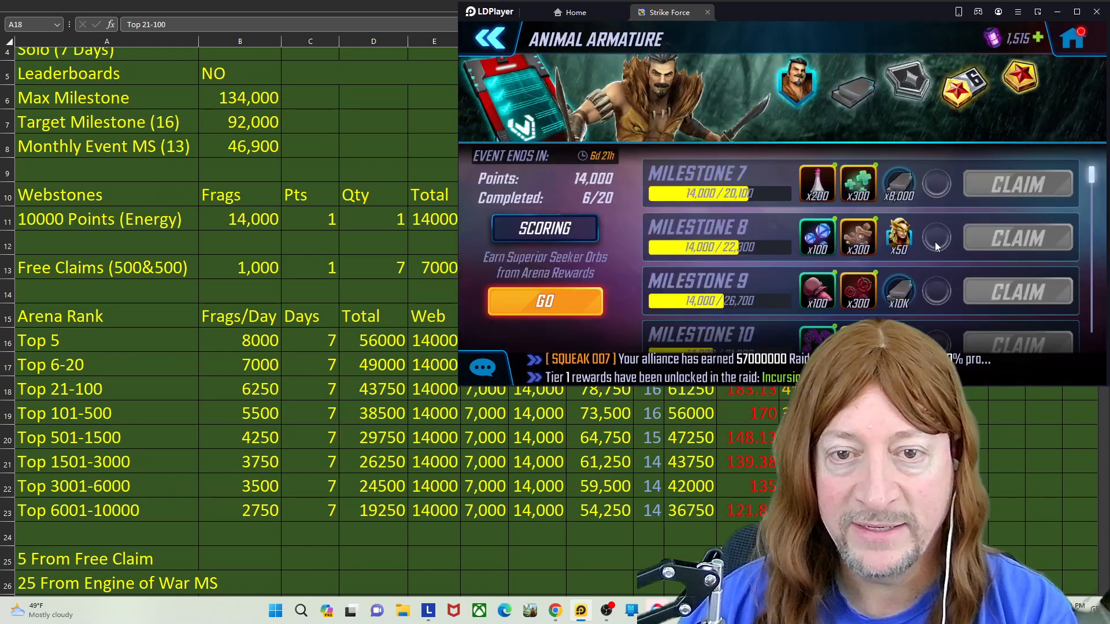
scroll("down", 3)
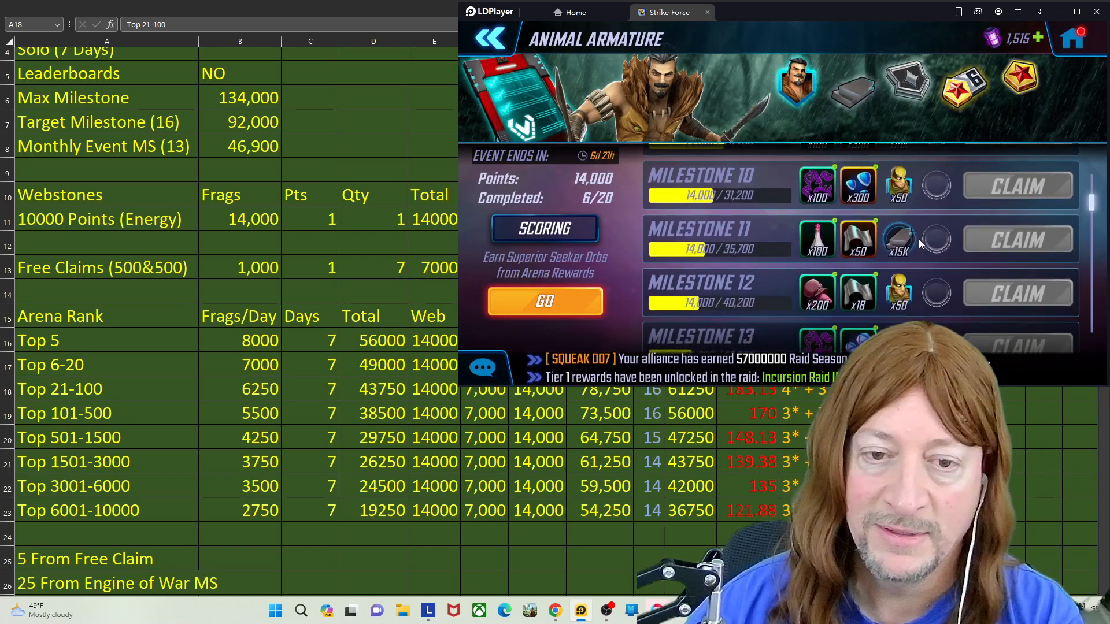
scroll("up", 3)
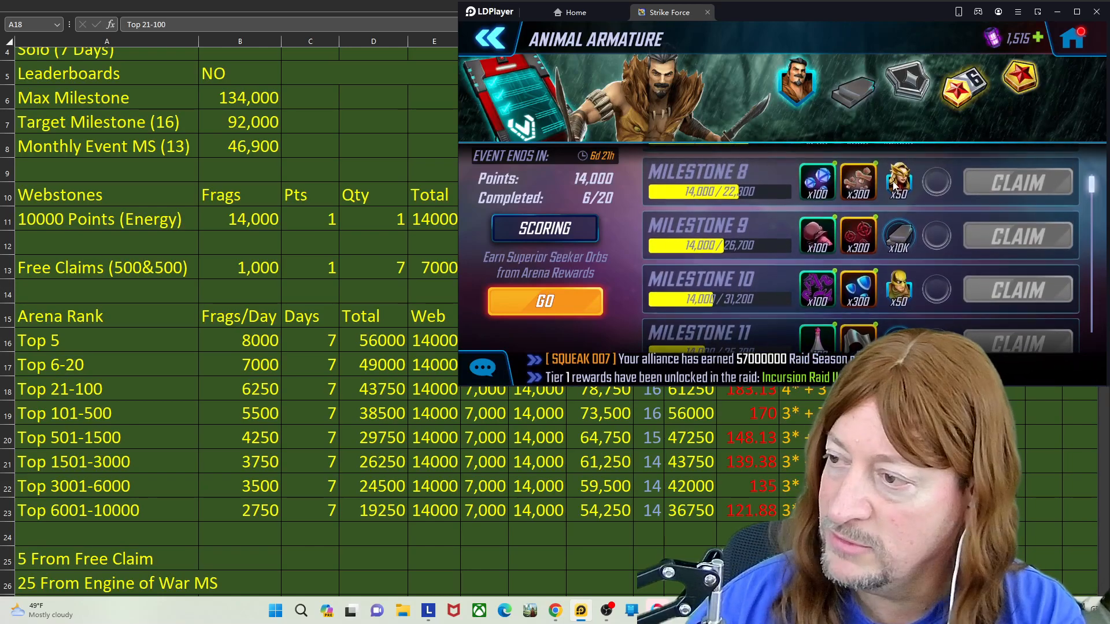
scroll("down", 3)
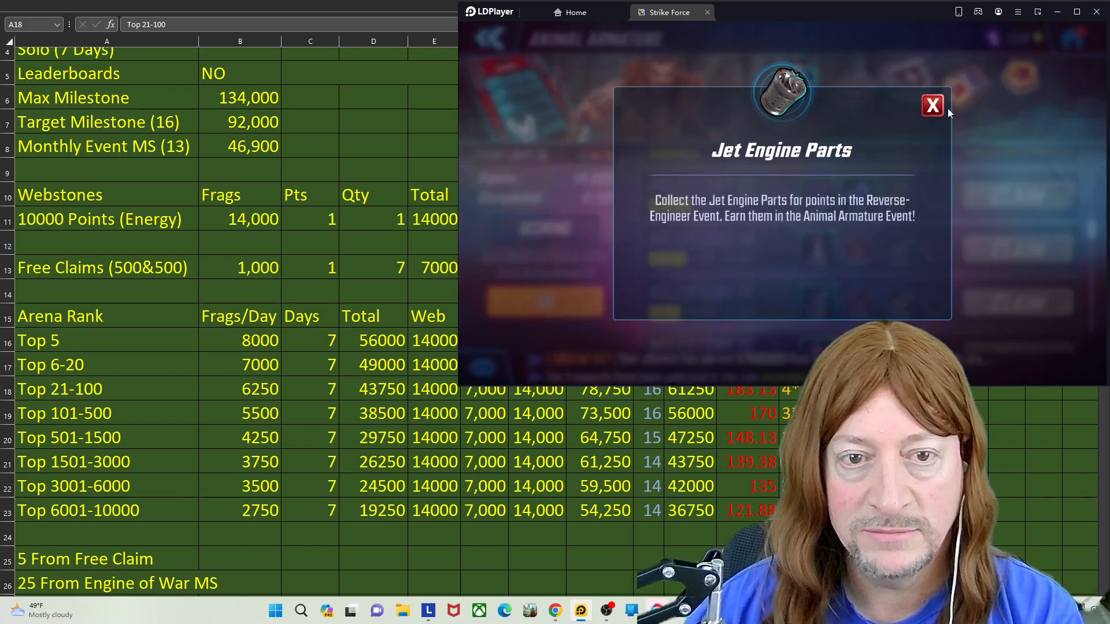
Check the Jet Engine Parts, Augmented Molecular Cloth and Diamond Dawn Orb Fragments rewards through Milestone 20
left_click(932, 106)
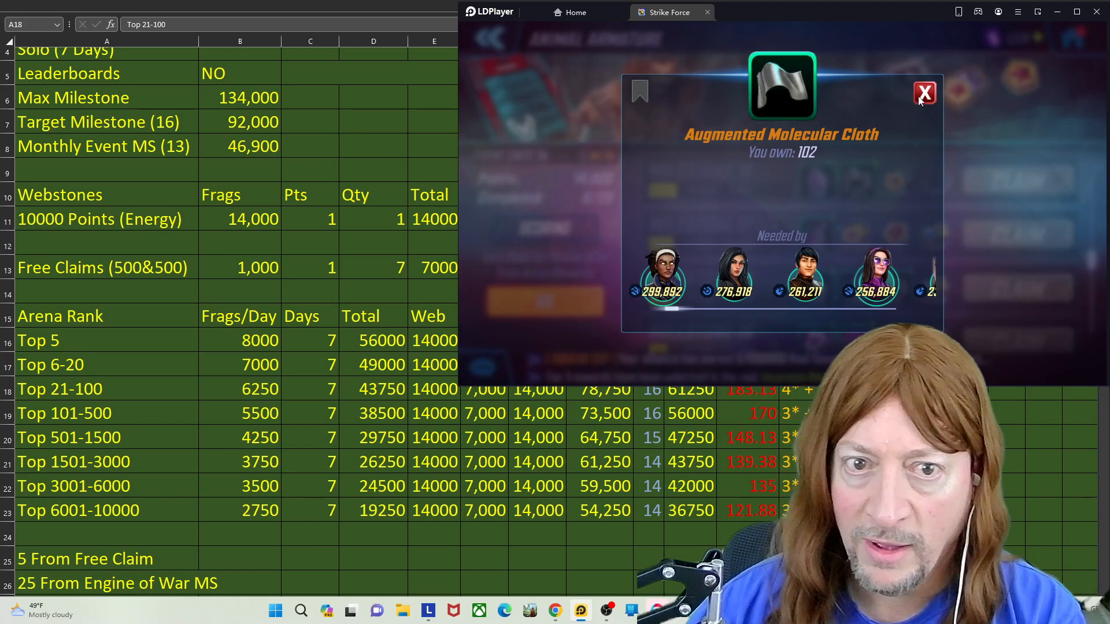
left_click(925, 92)
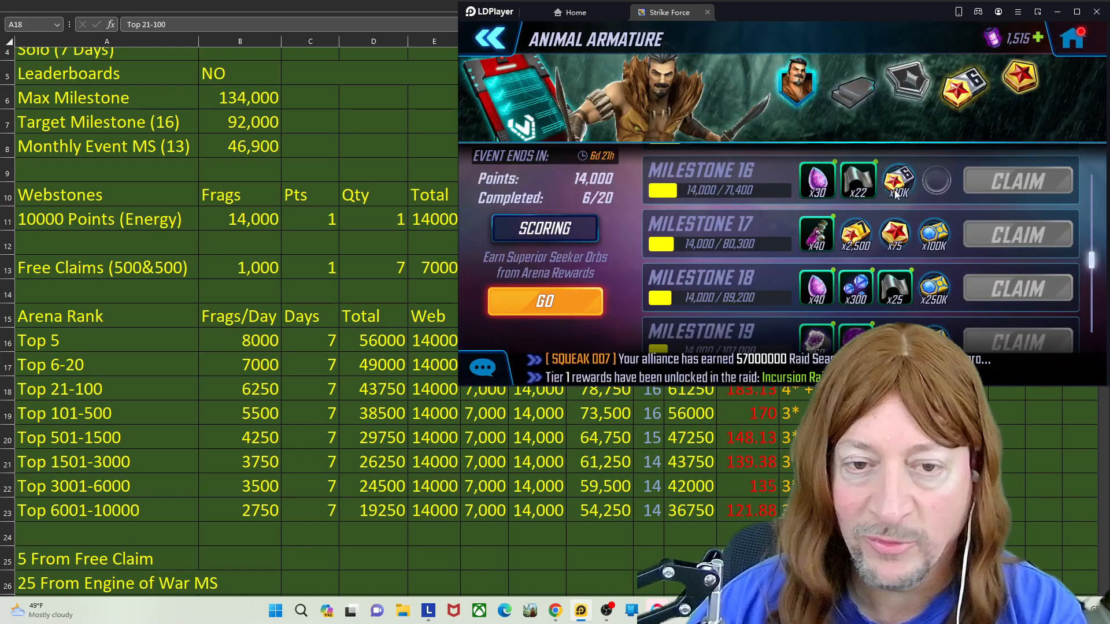
scroll("down", 3)
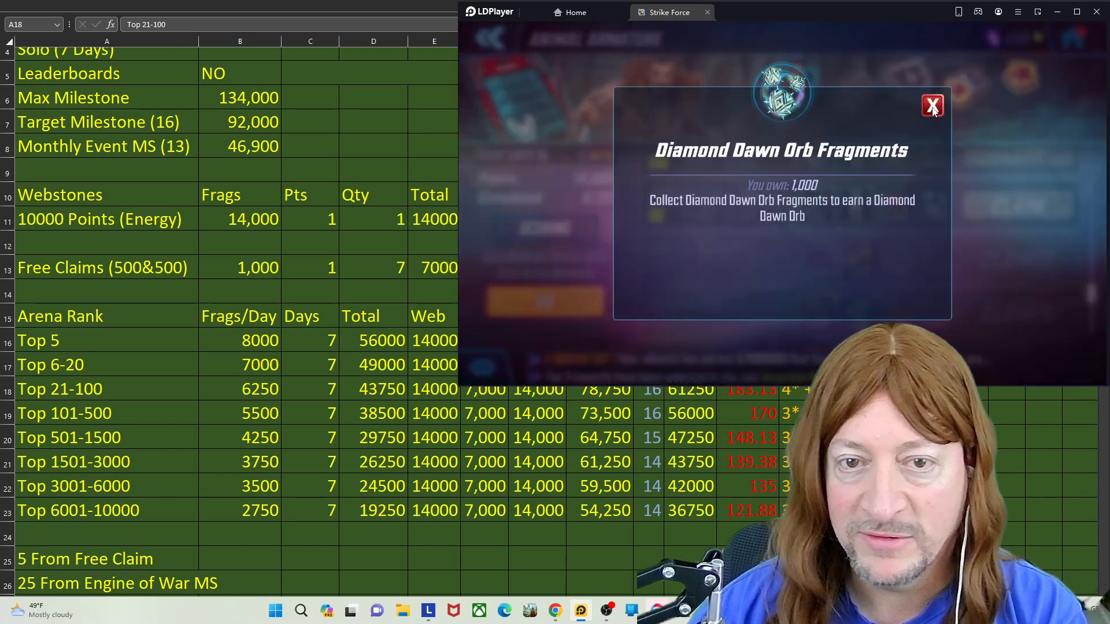
left_click(932, 105)
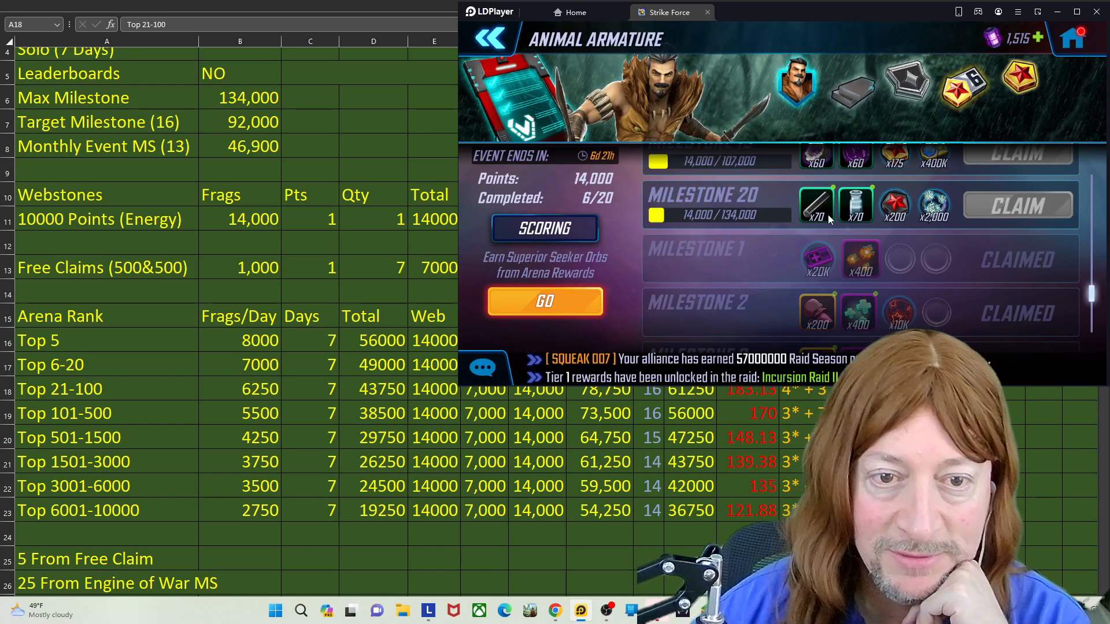
mouse_move(853, 226)
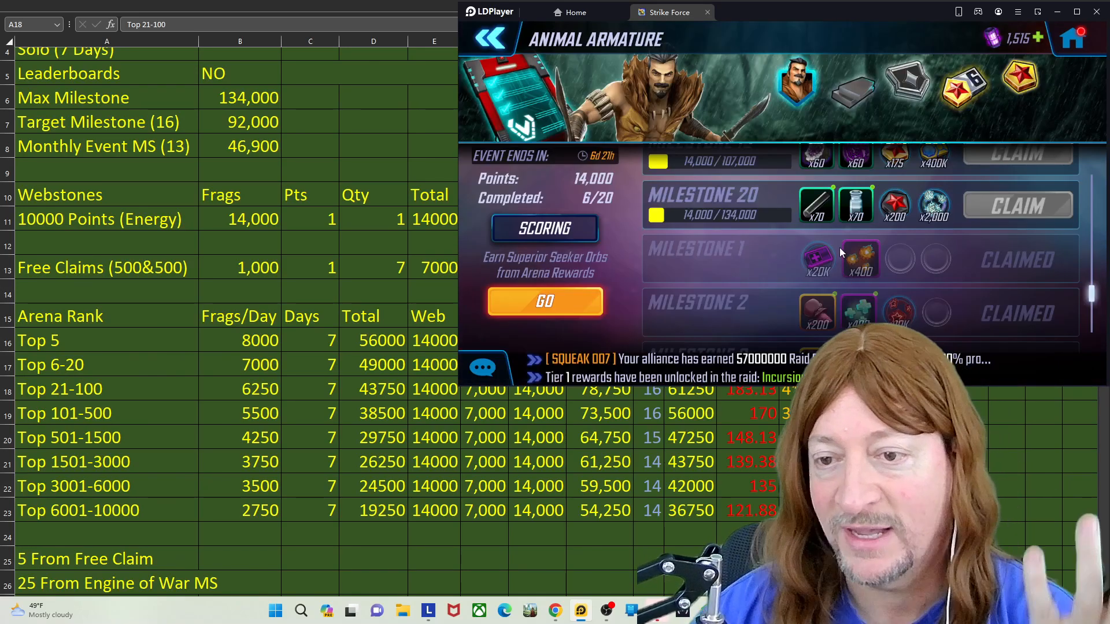
mouse_move(853, 235)
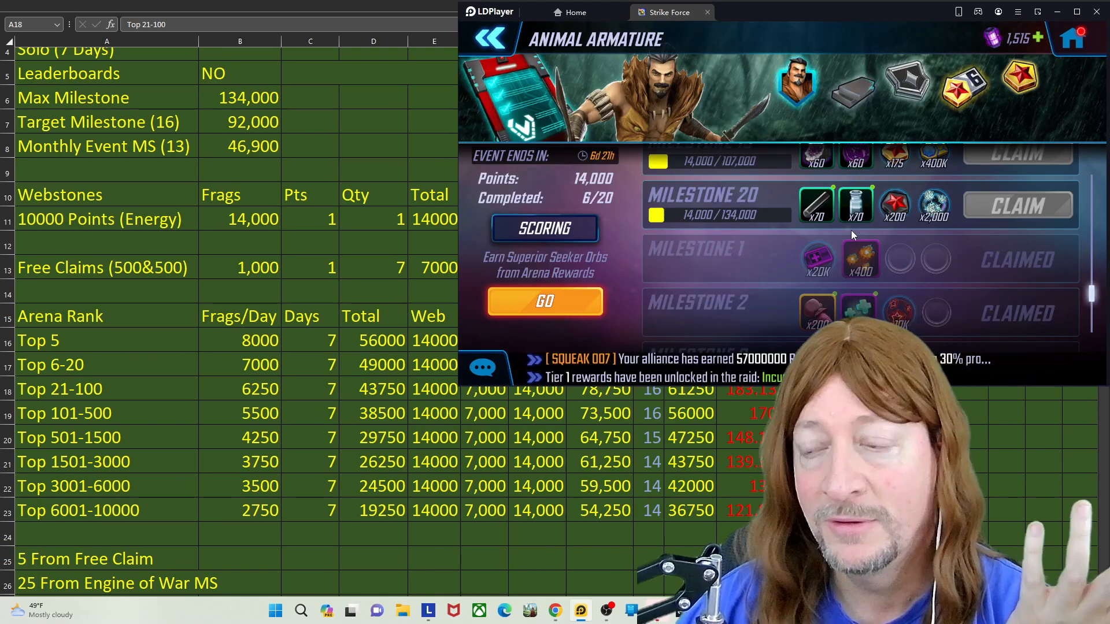
mouse_move(853, 225)
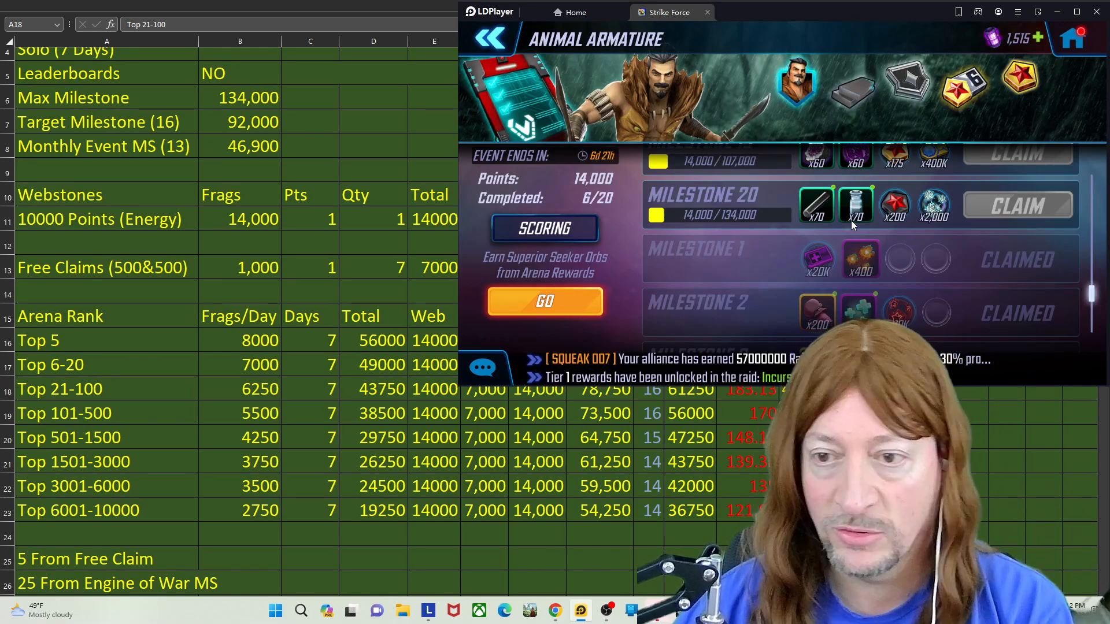
mouse_move(737, 221)
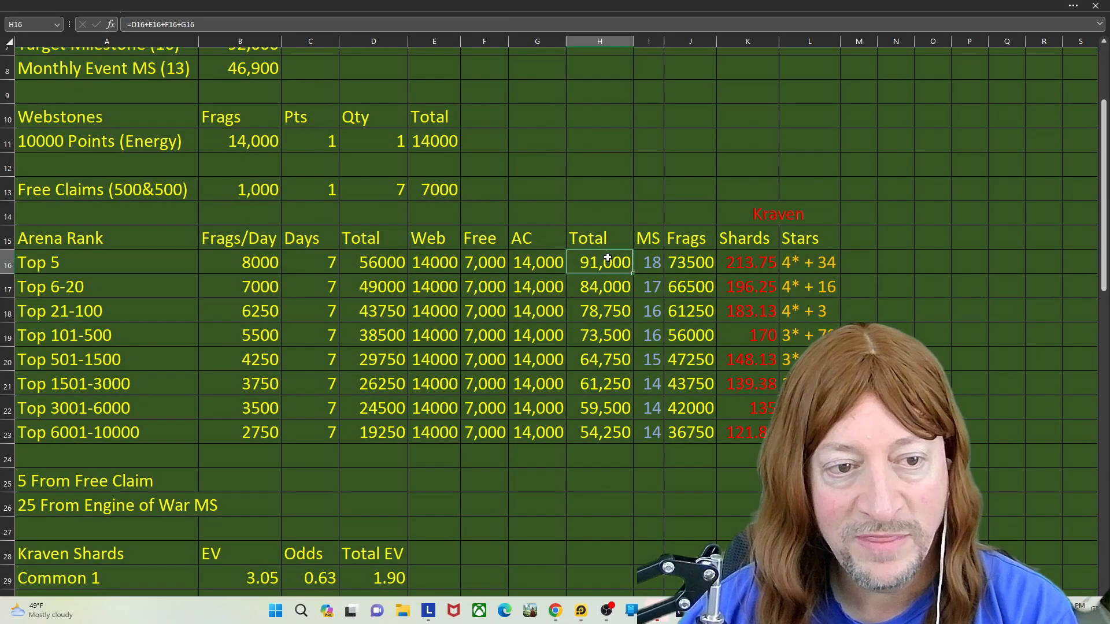
Scroll to the Arena Rank Top 5 total of 91,000 and bring up the open-windows overview
scroll("down", 3)
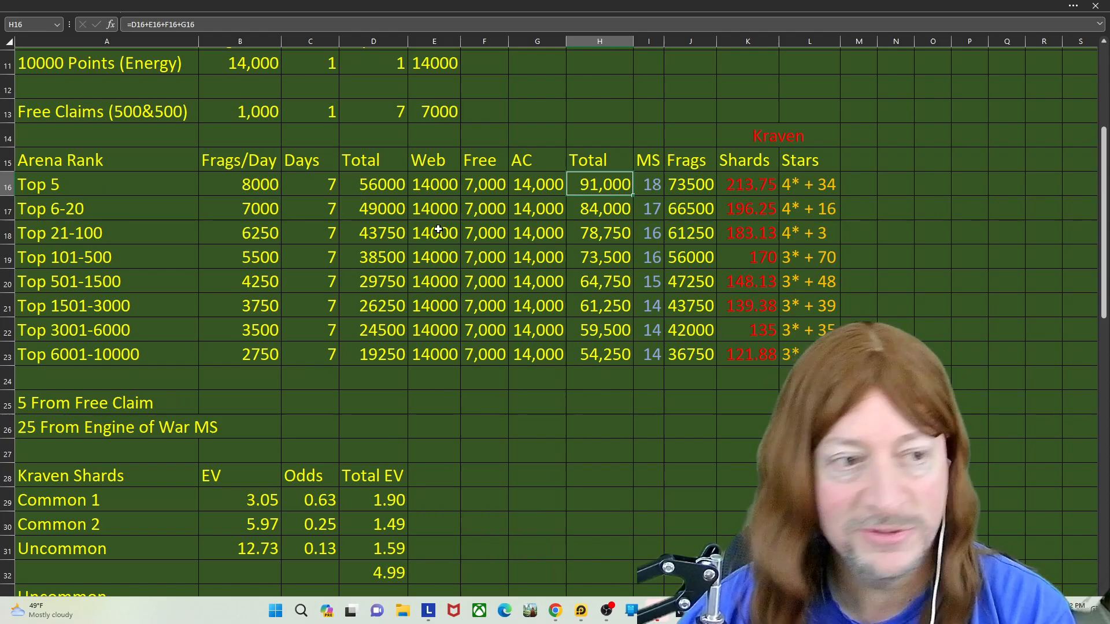
key("alt+tab")
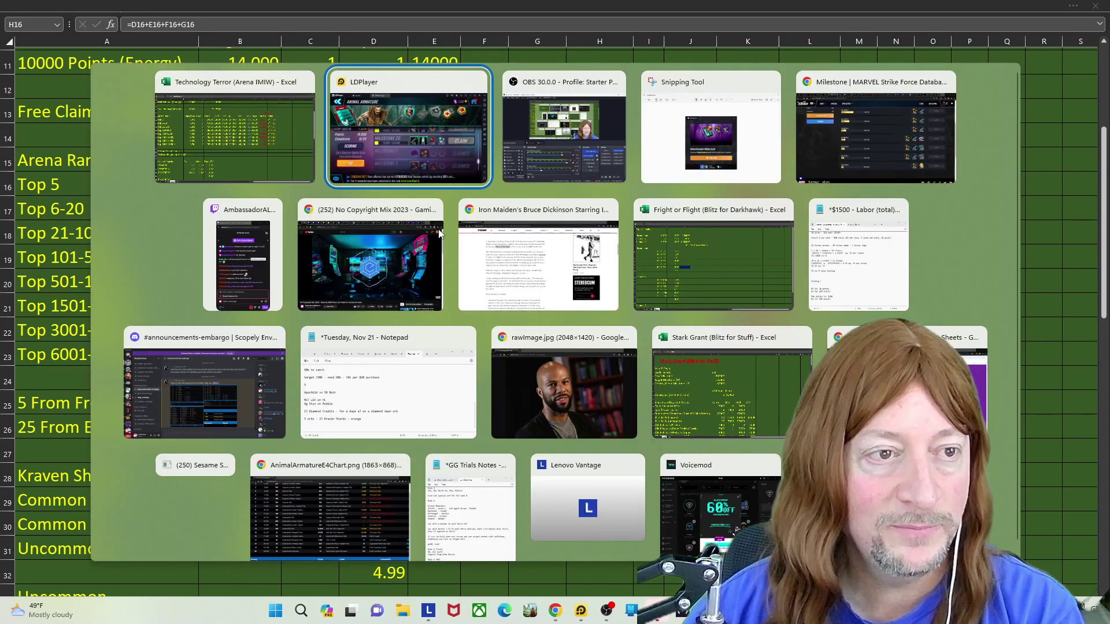
Bring up the web store's Animal Armature bundles and read the Event Points x12K tooltip
left_click(407, 127)
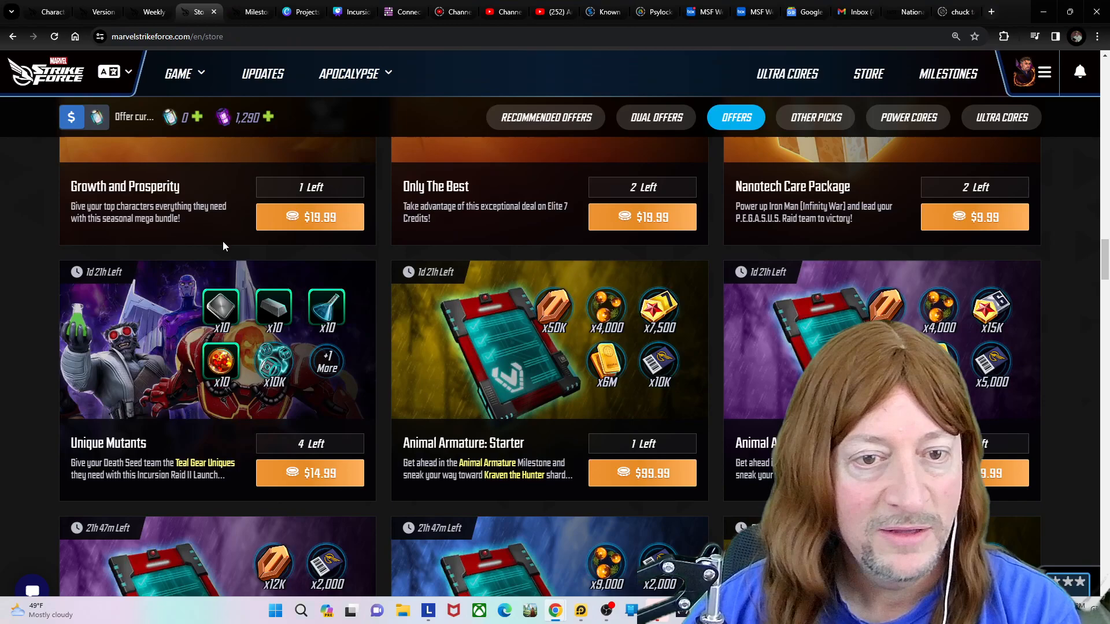
mouse_move(220, 307)
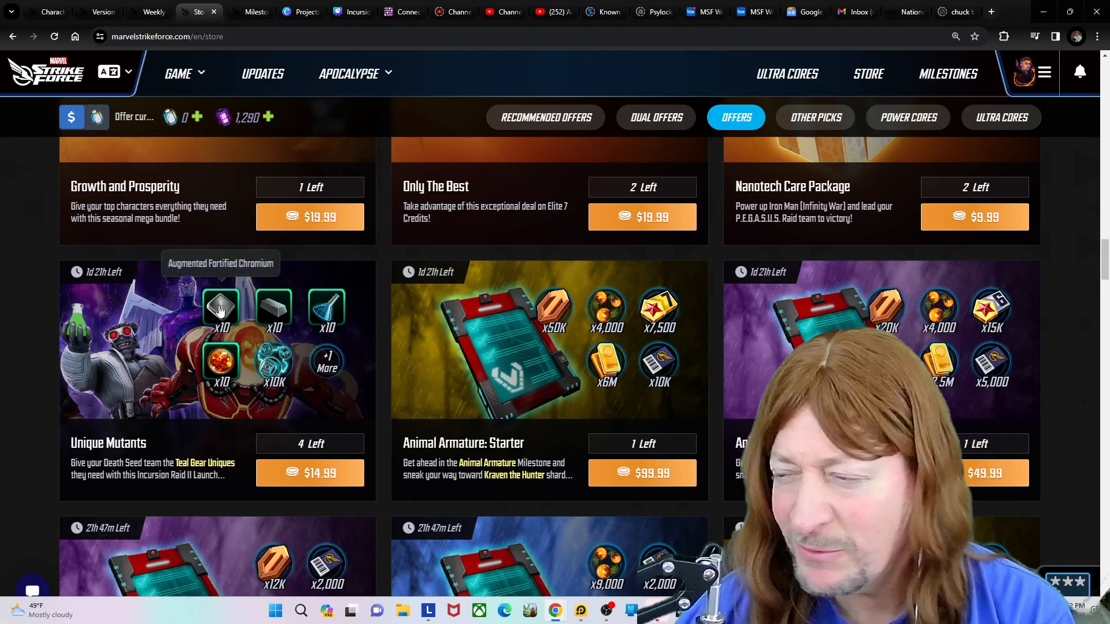
mouse_move(103, 298)
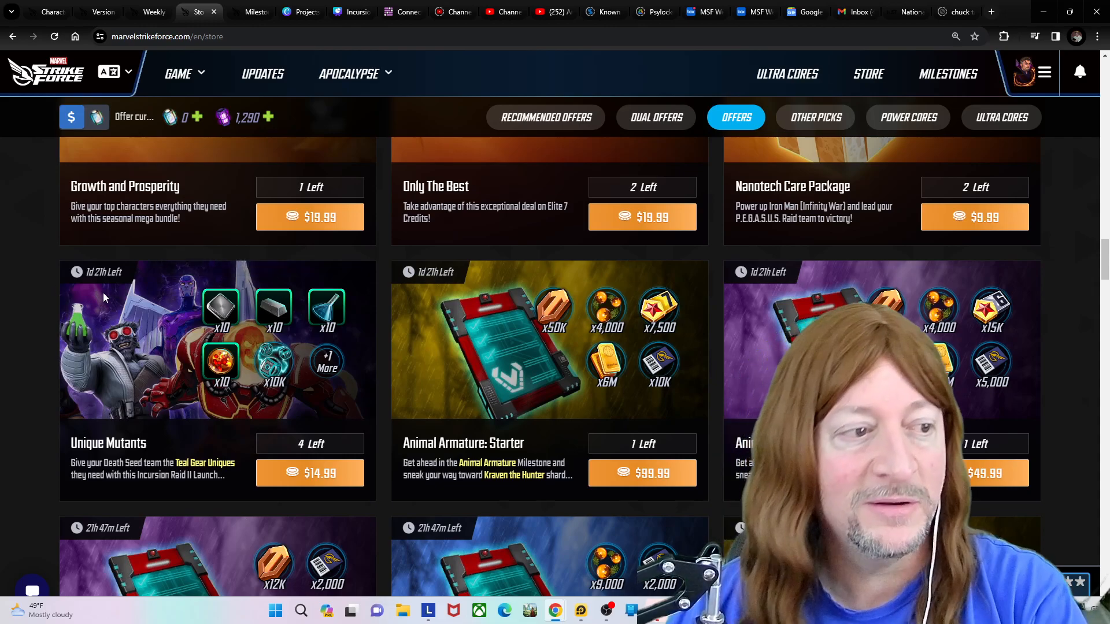
scroll("down", 3)
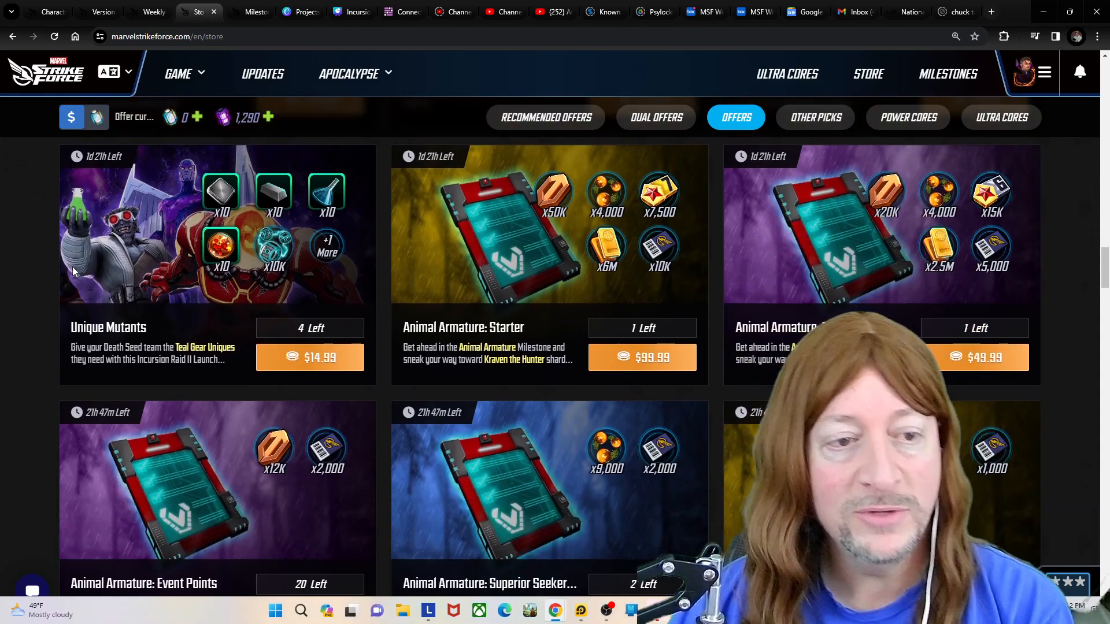
mouse_move(563, 216)
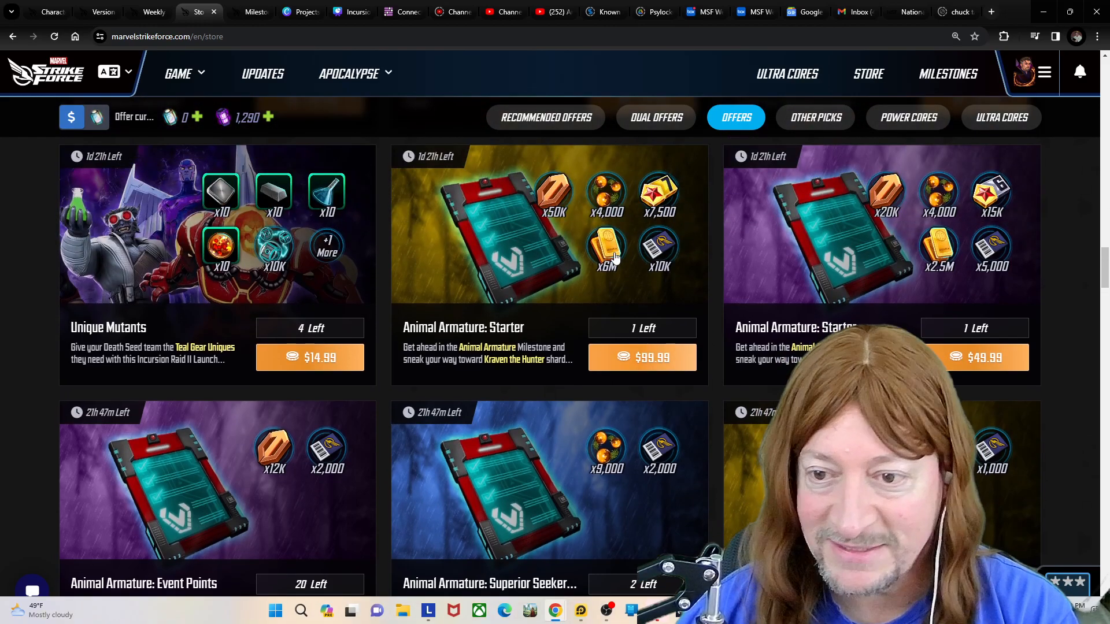
mouse_move(604, 451)
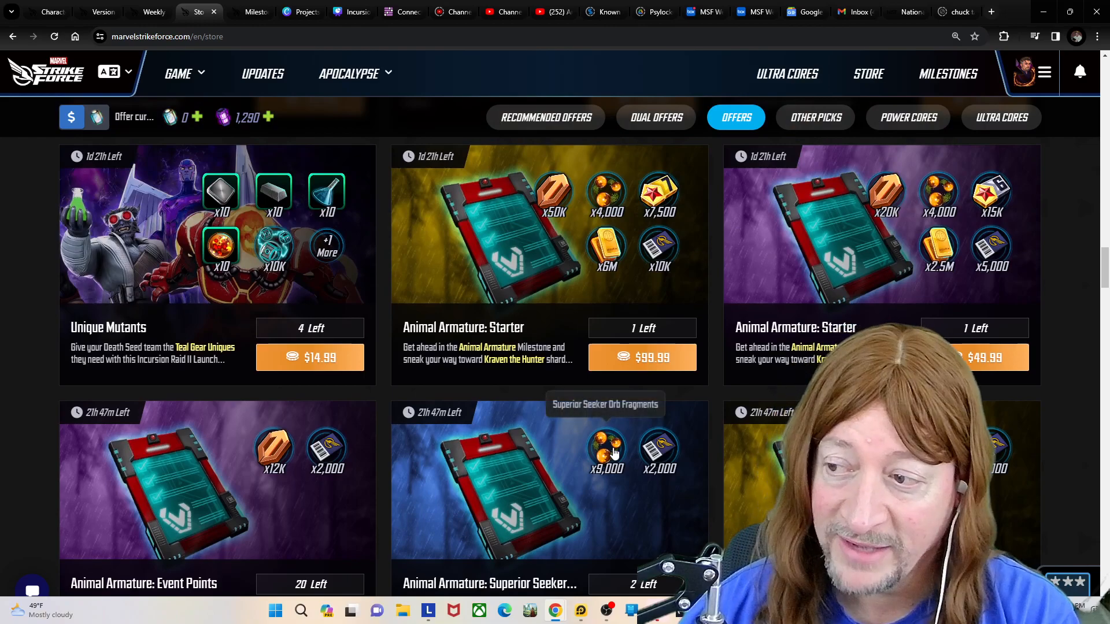
scroll("down", 3)
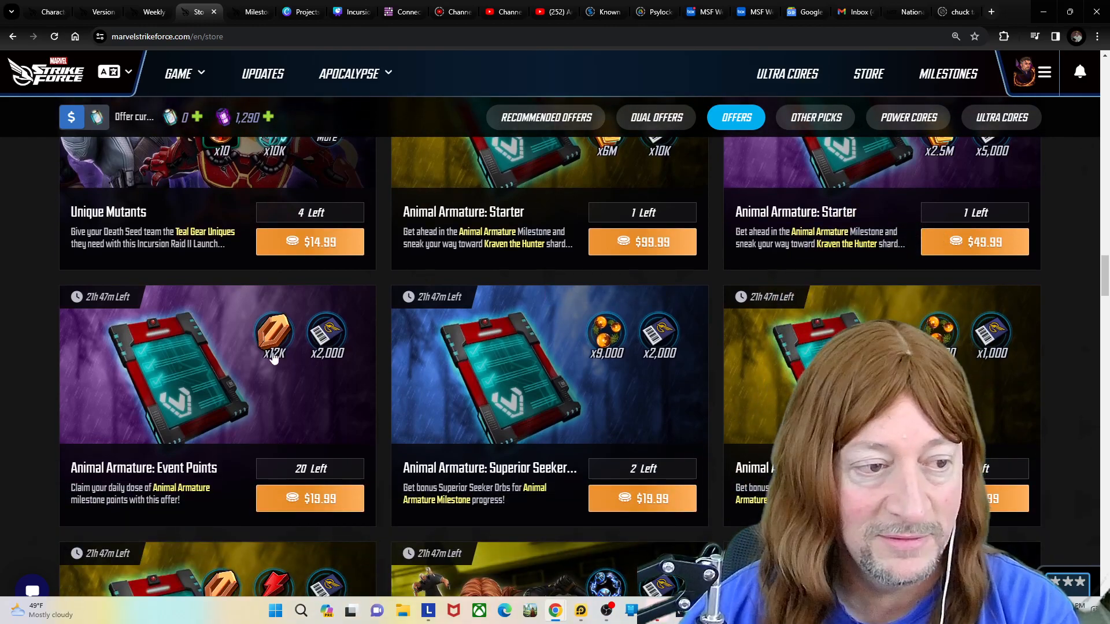
scroll("down", 3)
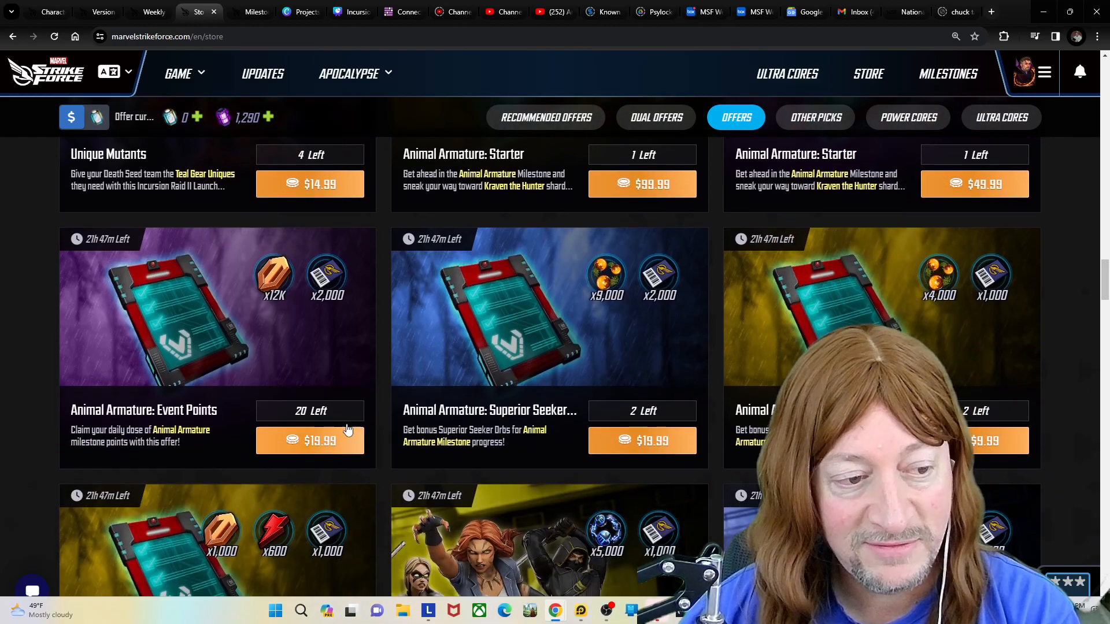
mouse_move(361, 424)
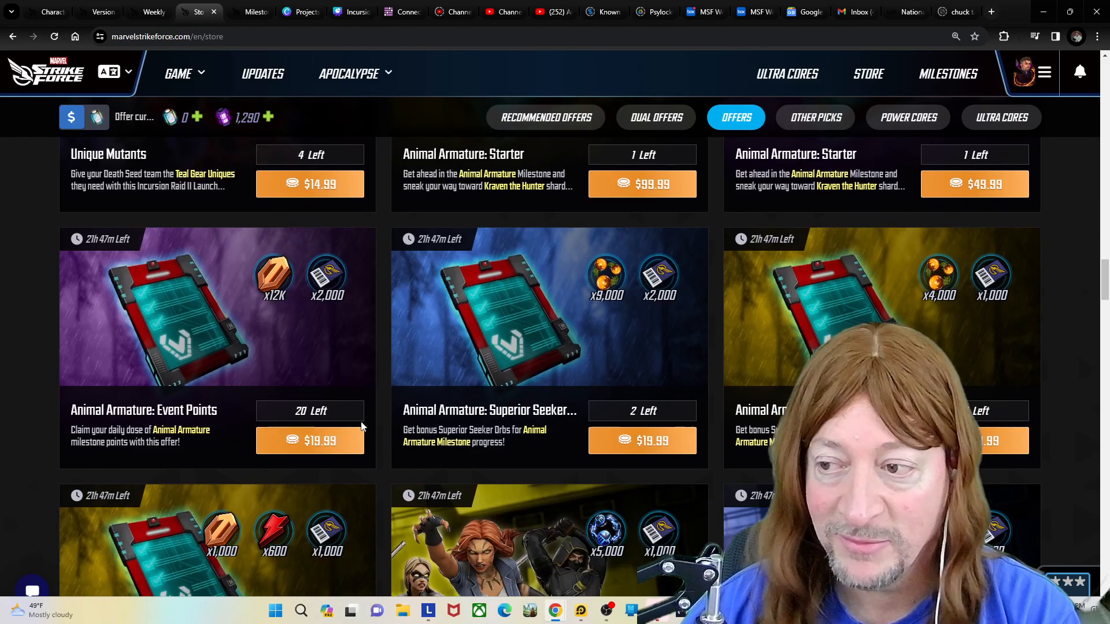
mouse_move(273, 296)
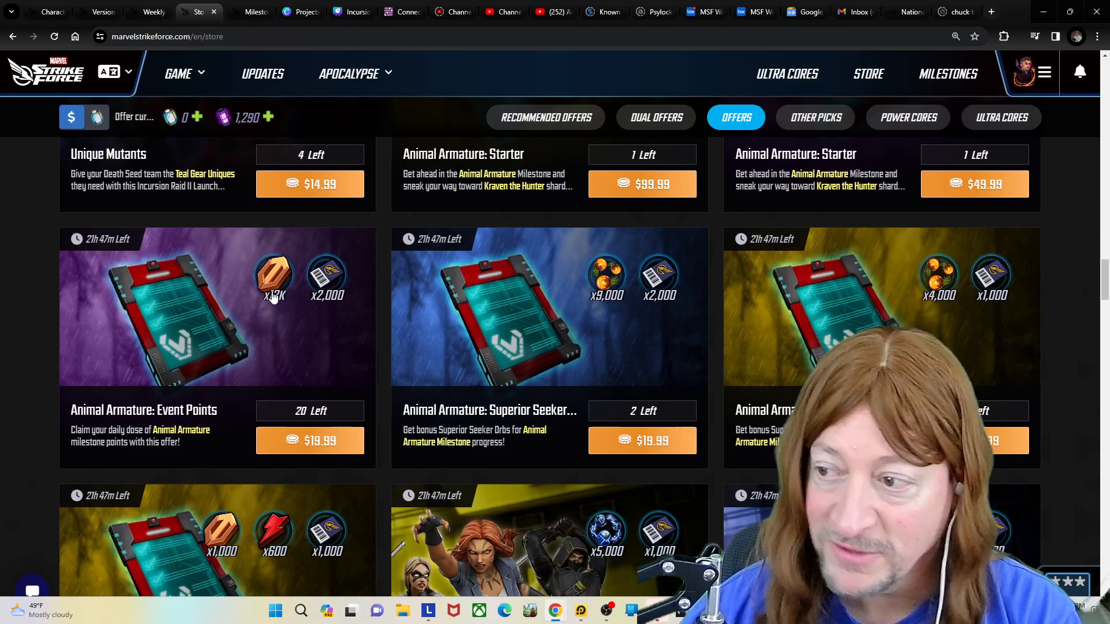
mouse_move(273, 277)
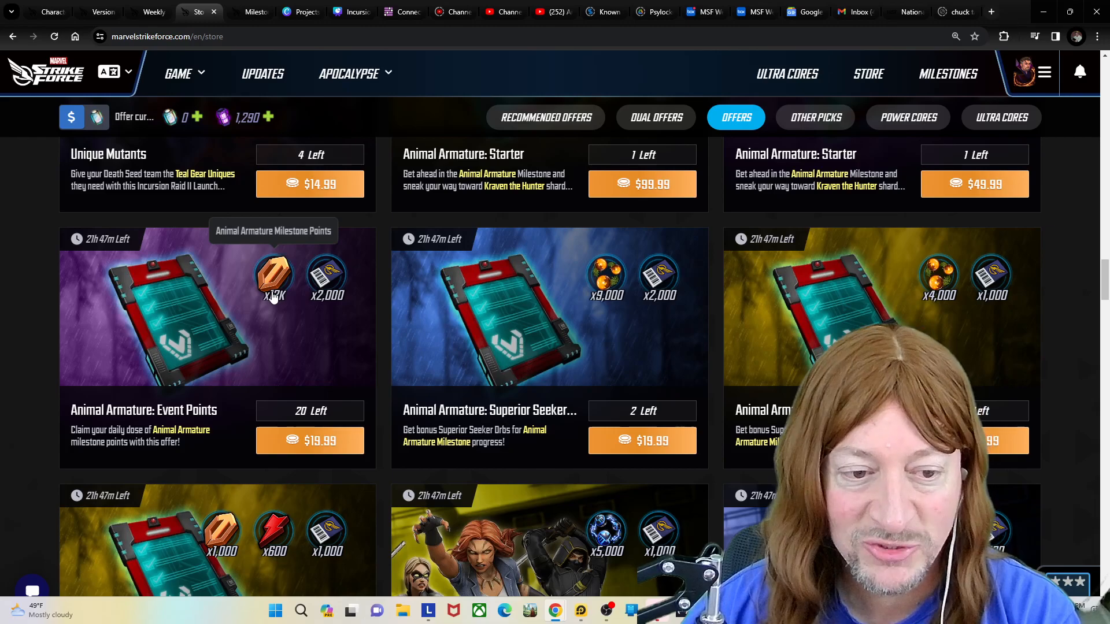
mouse_move(475, 371)
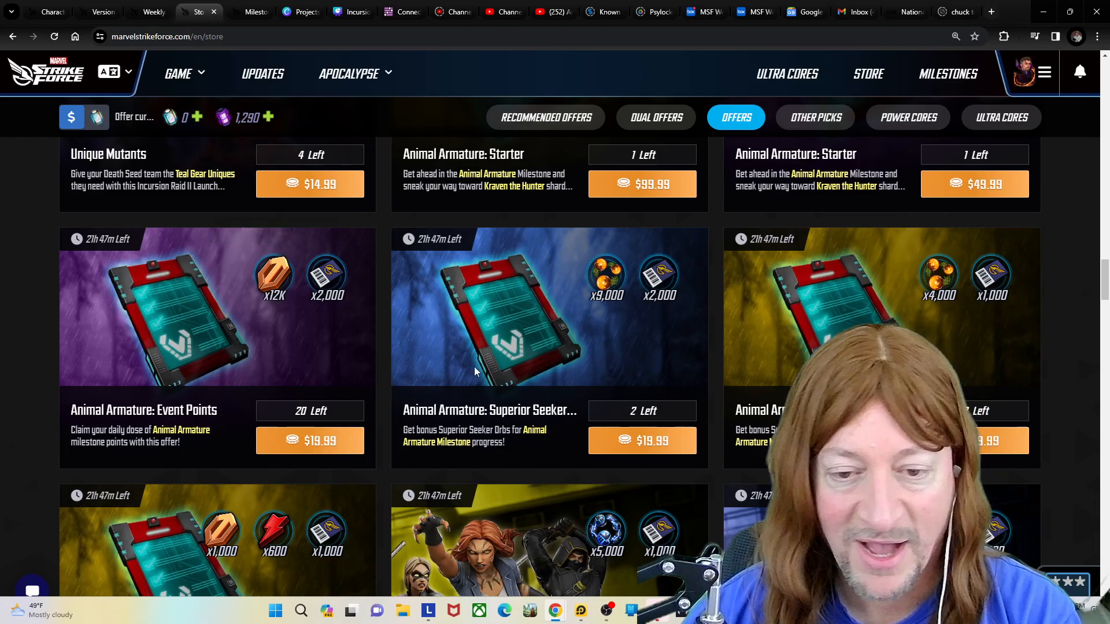
mouse_move(297, 314)
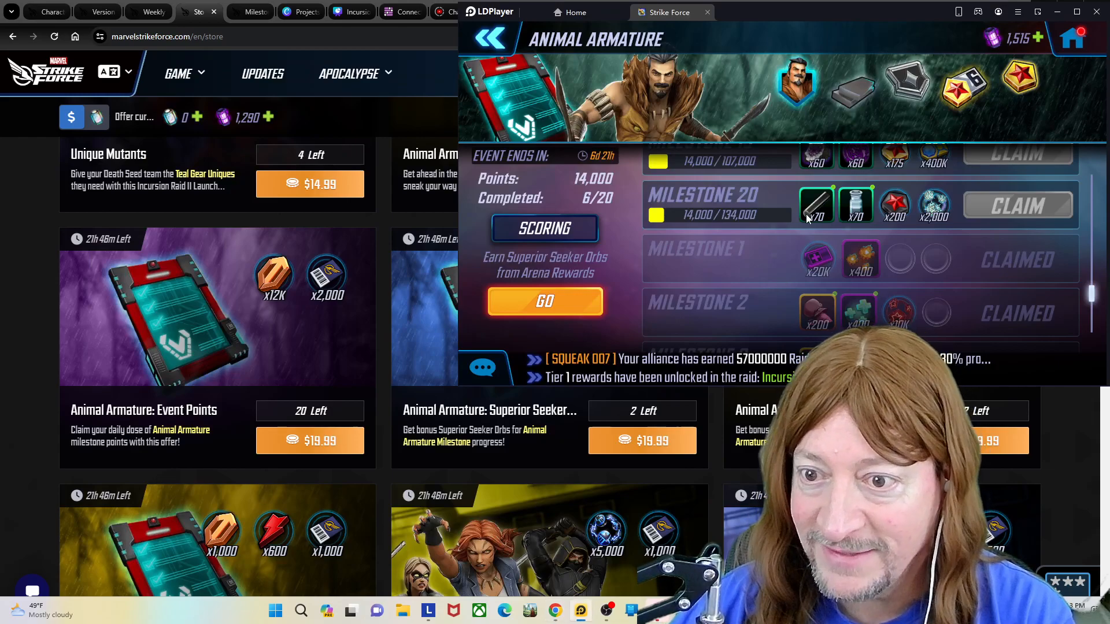
Review milestones up to 20, check the Top 21-100 rank row, and return the game to front
scroll("down", 3)
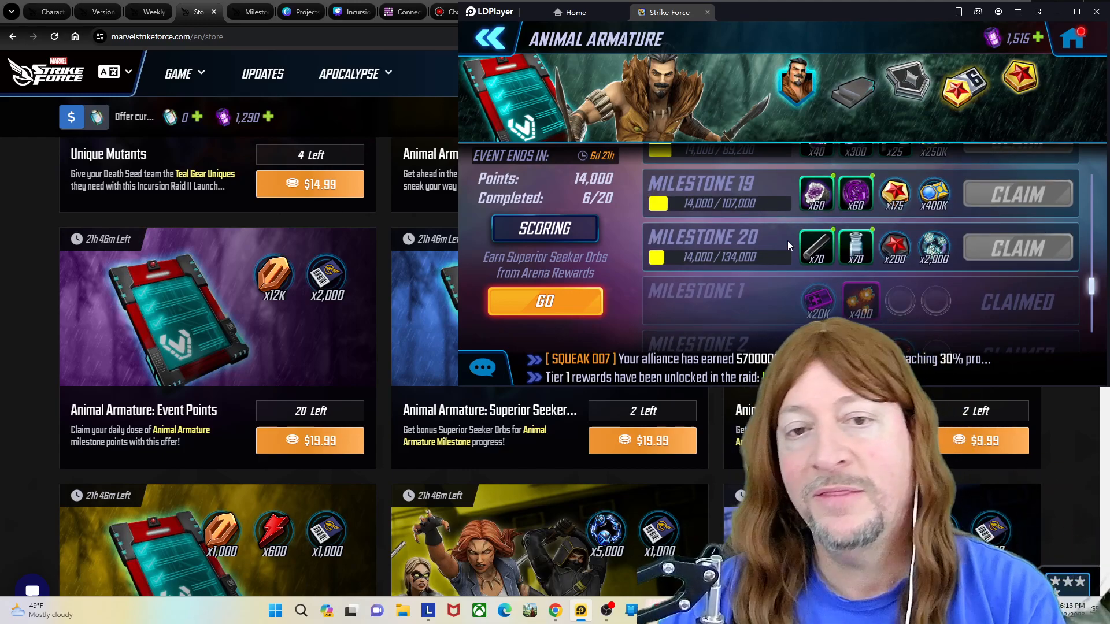
scroll("up", 3)
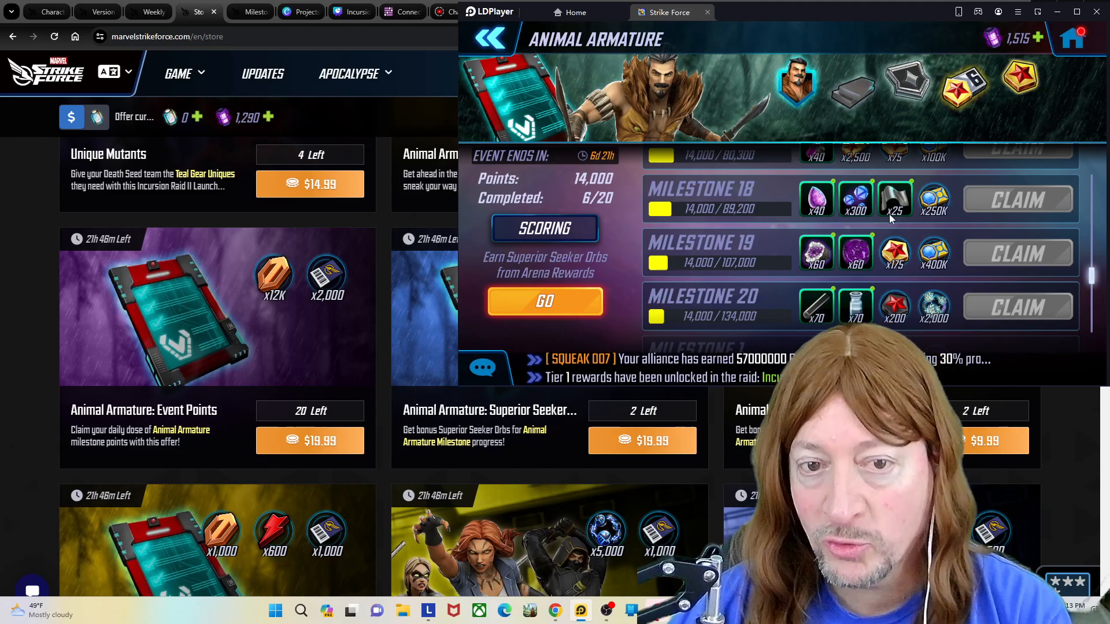
scroll("up", 3)
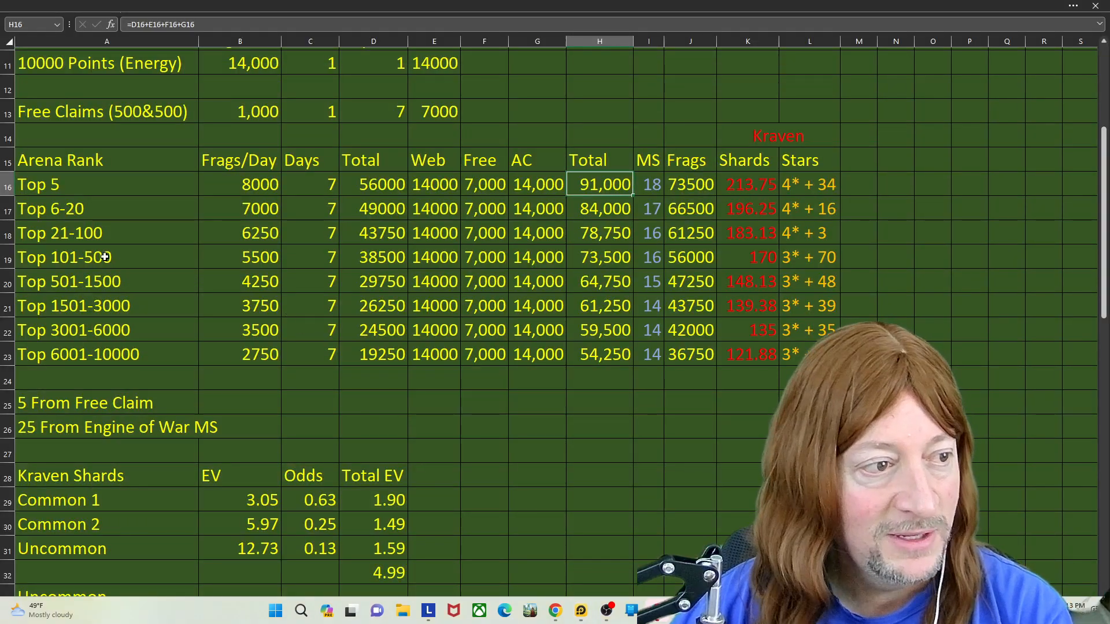
left_click(107, 233)
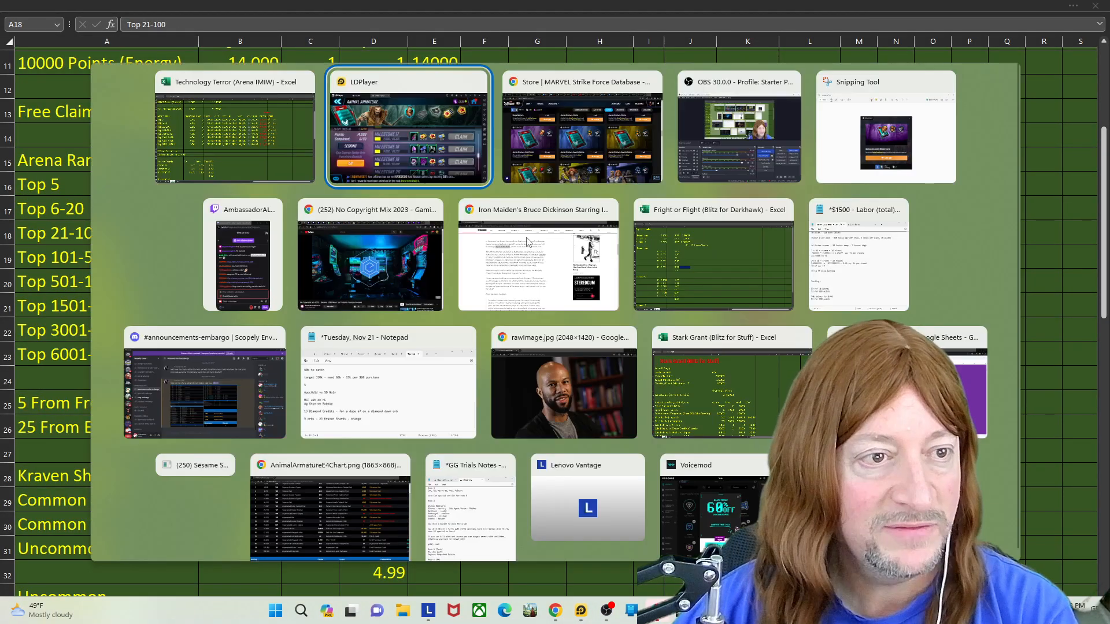
left_click(408, 127)
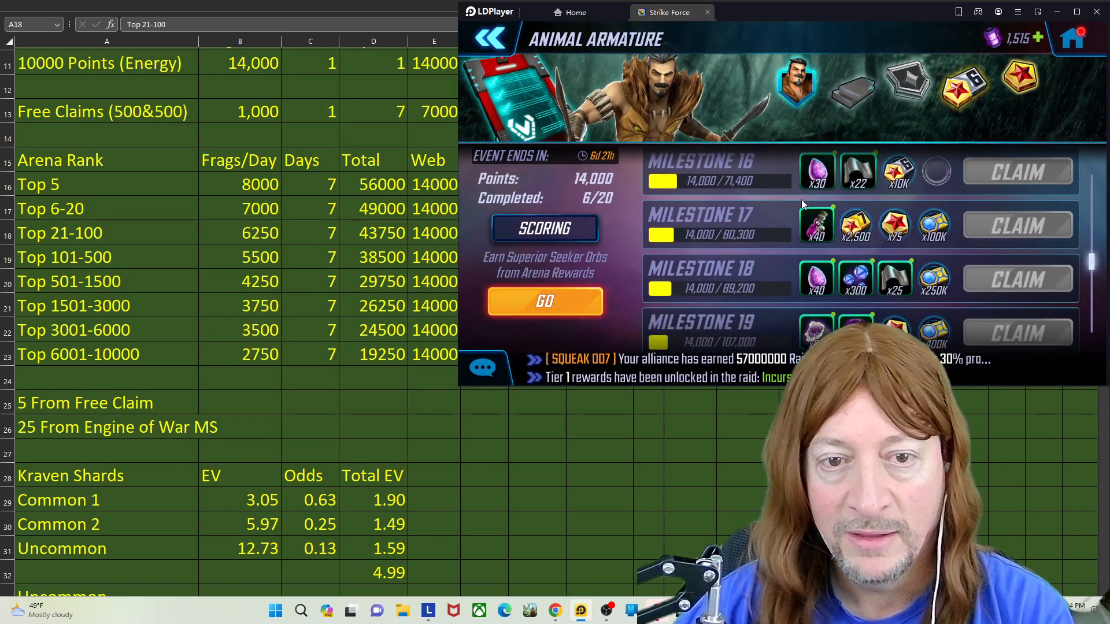
Scroll milestones 16-20 and check the Augmented Molecular Cloth reward details
scroll("down", 3)
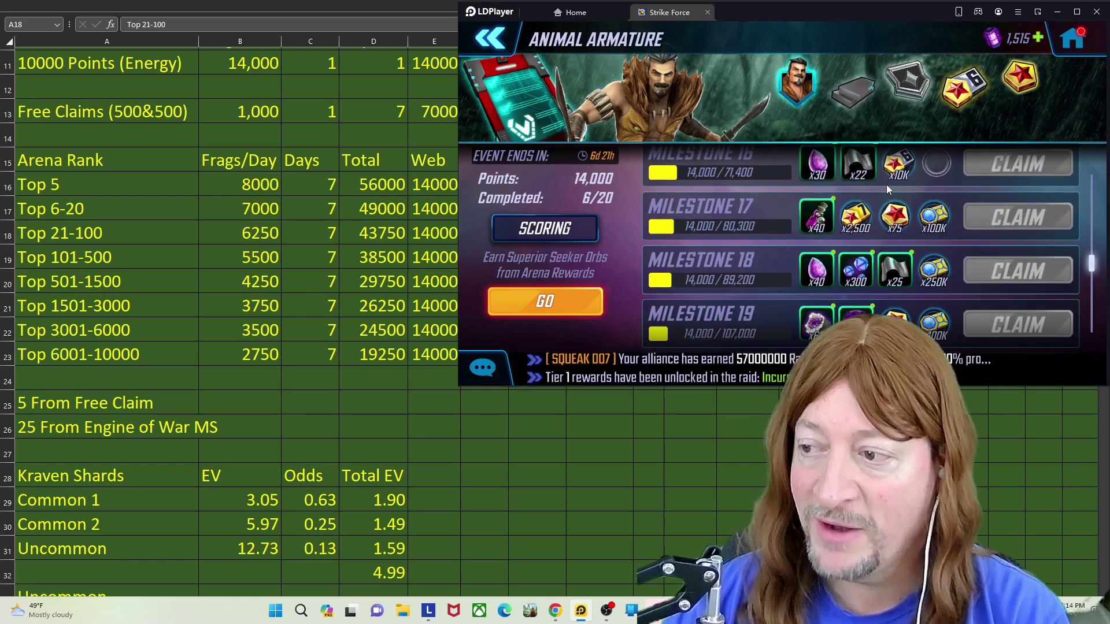
scroll("up", 3)
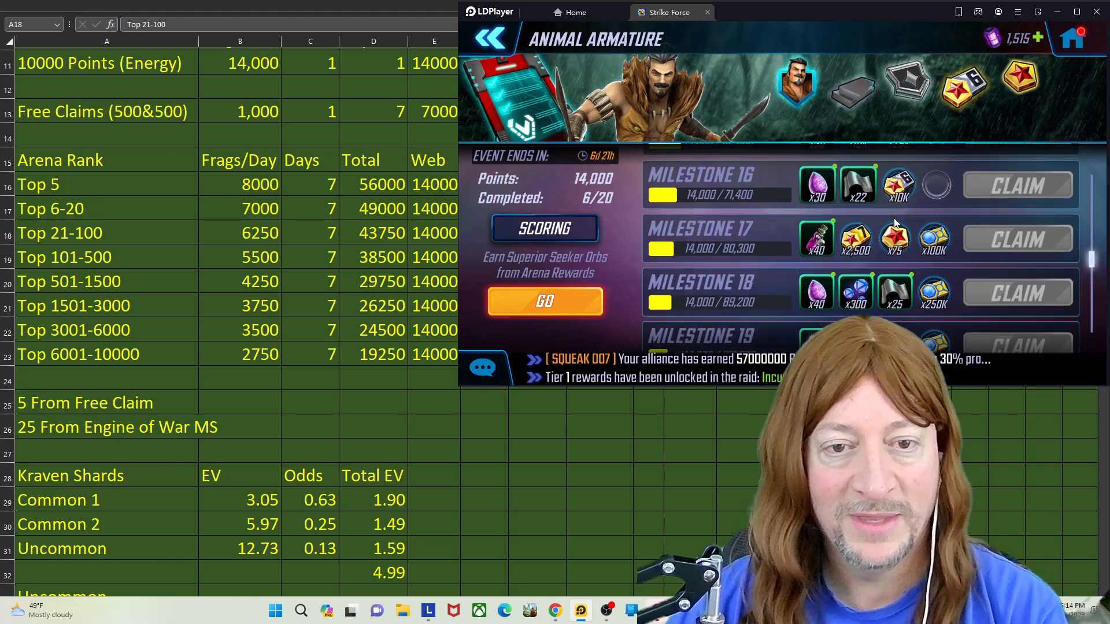
scroll("up", 3)
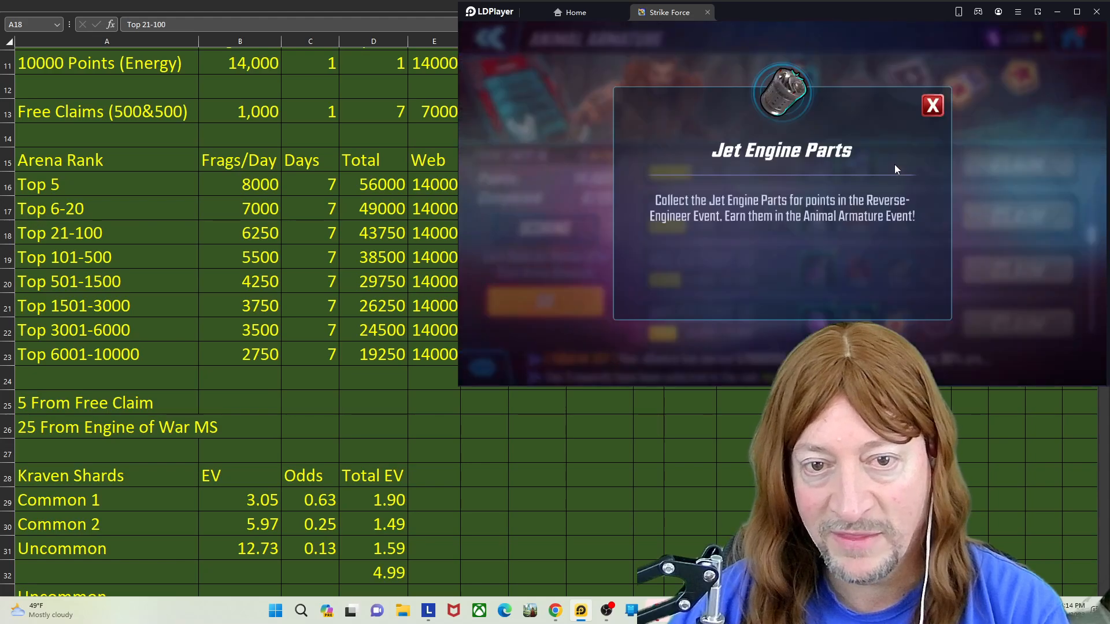
left_click(932, 105)
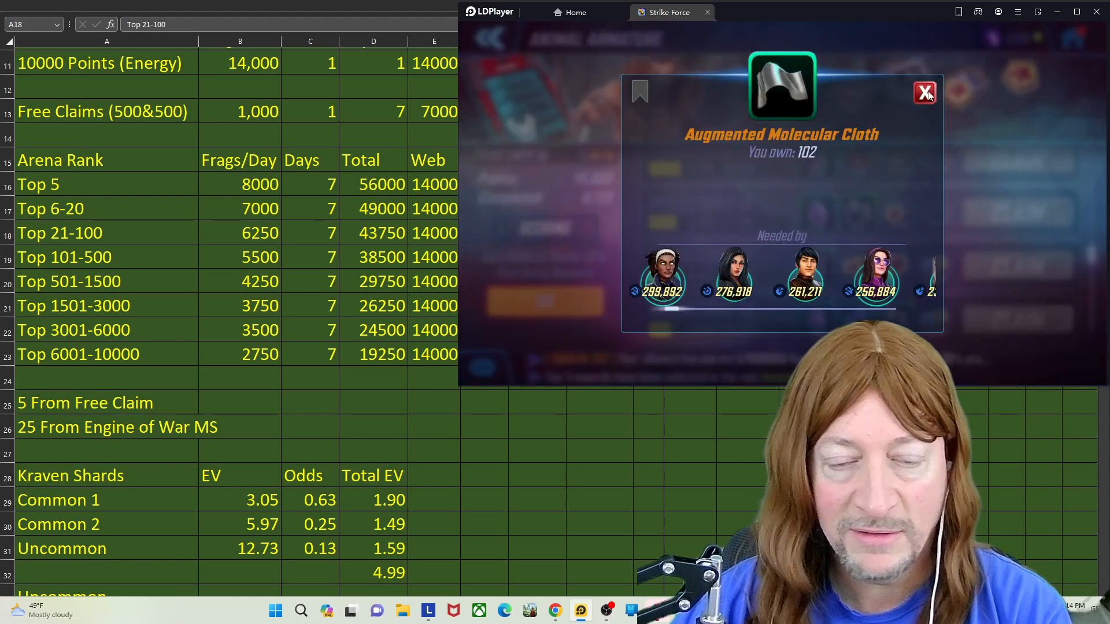
left_click(924, 92)
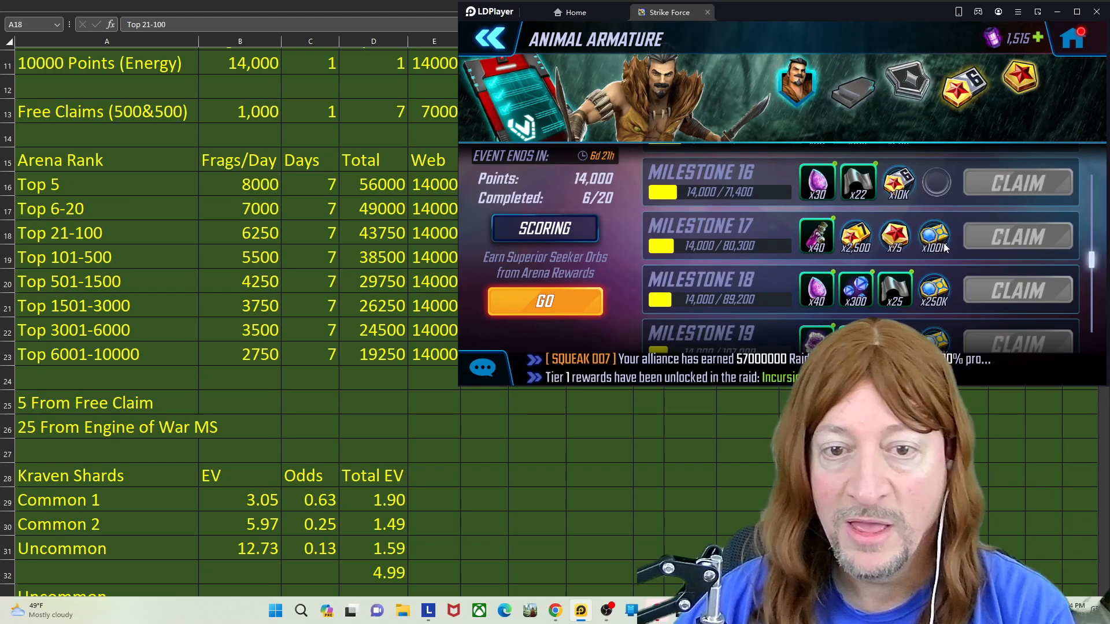
Check the T2 Level 5 Ions reward details and scroll through Milestone 20
left_click(933, 235)
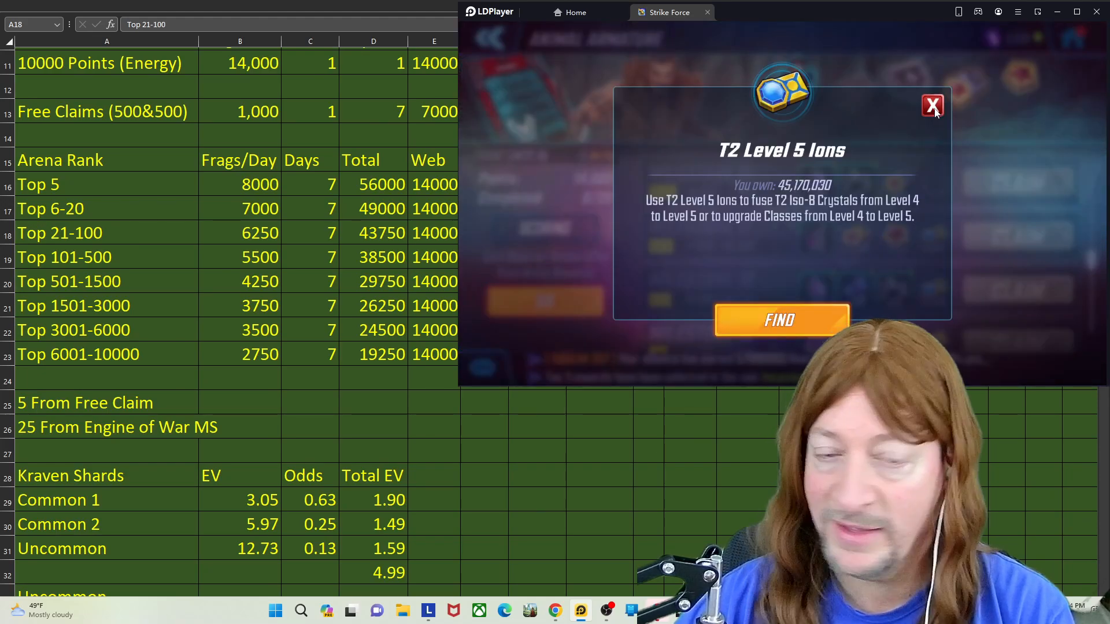
left_click(933, 105)
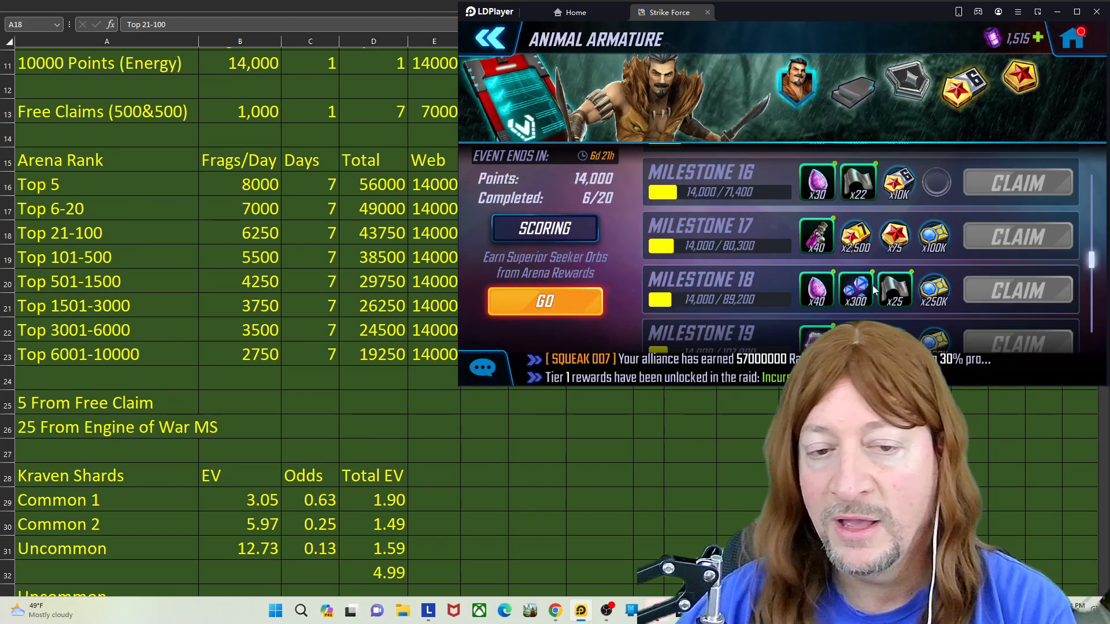
scroll("down", 3)
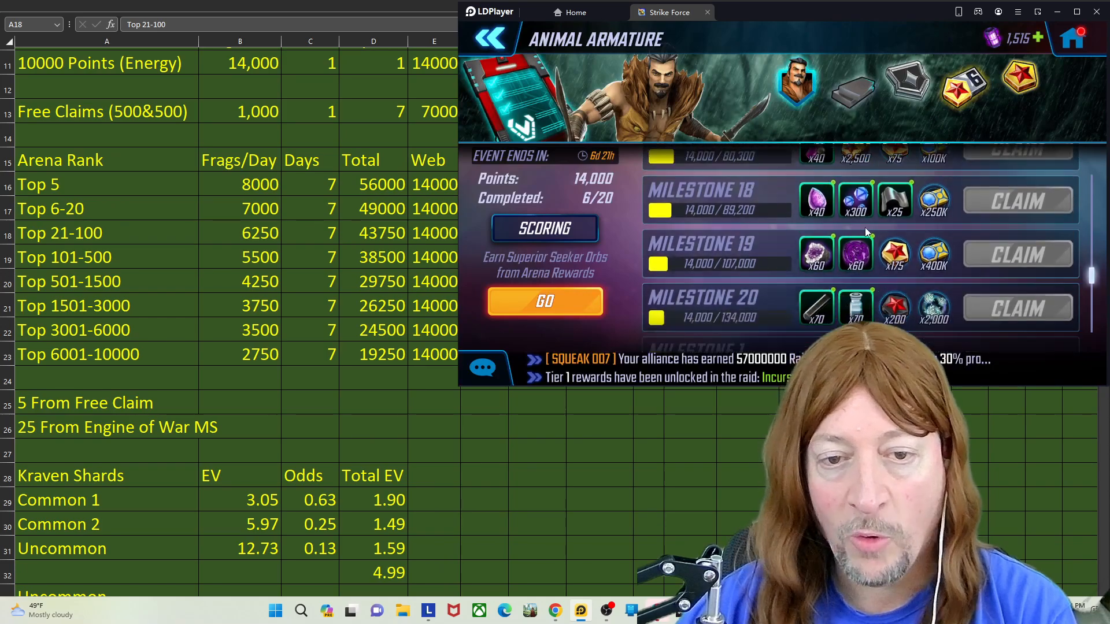
scroll("down", 3)
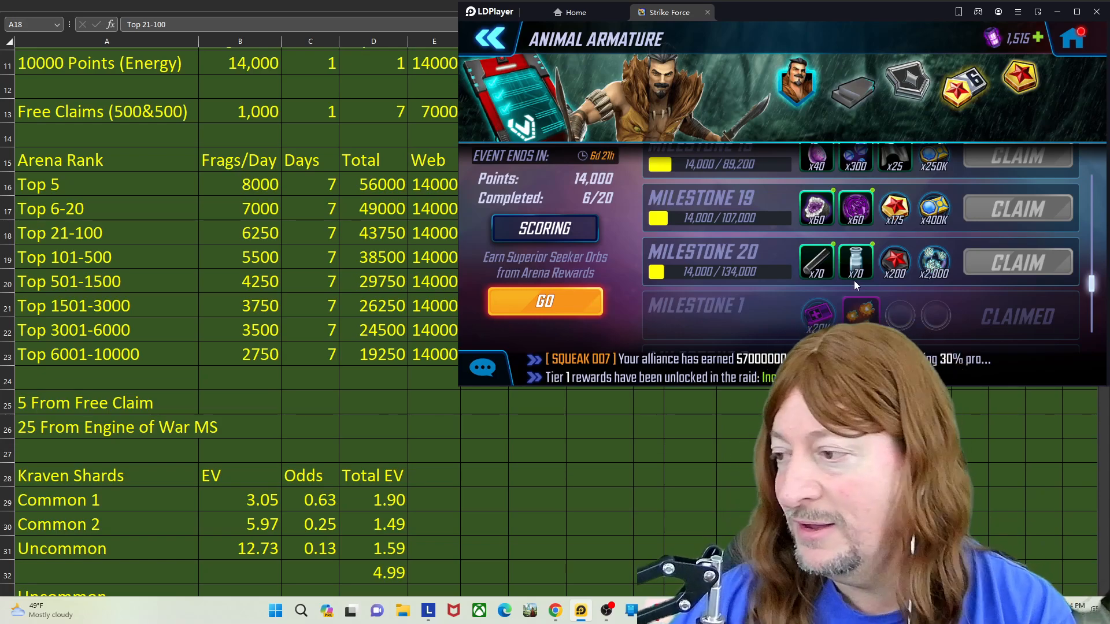
mouse_move(763, 418)
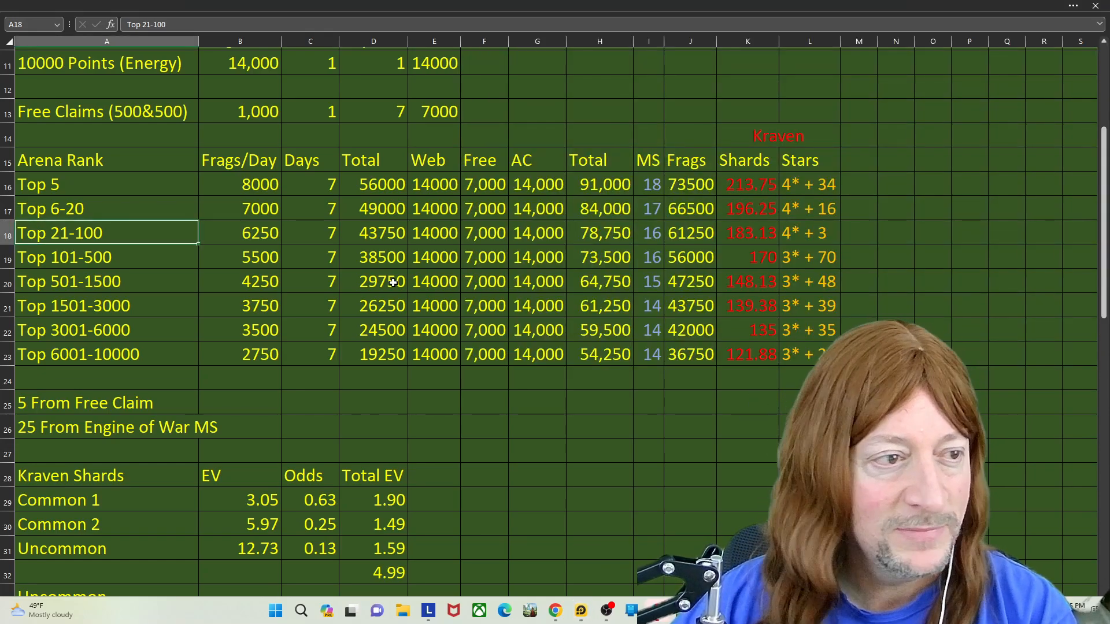
Check the Top 21-100 Kraven stars formula (4* + 3) in L18, then bring the game back in front
scroll("up", 3)
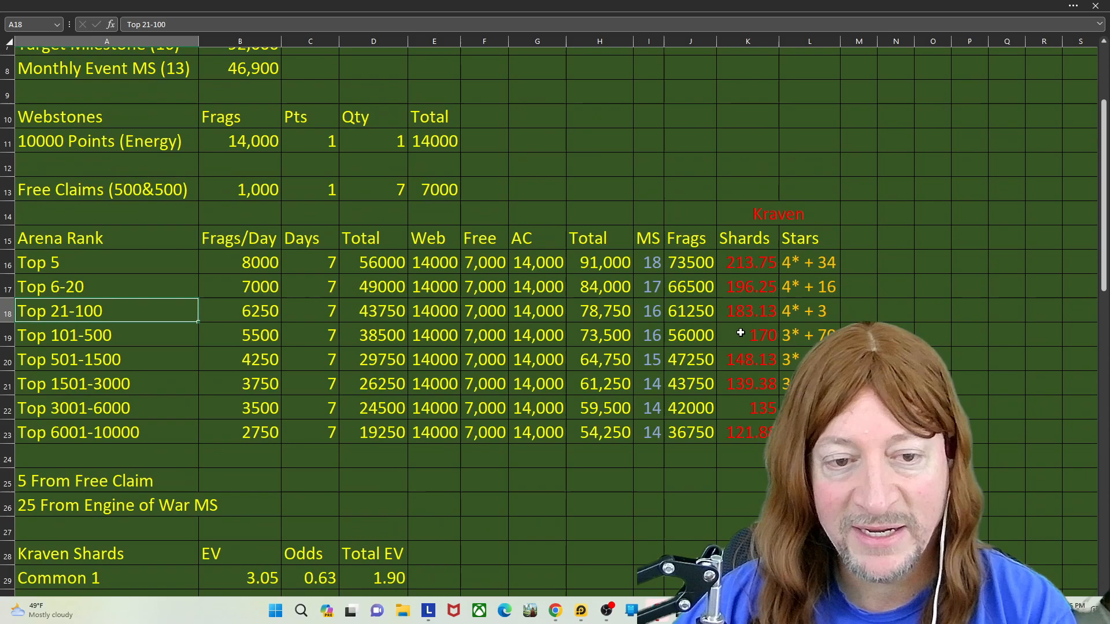
left_click(809, 311)
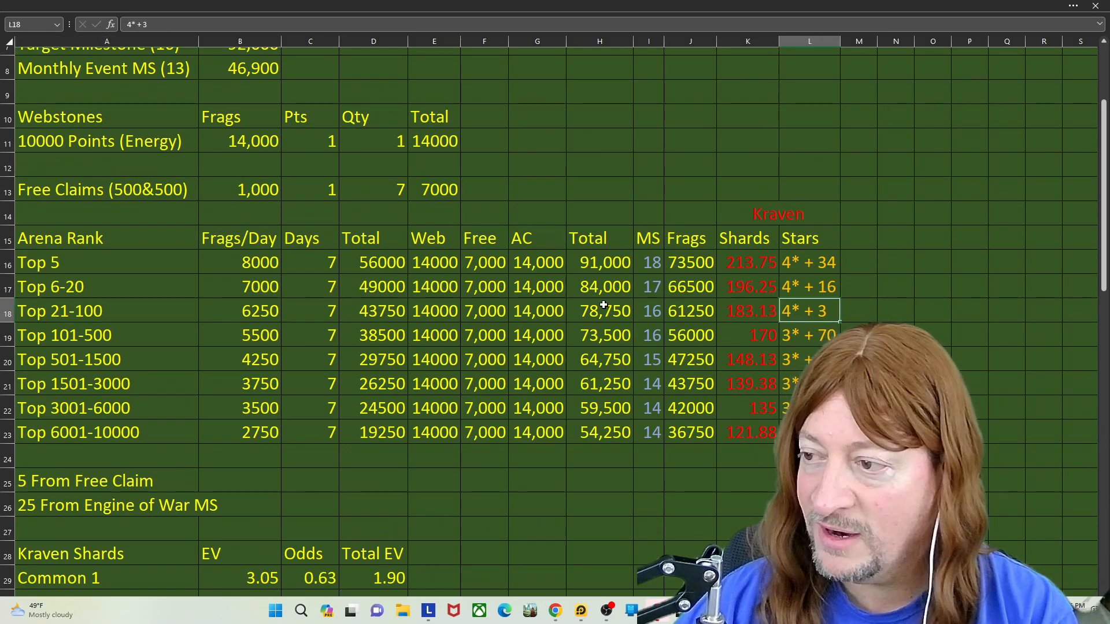
scroll("down", 3)
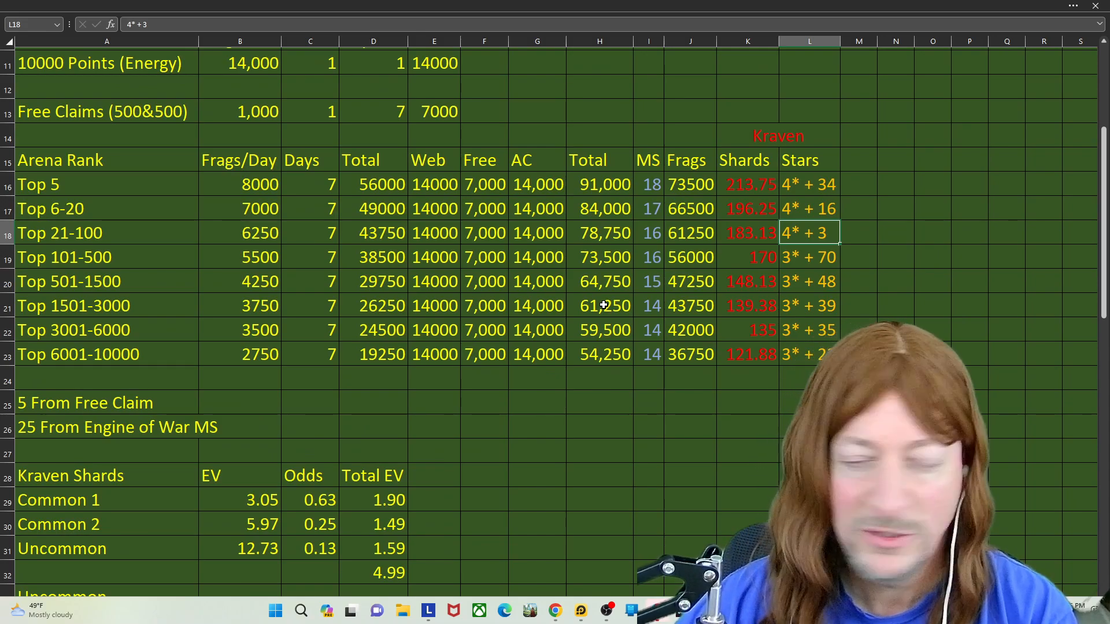
scroll("up", 3)
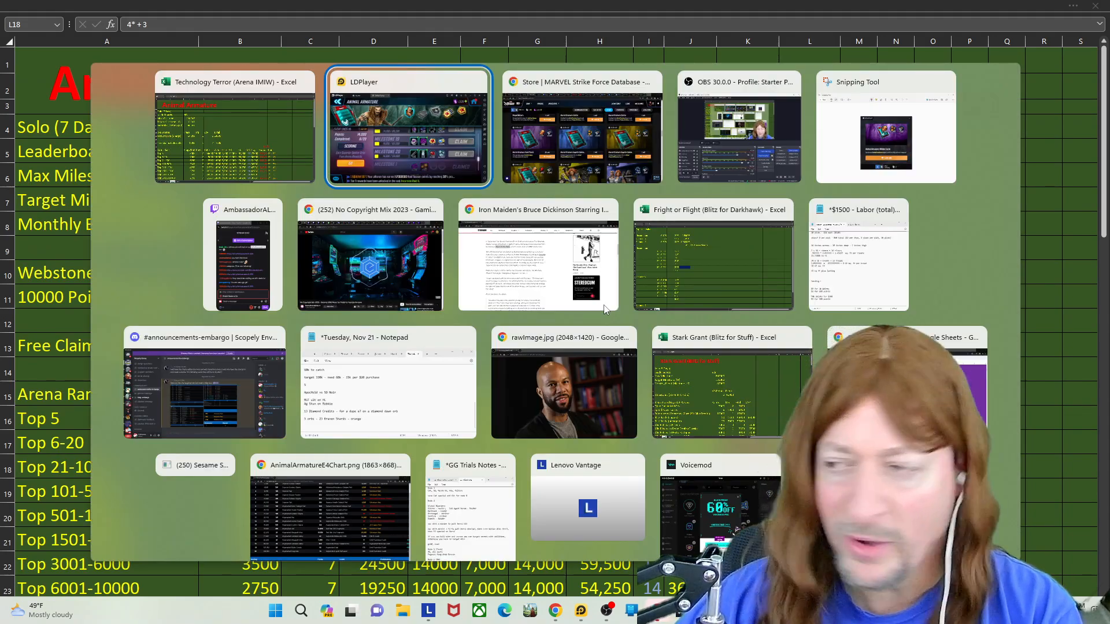
left_click(408, 127)
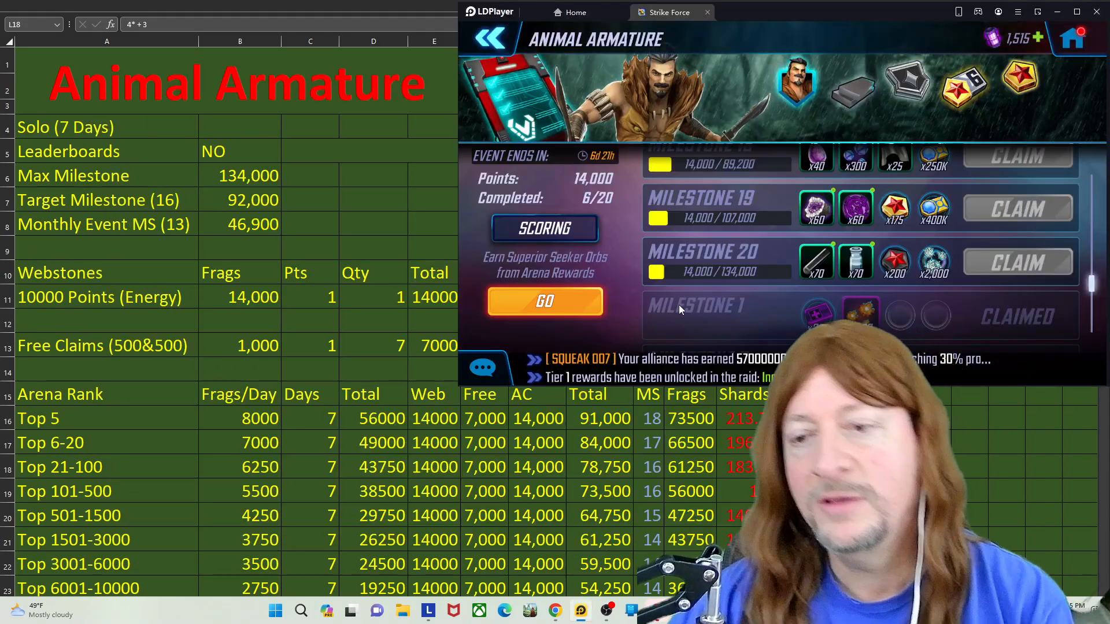